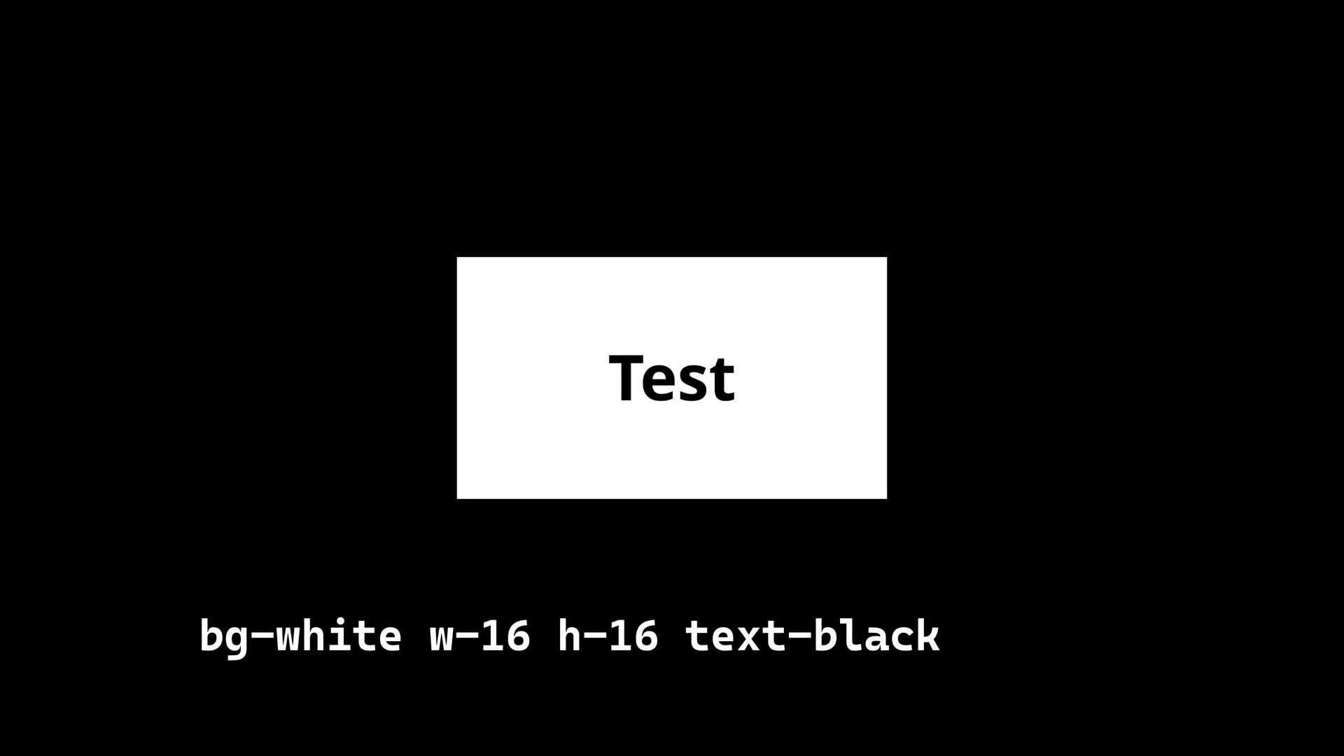
Review layout.js with its body element, globals.css and favicon.ico, then close all editors
{"action": "type", "text": "rounded"}
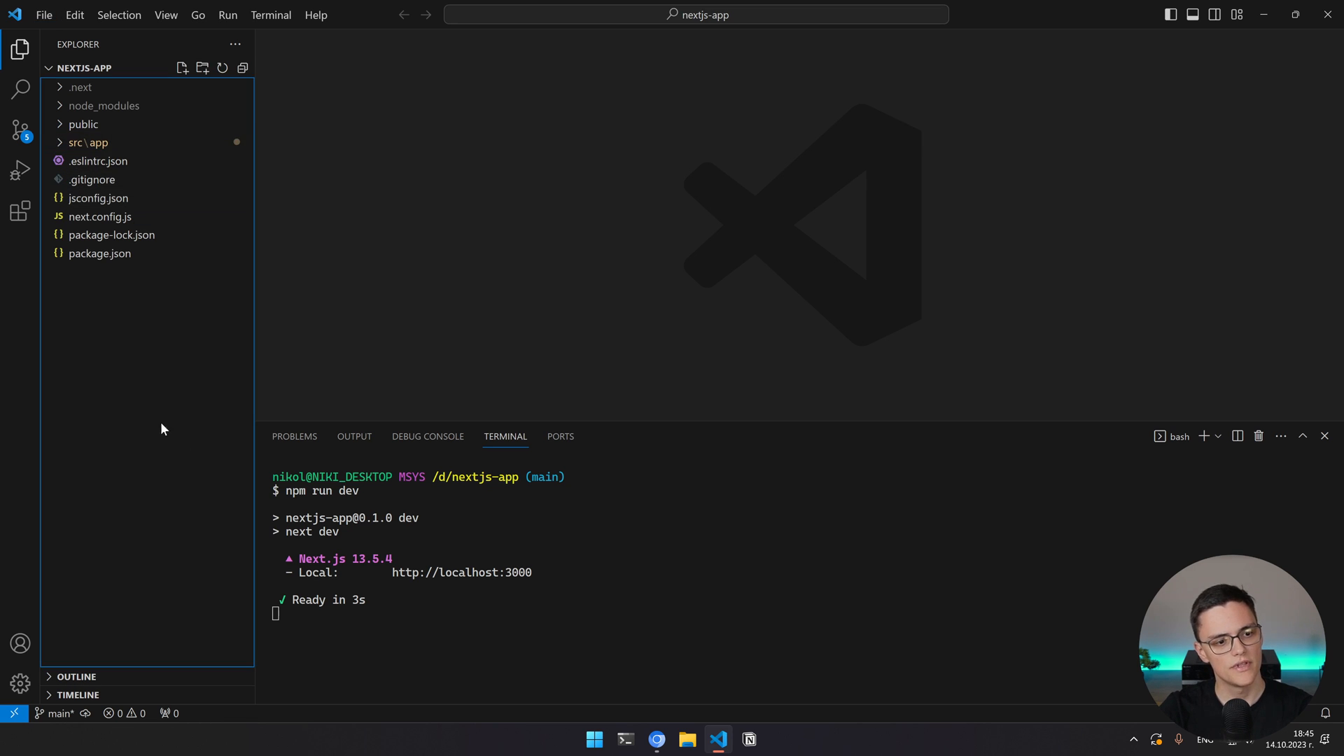
{"action": "key", "text": "alt+tab"}
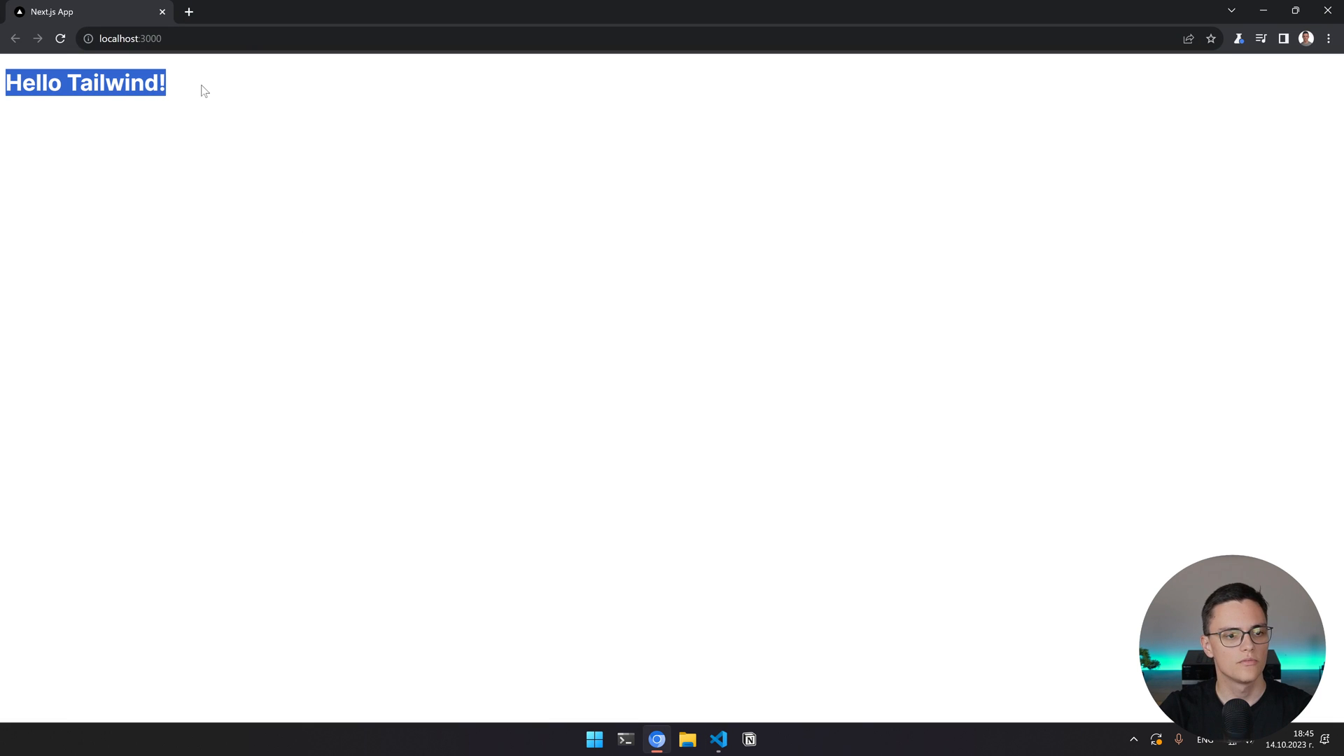
{"action": "mouse_move", "coordinate": [100, 51]}
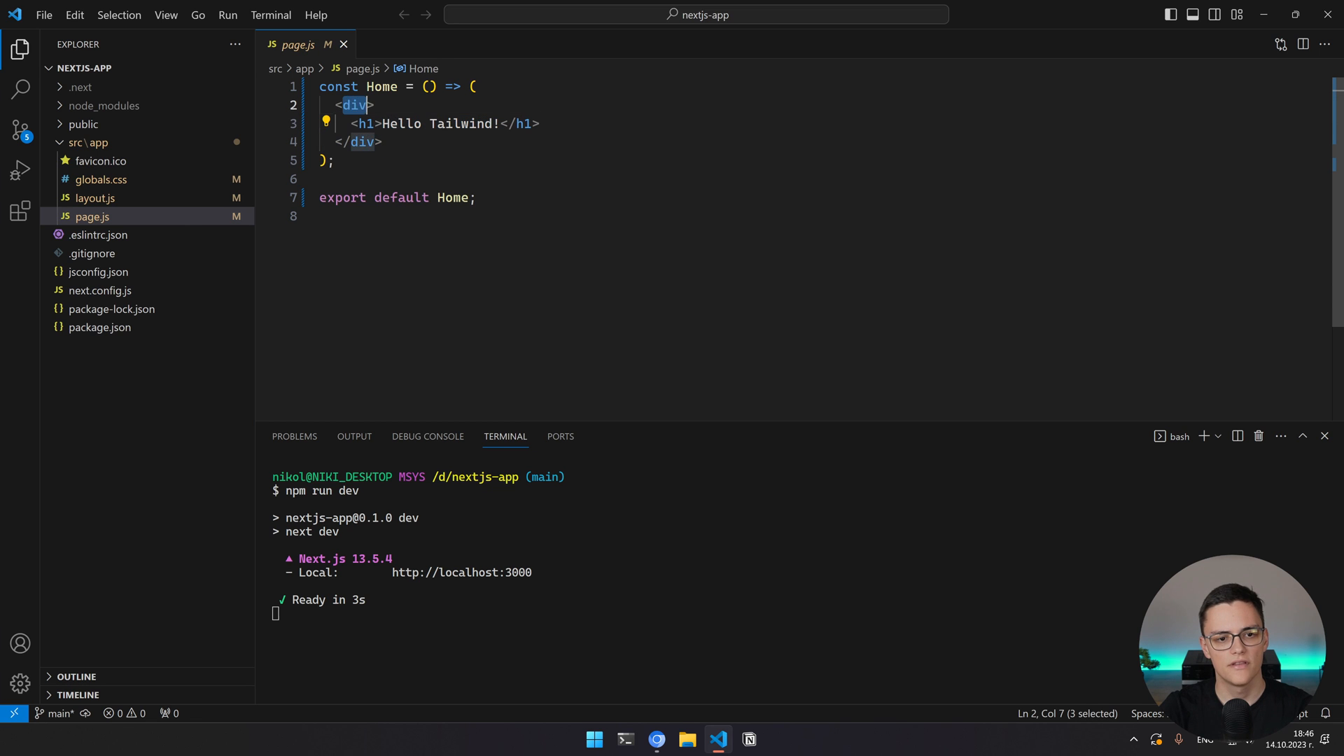
{"action": "left_click", "coordinate": [91, 198]}
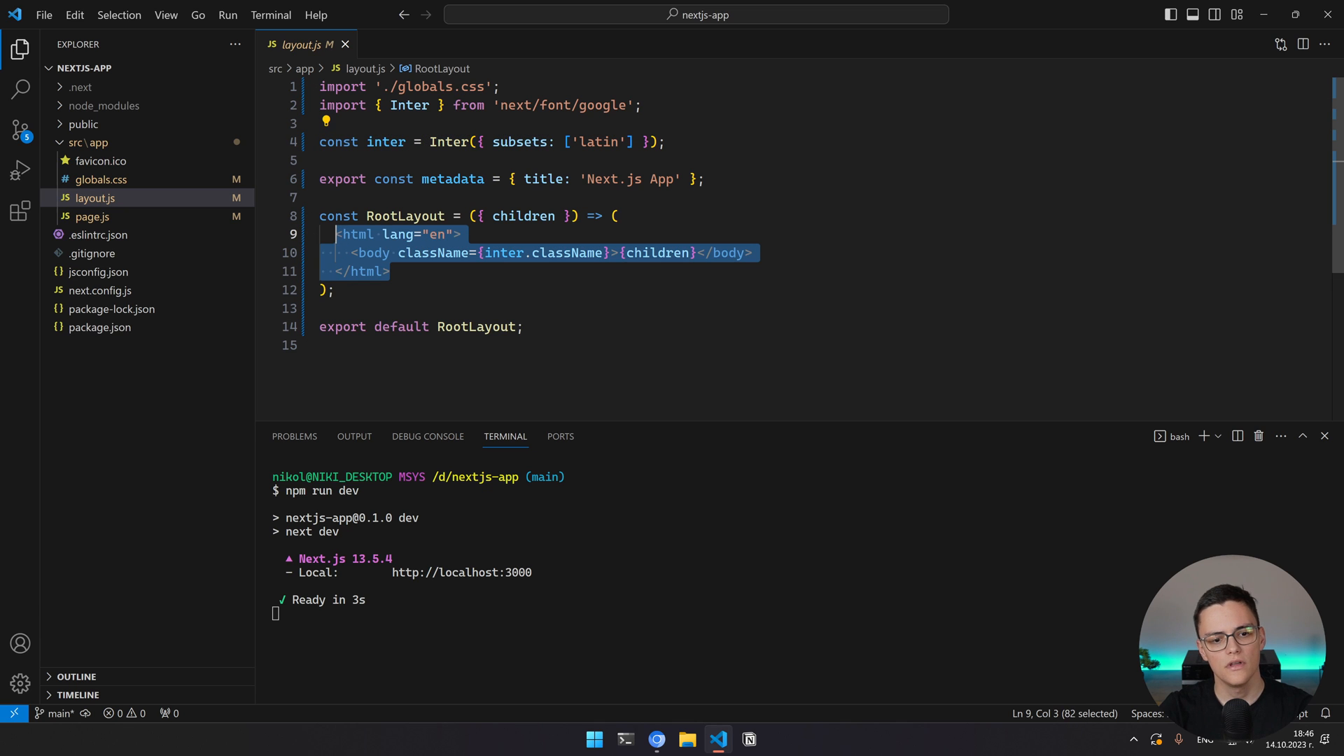
{"action": "left_click", "coordinate": [358, 253]}
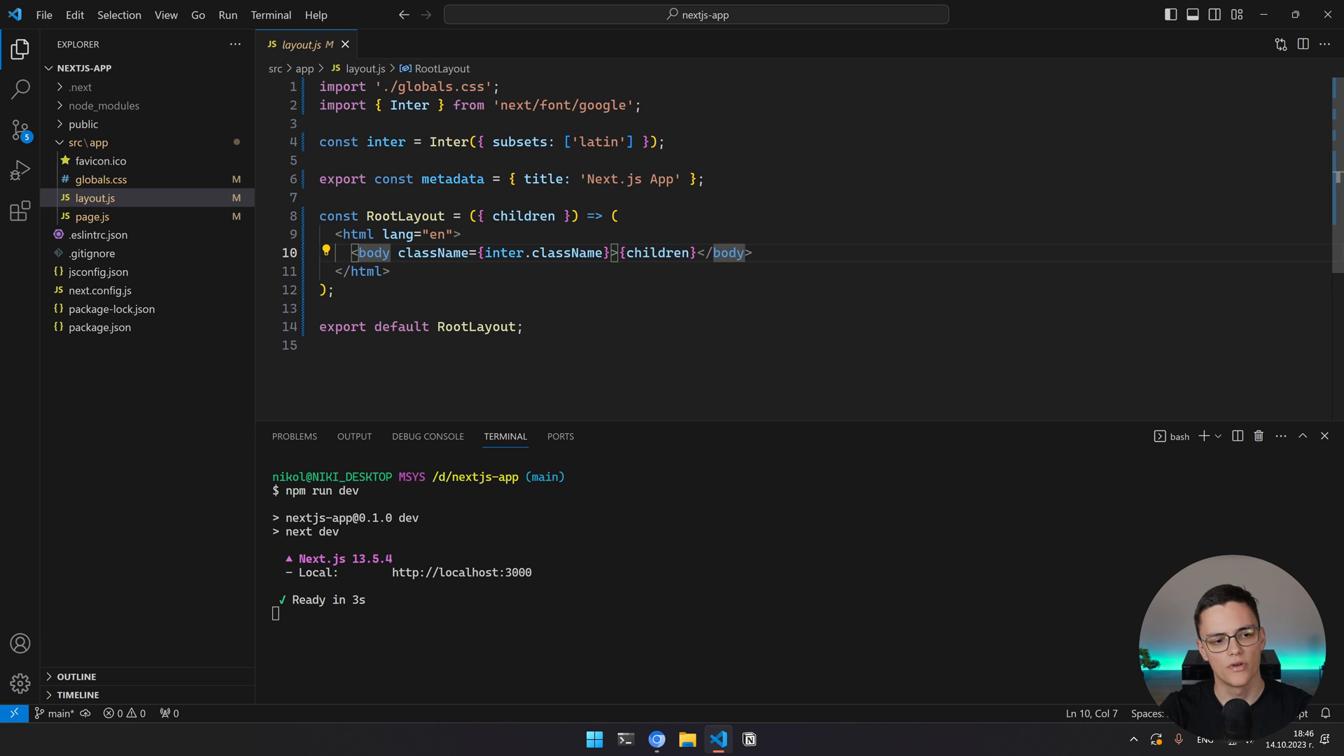
{"action": "left_click", "coordinate": [100, 179]}
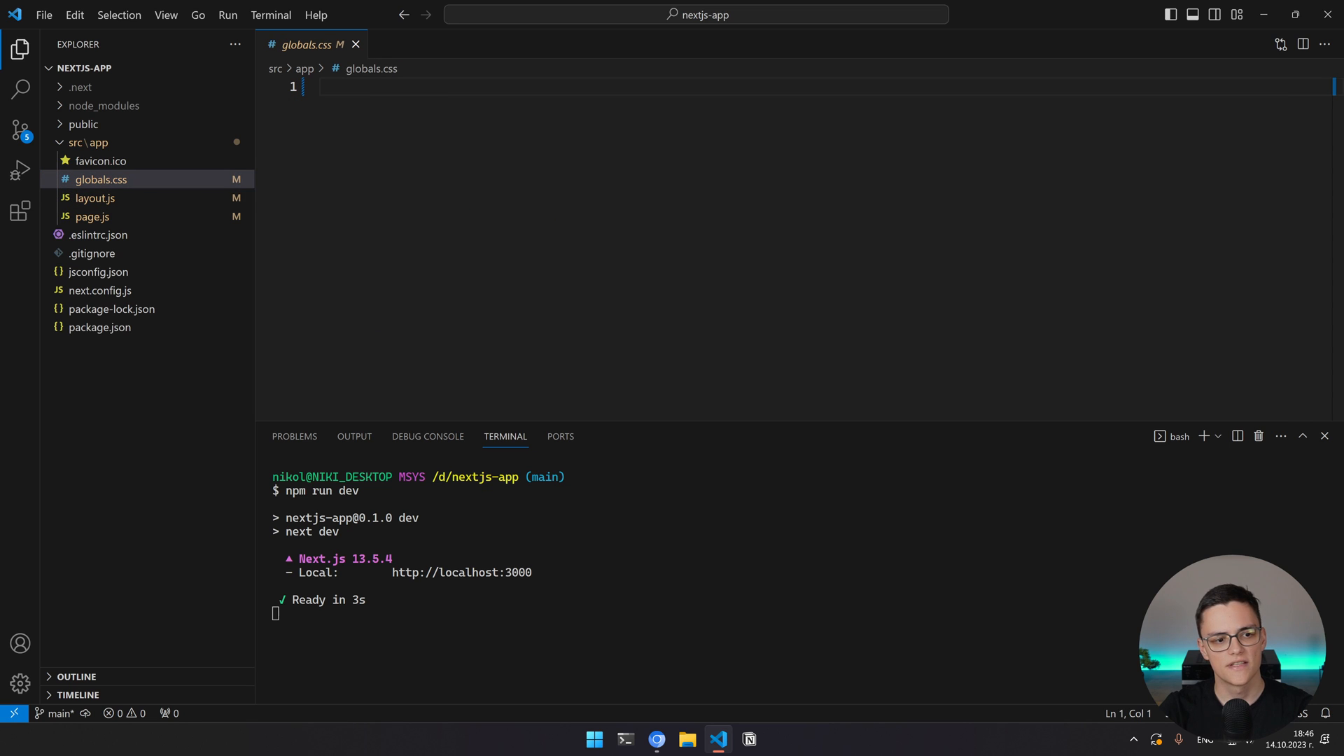
{"action": "mouse_move", "coordinate": [195, 199]}
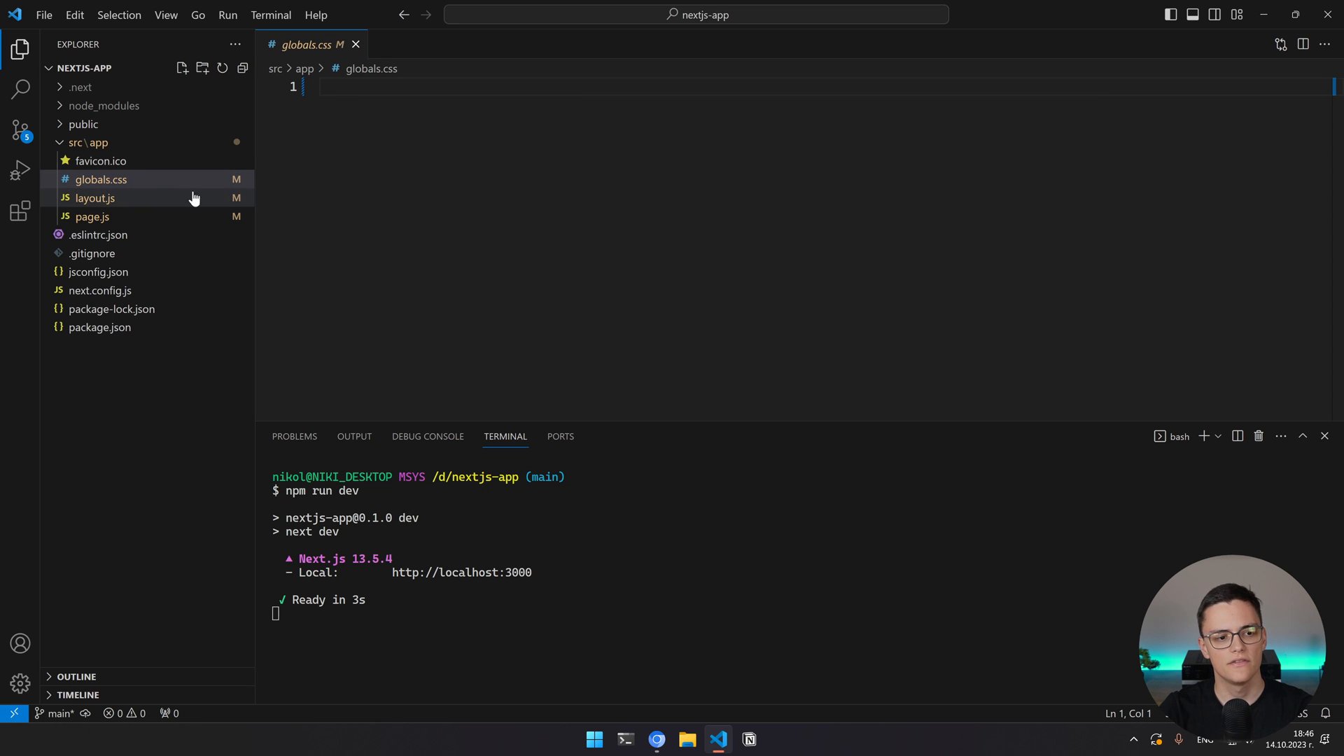
{"action": "left_click", "coordinate": [100, 161]}
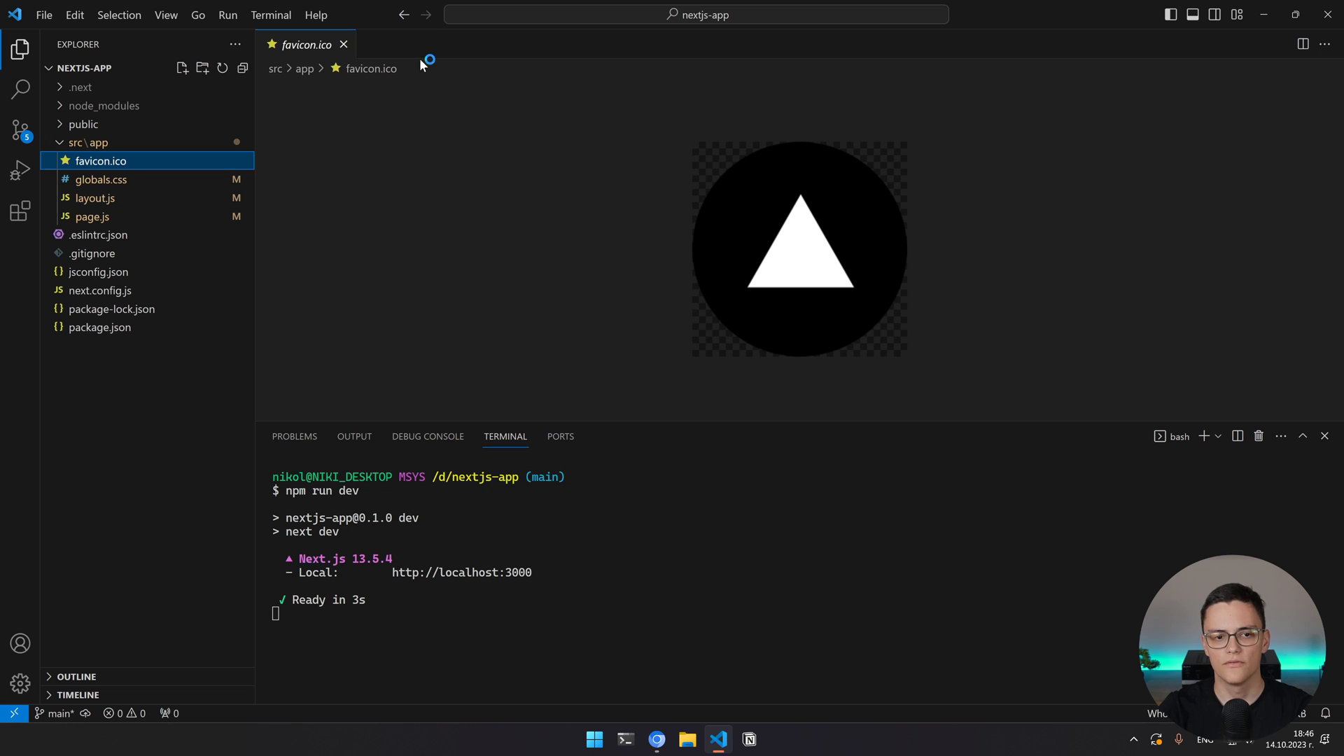
{"action": "left_click", "coordinate": [349, 44]}
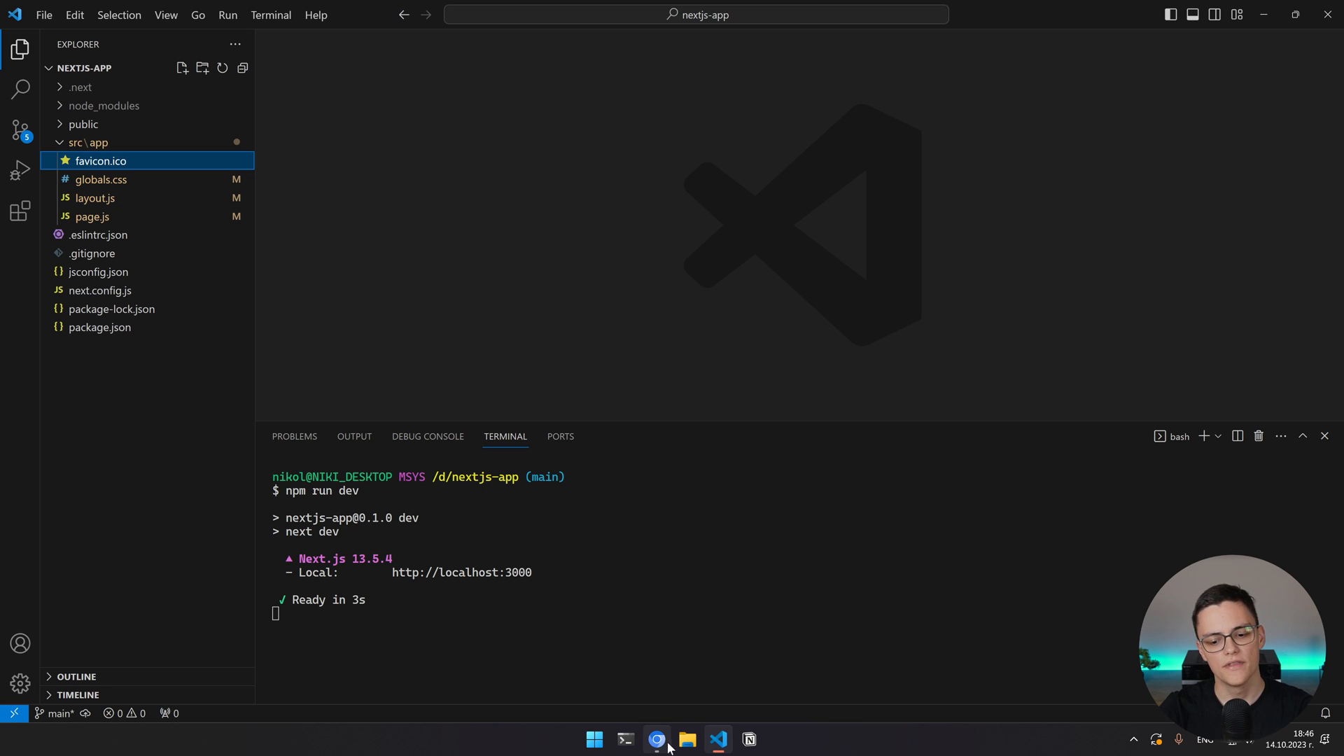
Search the Next.js docs for 'tailwind' and select the npm install command
{"action": "left_click", "coordinate": [657, 739]}
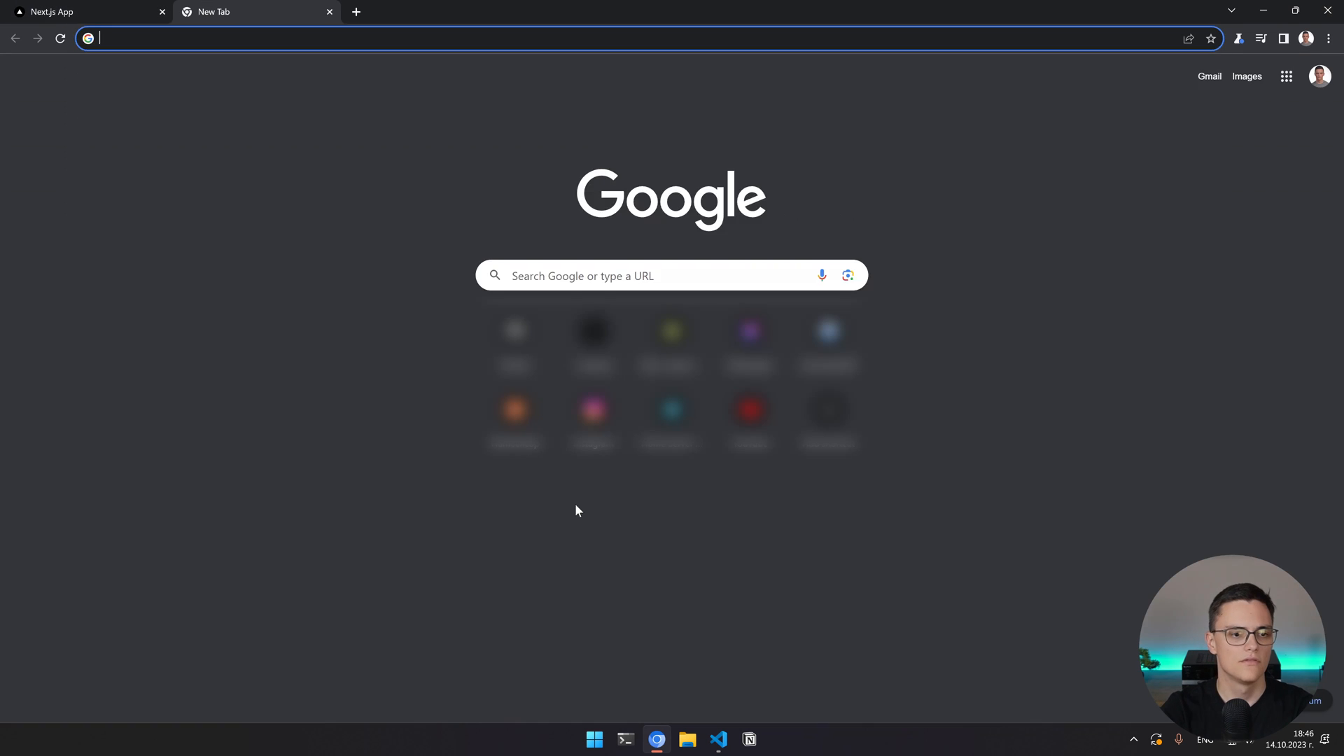
{"action": "type", "text": "next.js logo"}
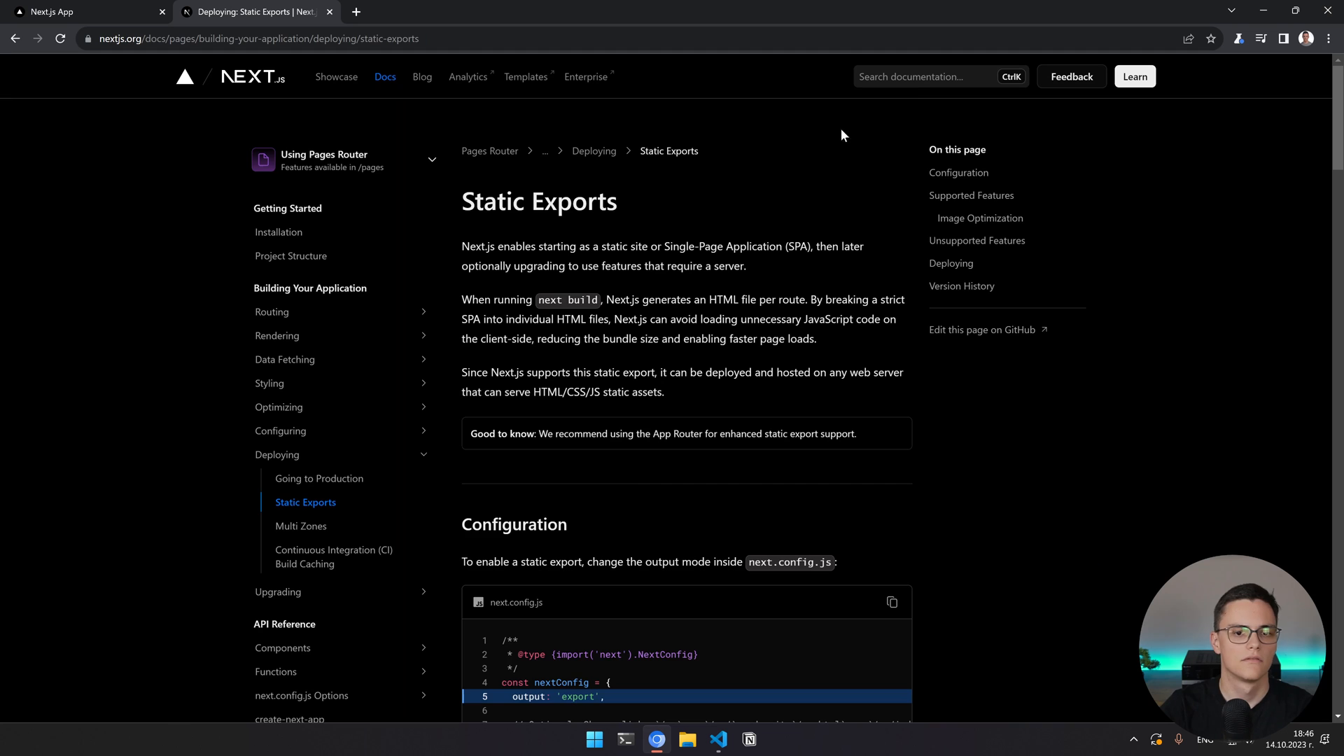
{"action": "type", "text": "tailwind"}
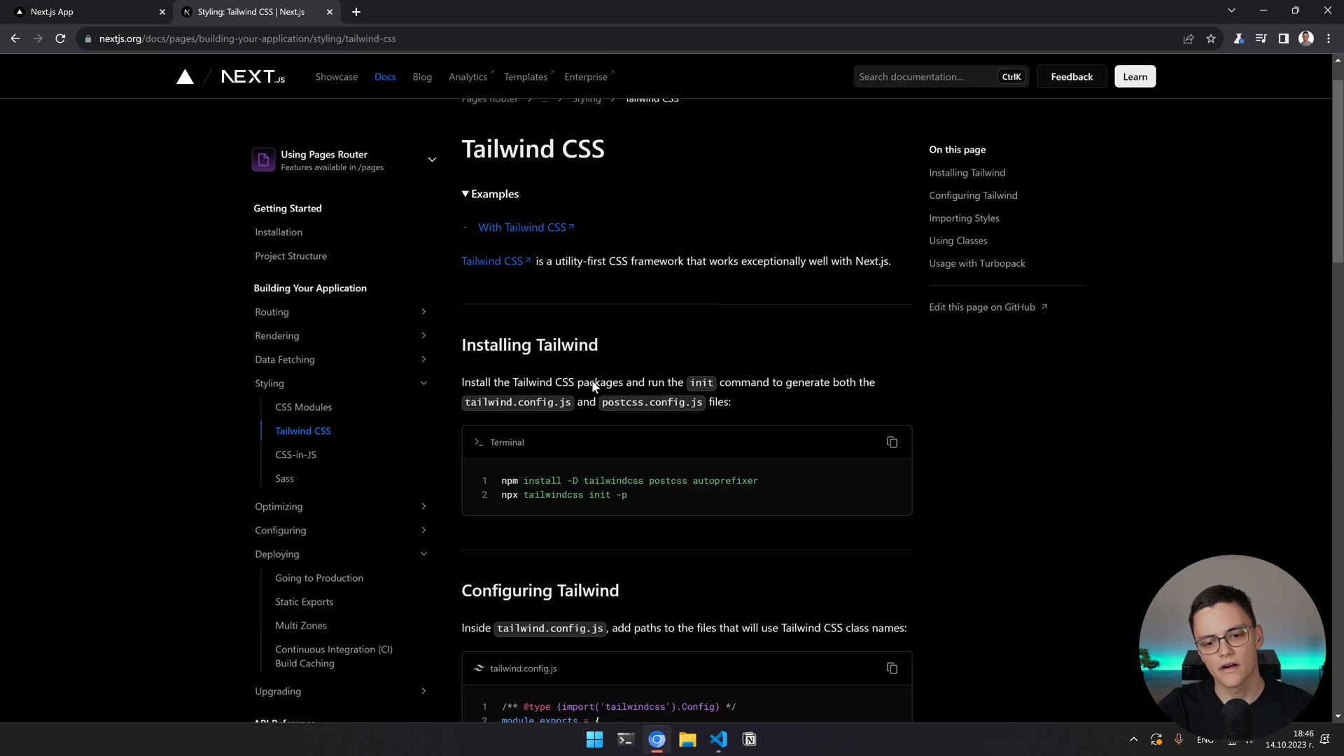
{"action": "scroll", "scroll_direction": "down", "scroll_amount": 3}
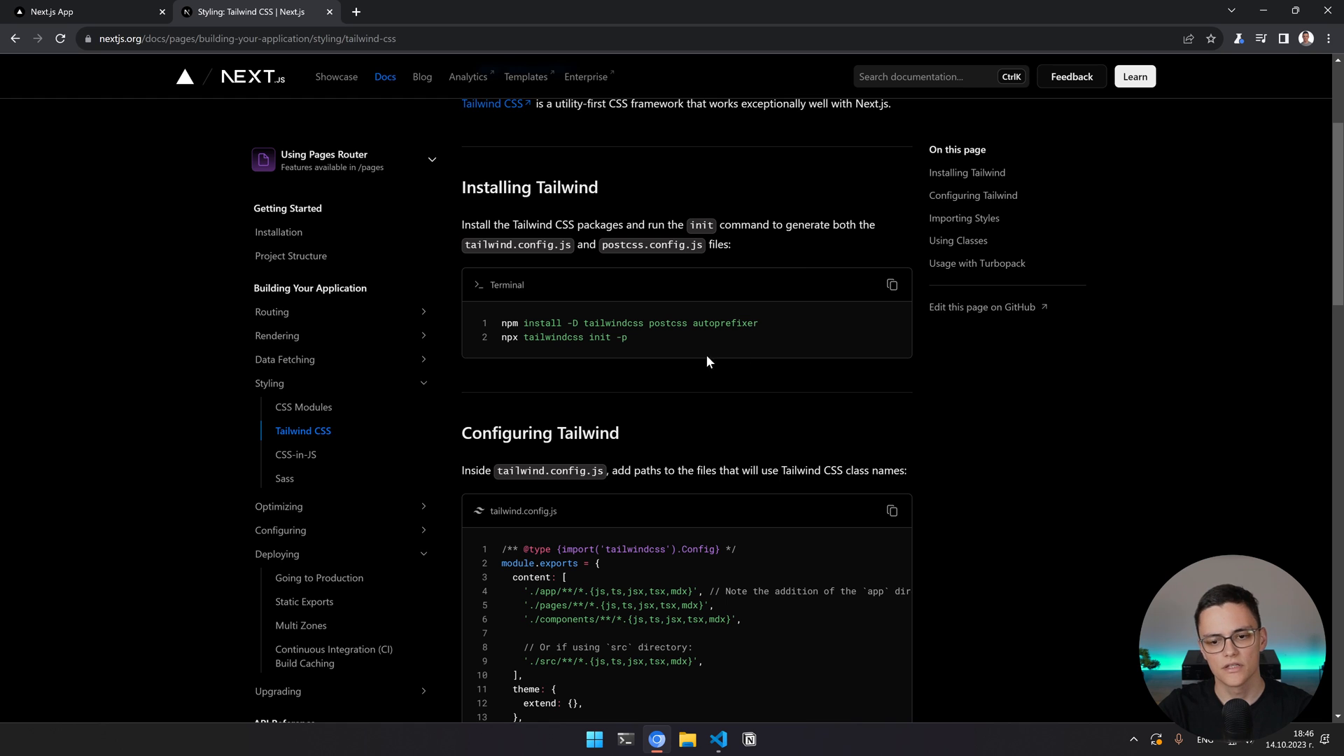
{"action": "left_click_drag", "start_coordinate": [523, 324], "coordinate": [757, 323]}
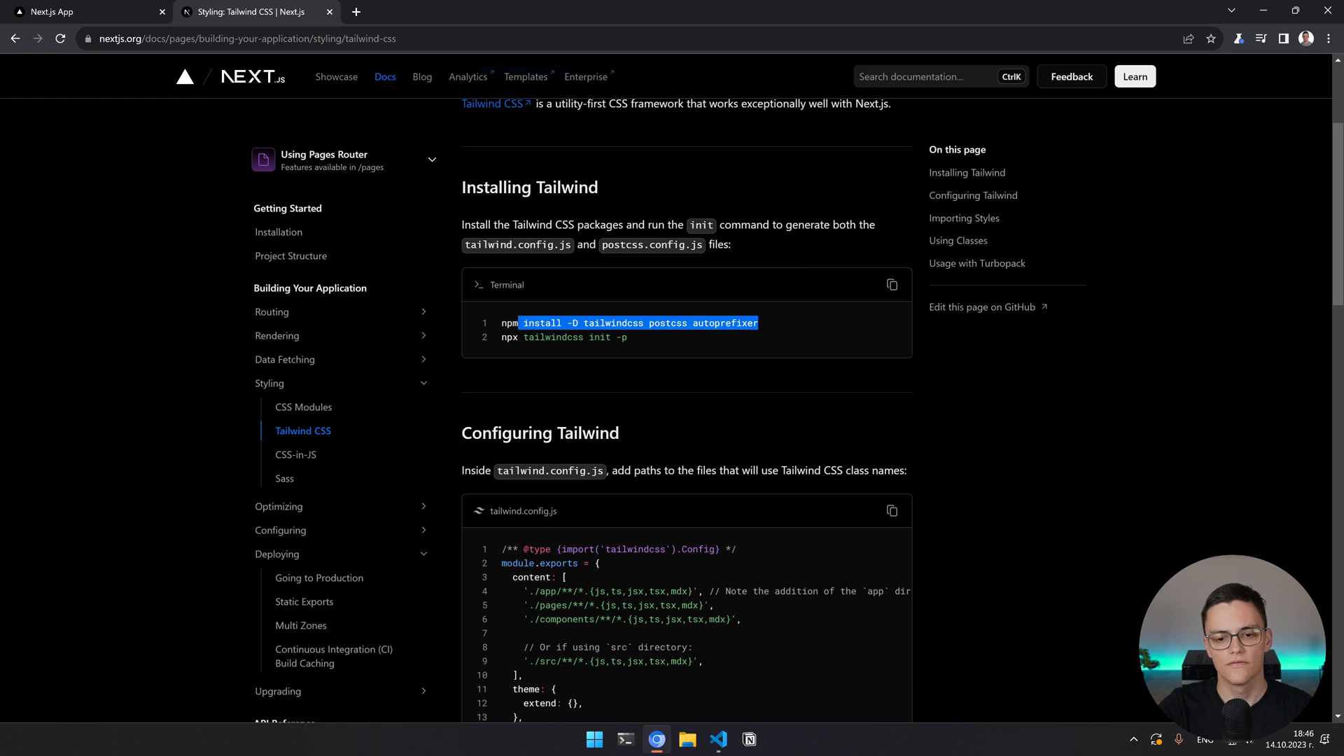
{"action": "key", "text": "alt+tab"}
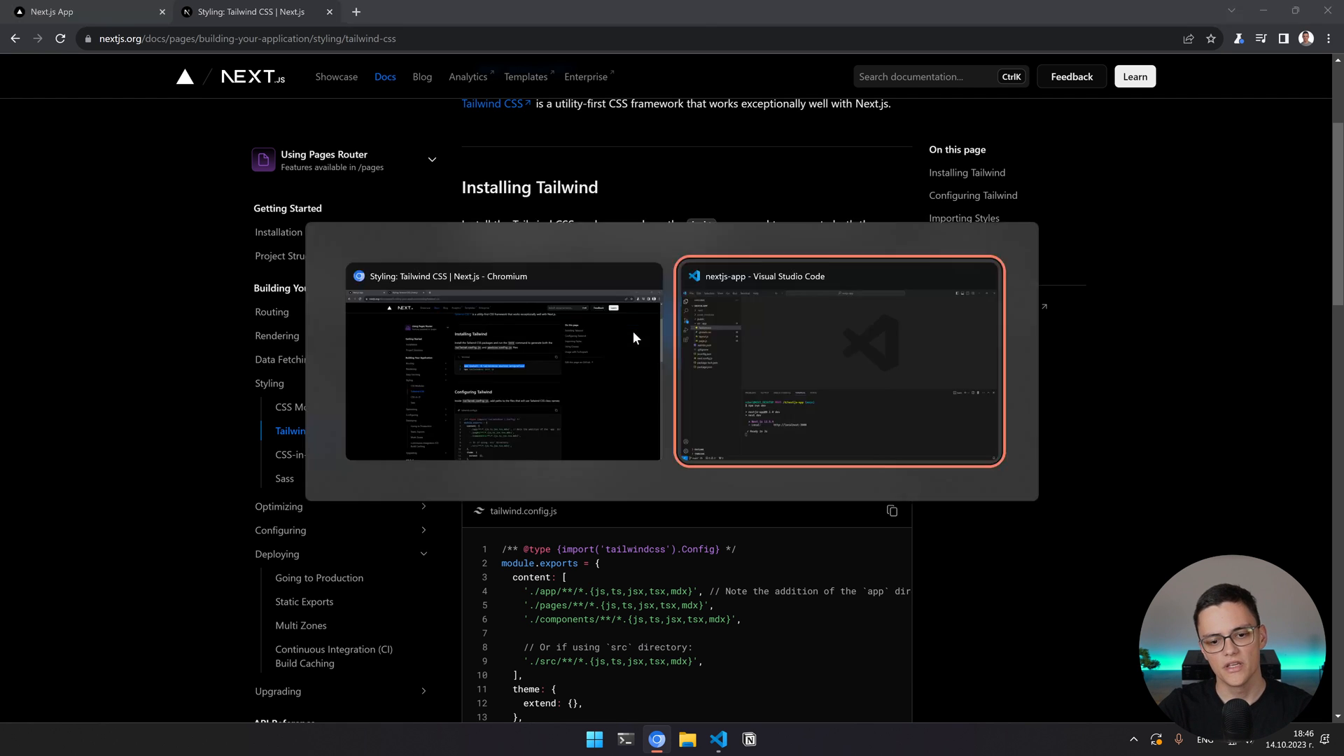
Run npm install -D tailwindcss postcss autoprefixer in the integrated terminal
{"action": "left_click", "coordinate": [840, 366]}
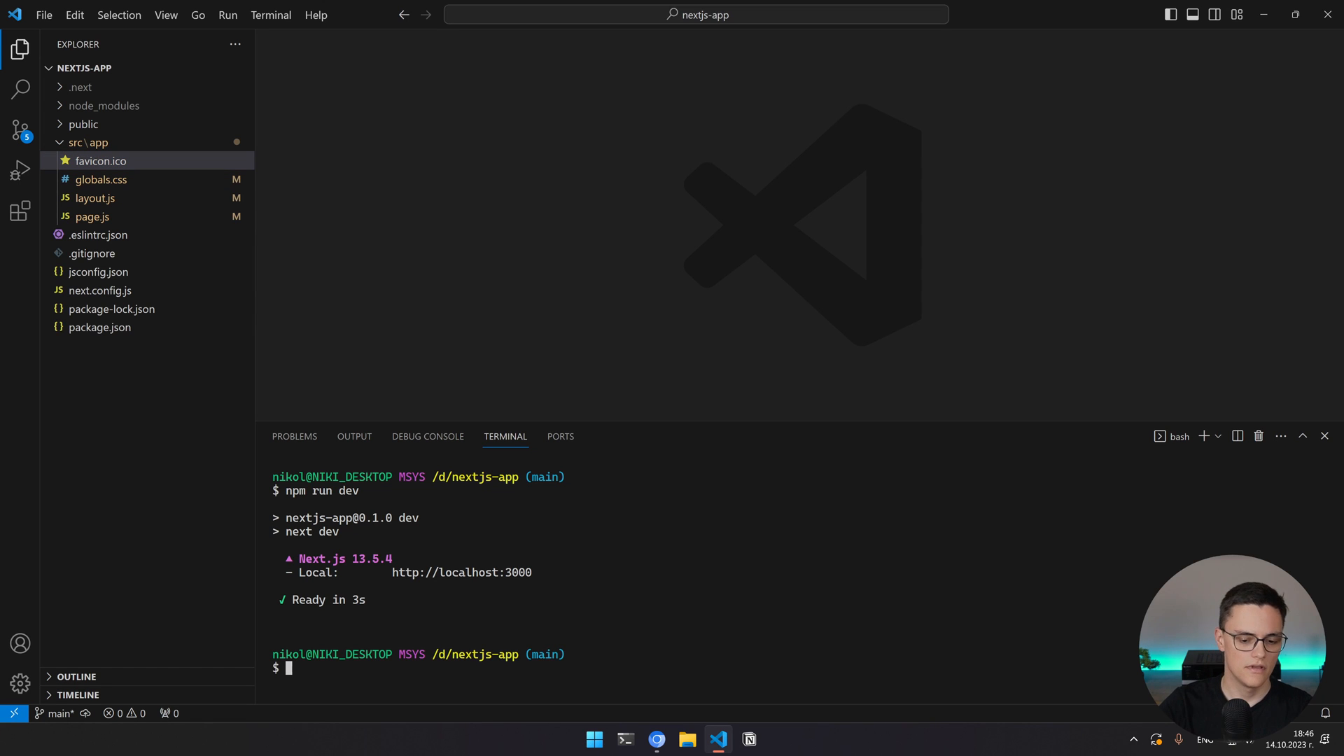
{"action": "type", "text": "npm install -D tailwindcss postcss autoprefixer"}
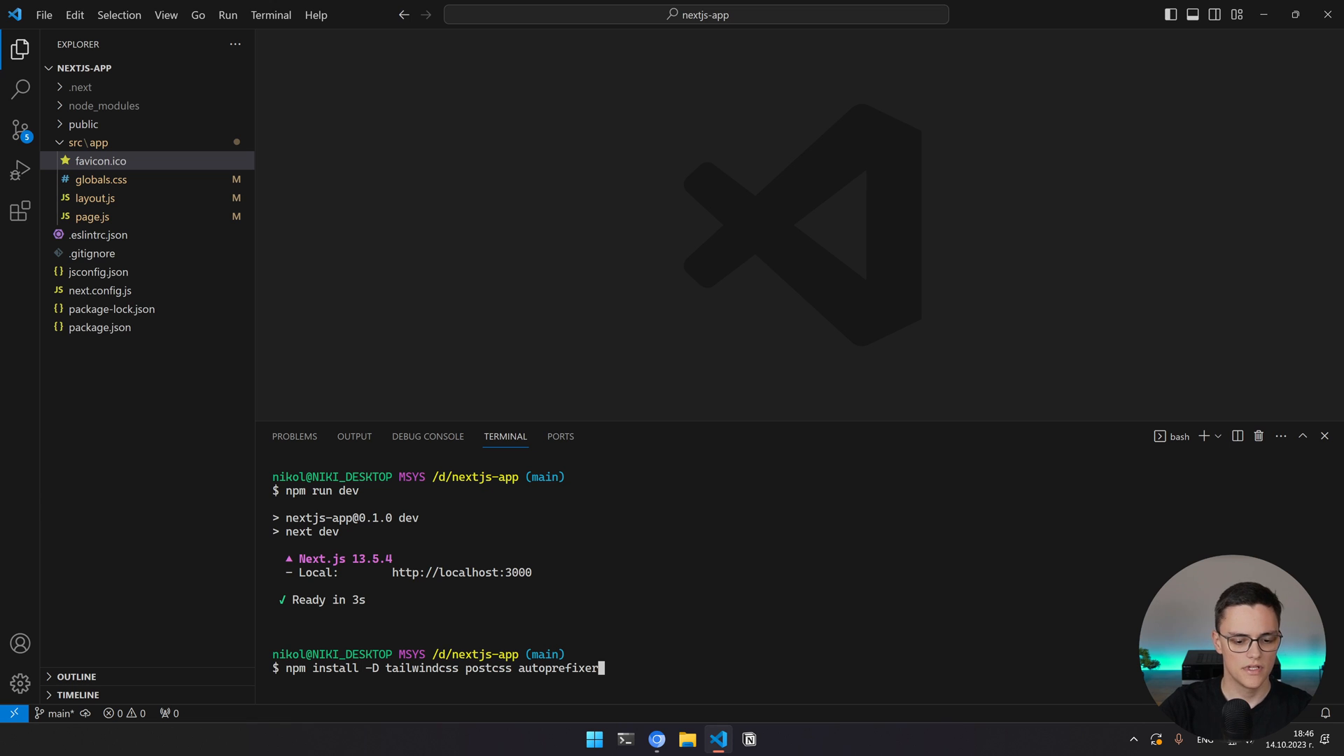
{"action": "double_click", "coordinate": [423, 669]}
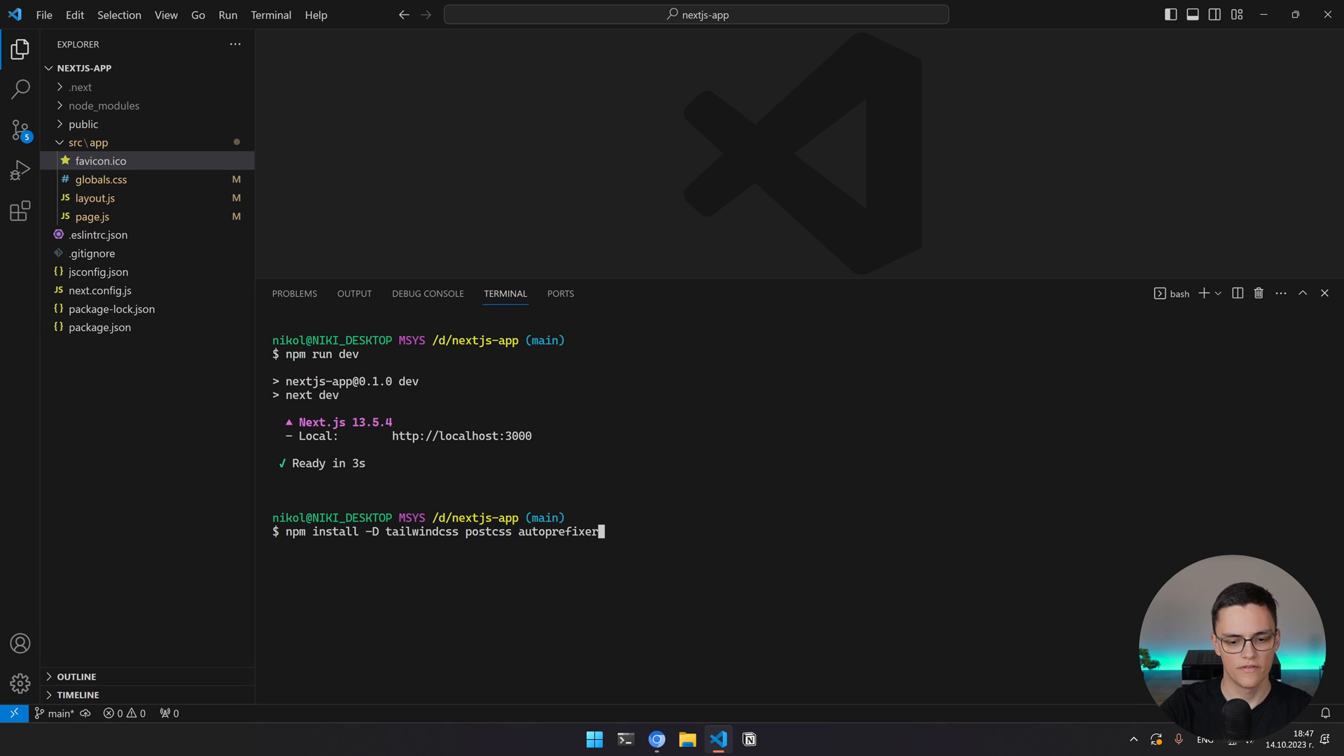
{"action": "key", "text": "Enter"}
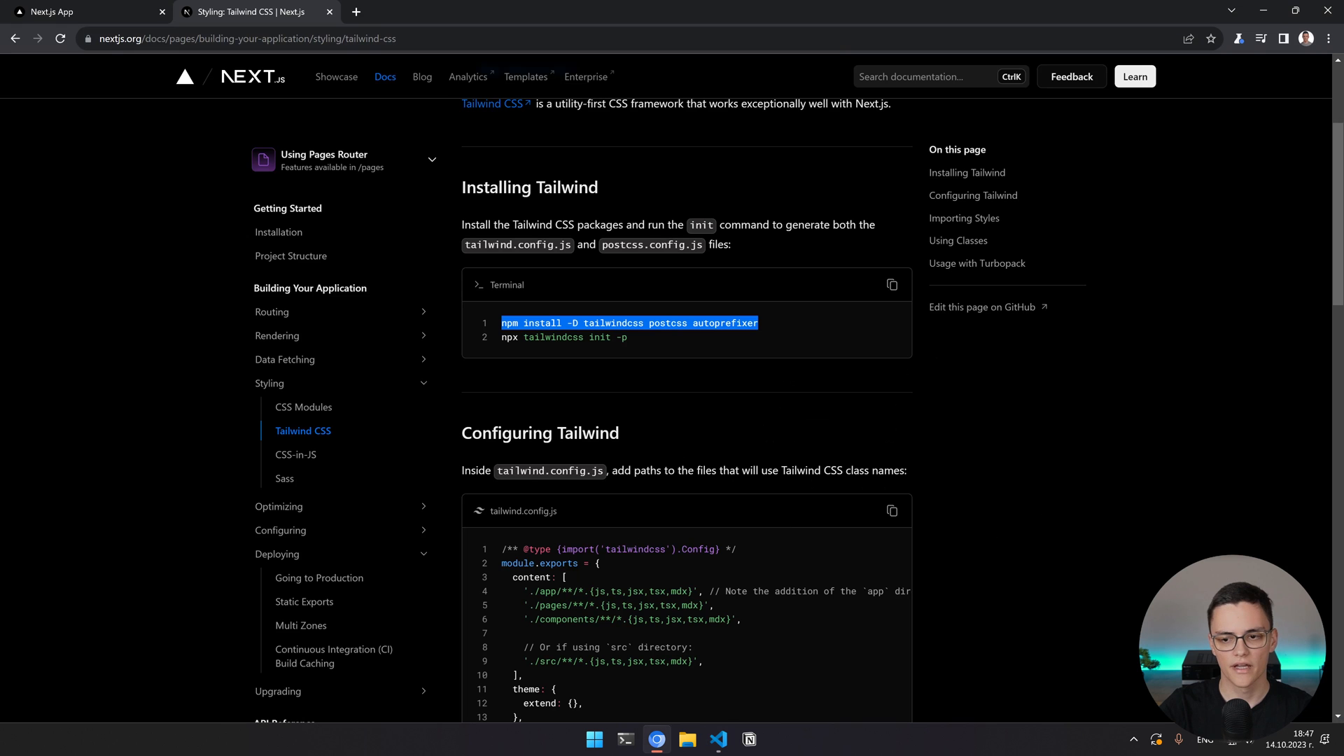
Generate the Tailwind and PostCSS config files with npx tailwindcss init -p
{"action": "left_click_drag", "start_coordinate": [515, 336], "coordinate": [626, 337]}
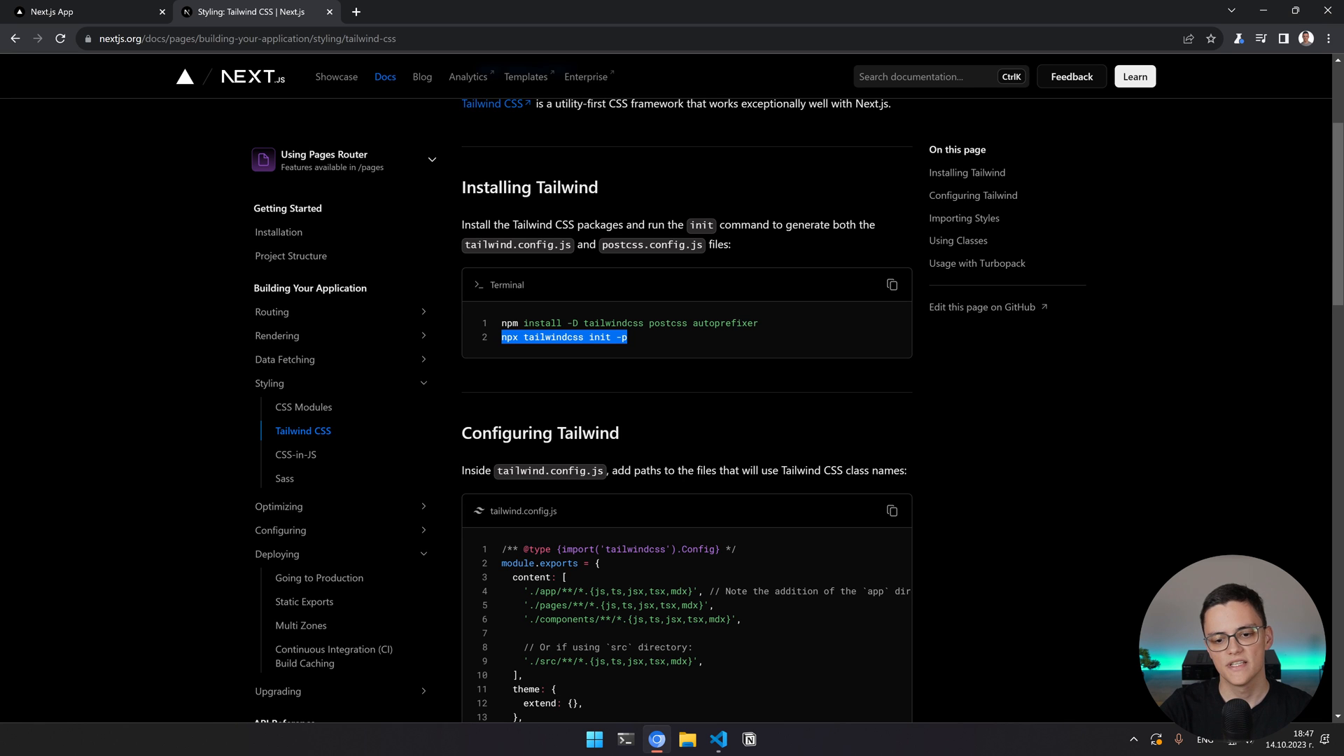
{"action": "left_click", "coordinate": [717, 739]}
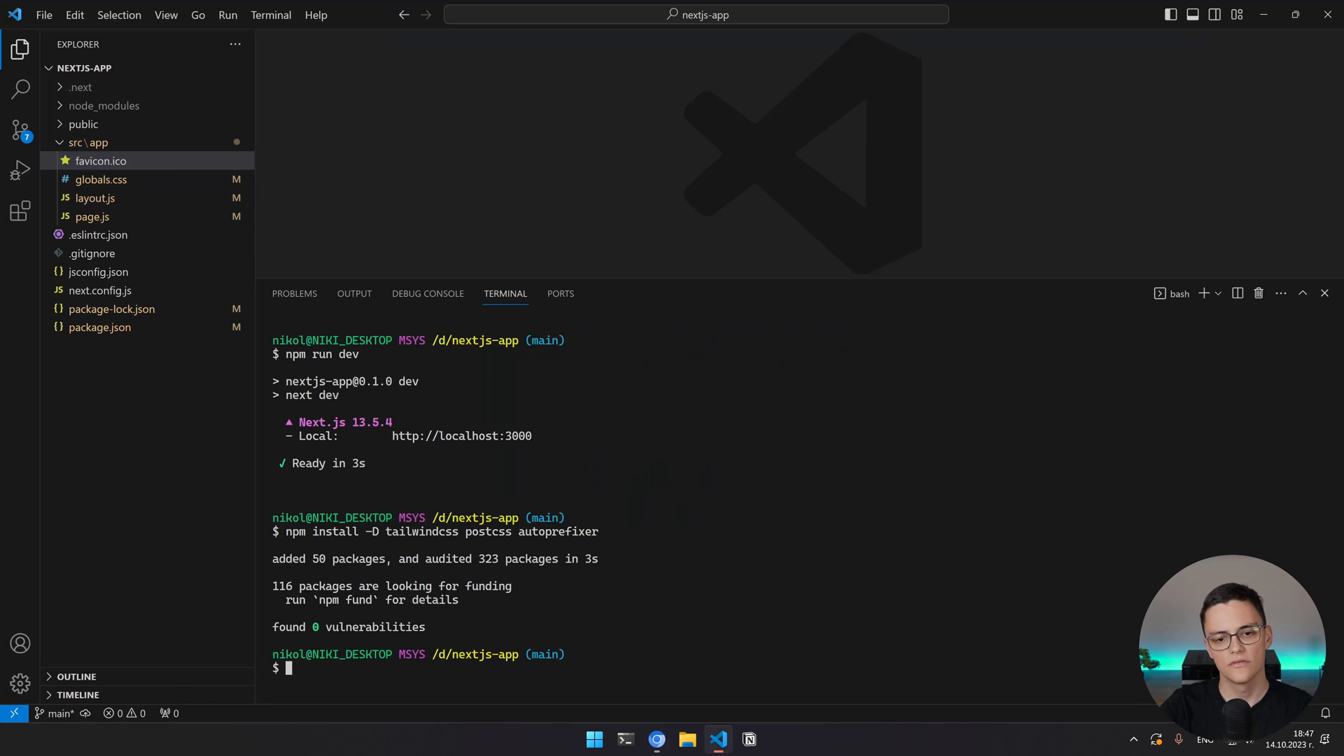
{"action": "type", "text": "npx tailwindcss init -p"}
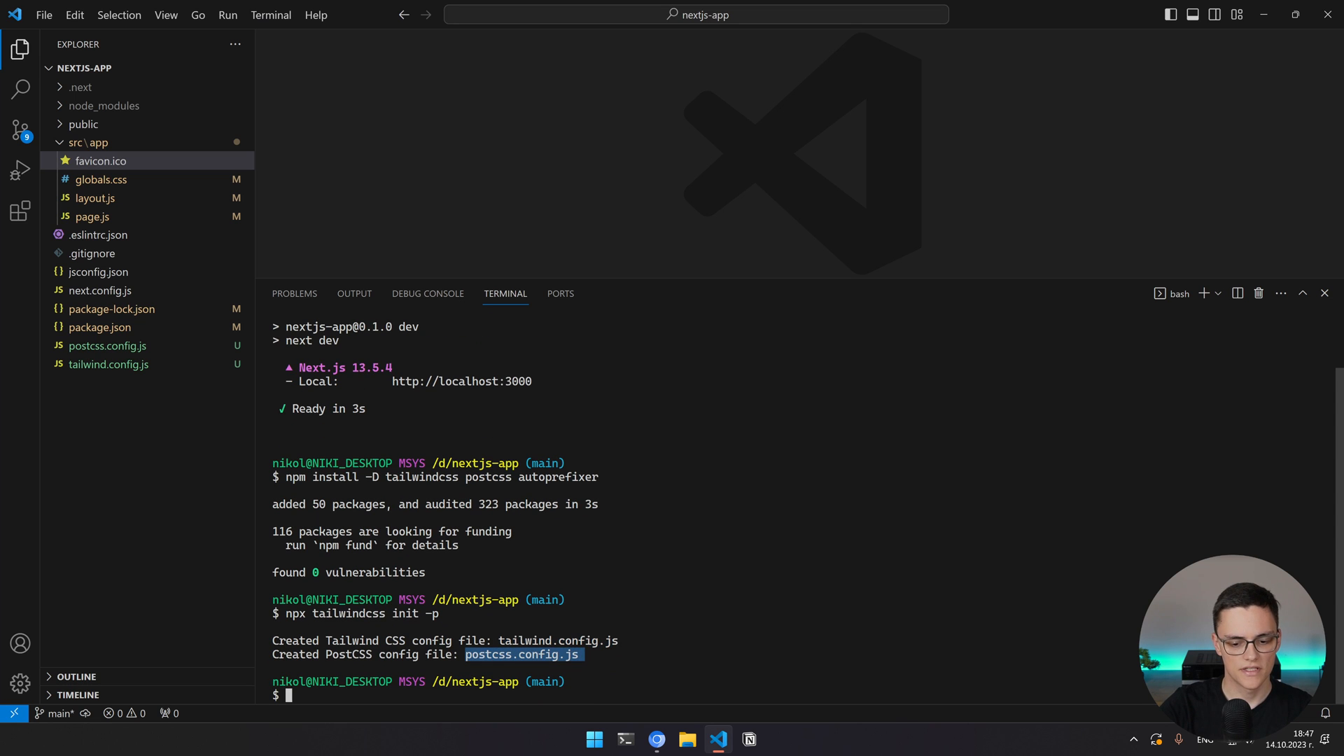
Open tailwind.config.js and highlight its empty content: [] array
{"action": "left_click", "coordinate": [109, 364]}
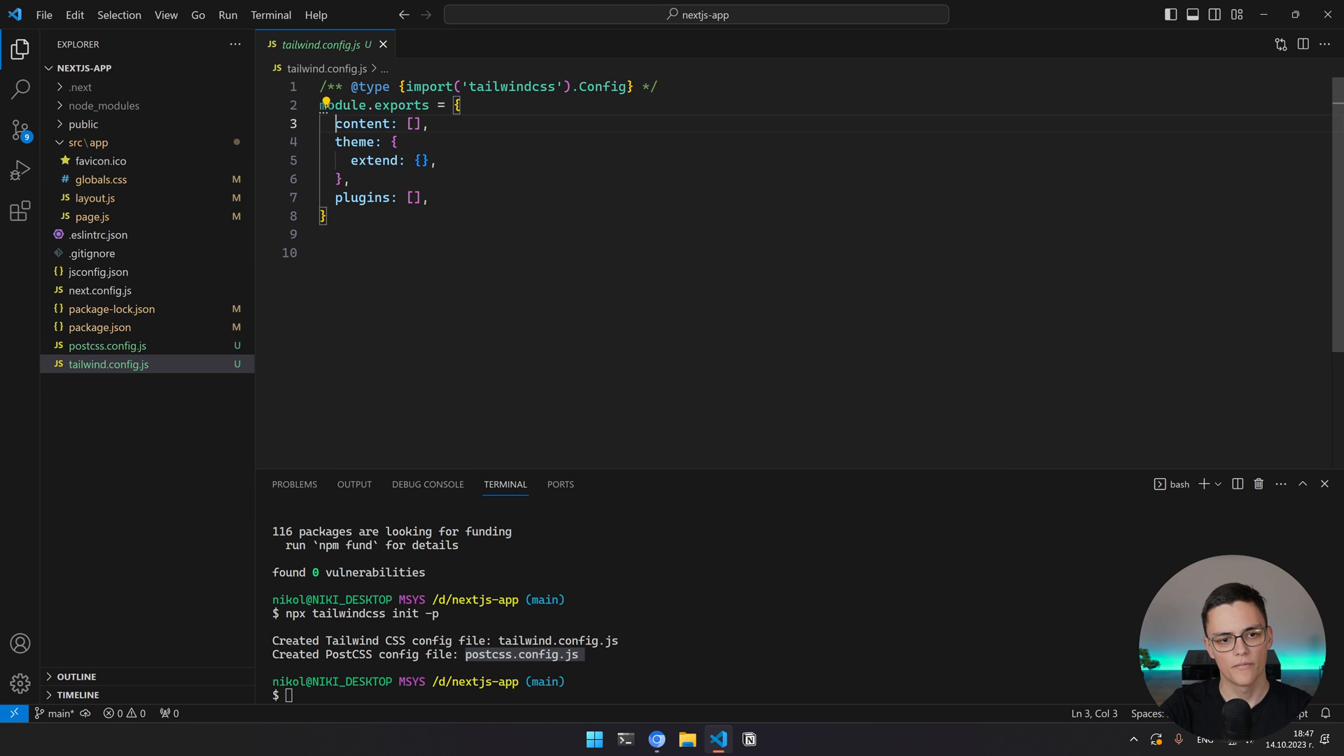
{"action": "left_click_drag", "start_coordinate": [401, 123], "coordinate": [429, 124]}
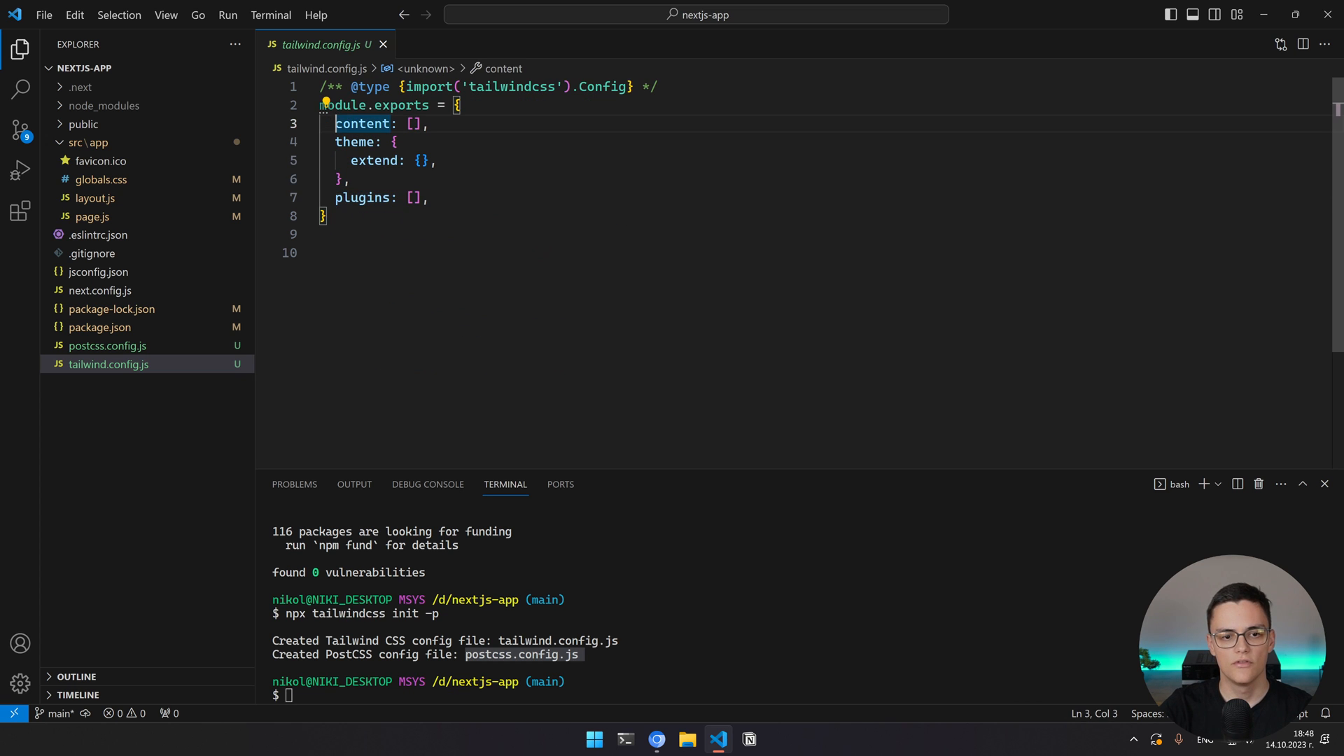
{"action": "left_click_drag", "start_coordinate": [335, 123], "coordinate": [431, 123]}
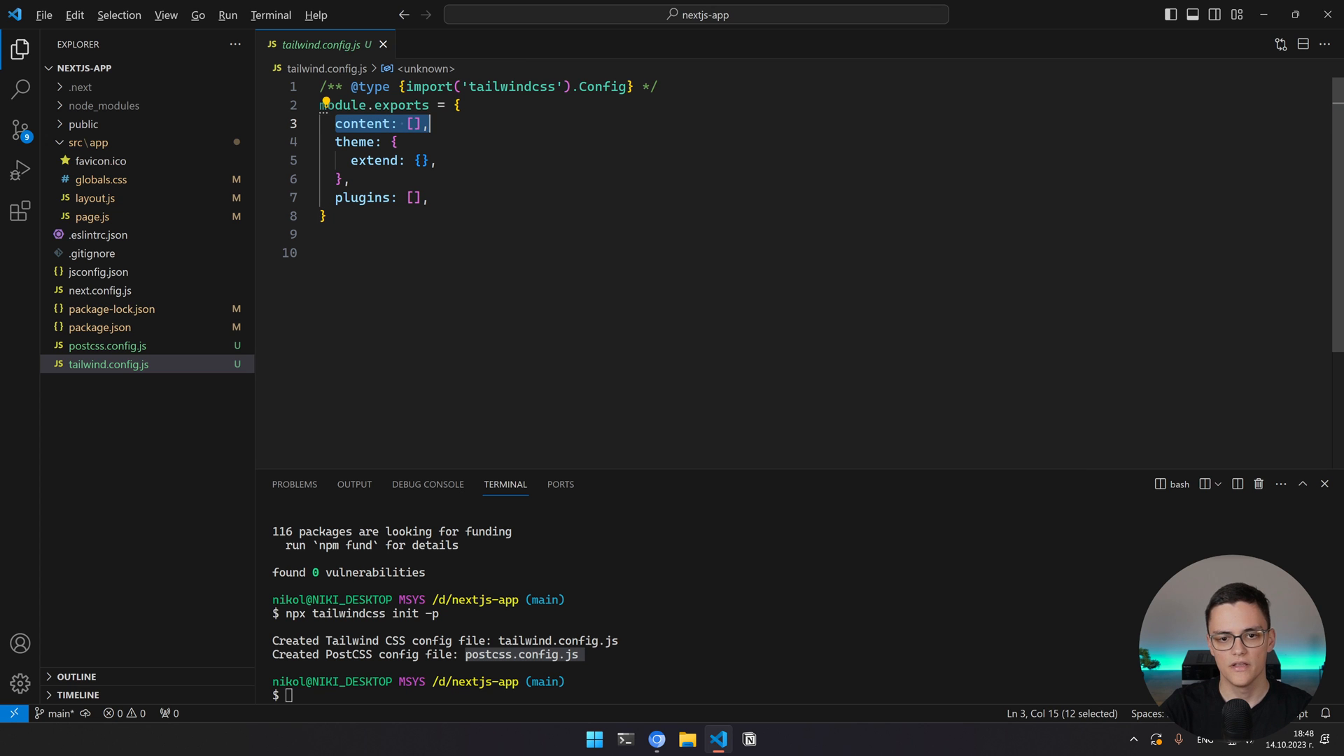
{"action": "left_click", "coordinate": [655, 739]}
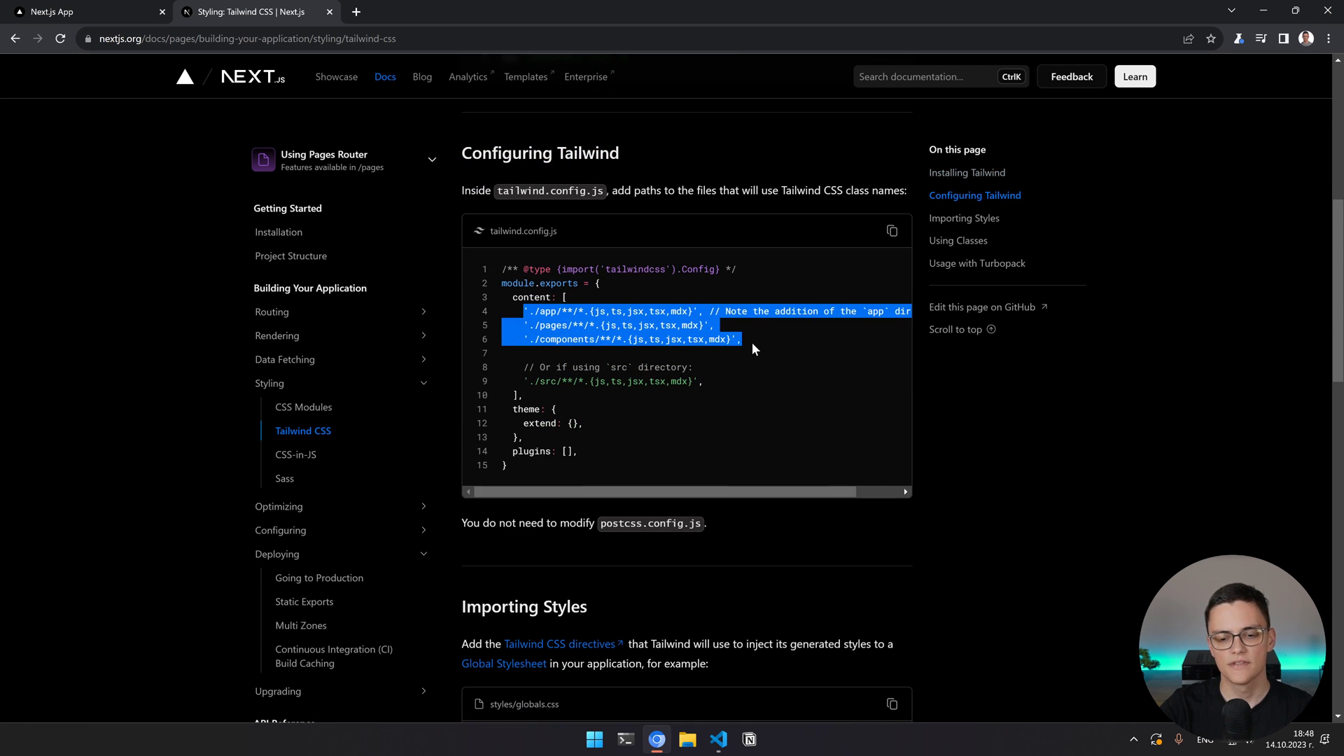
Select the './src/**/*.{js,ts,jsx,tsx,mdx}' path in the Configuring Tailwind example
{"action": "left_click", "coordinate": [753, 348]}
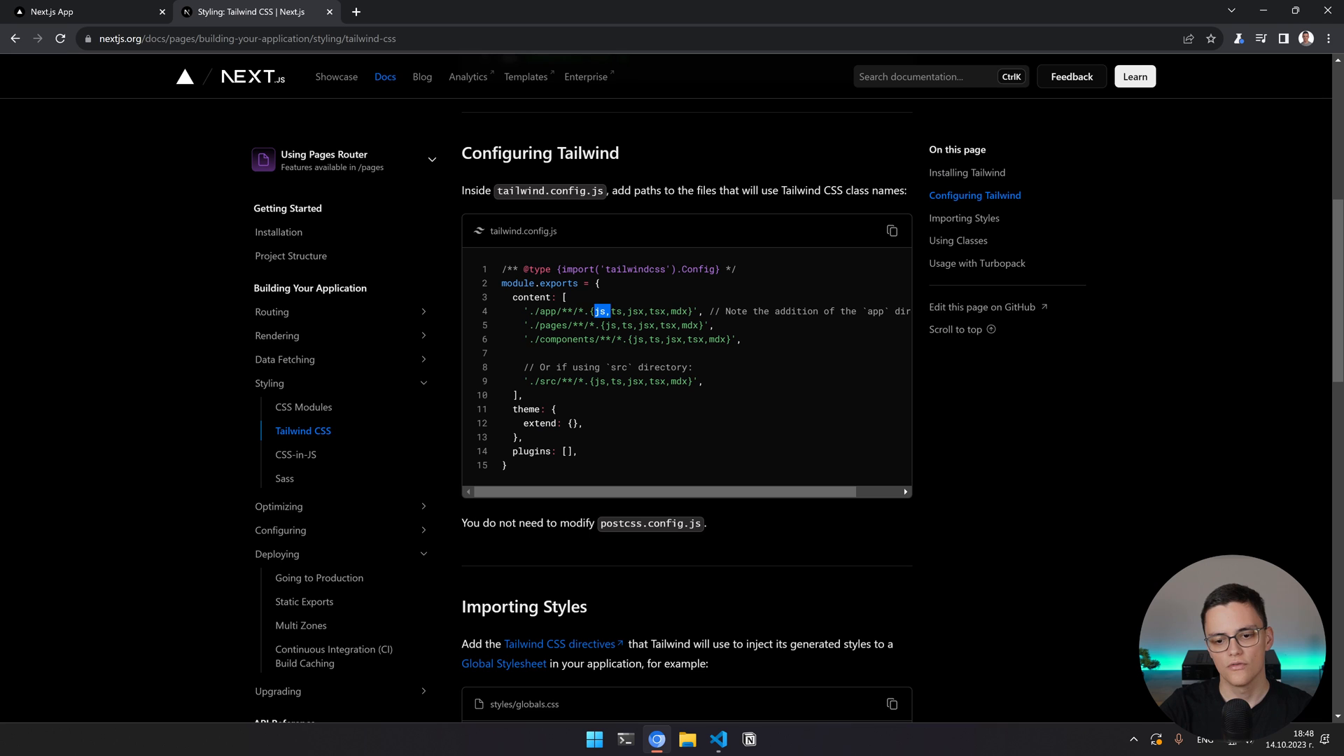
{"action": "left_click_drag", "start_coordinate": [596, 310], "coordinate": [686, 310]}
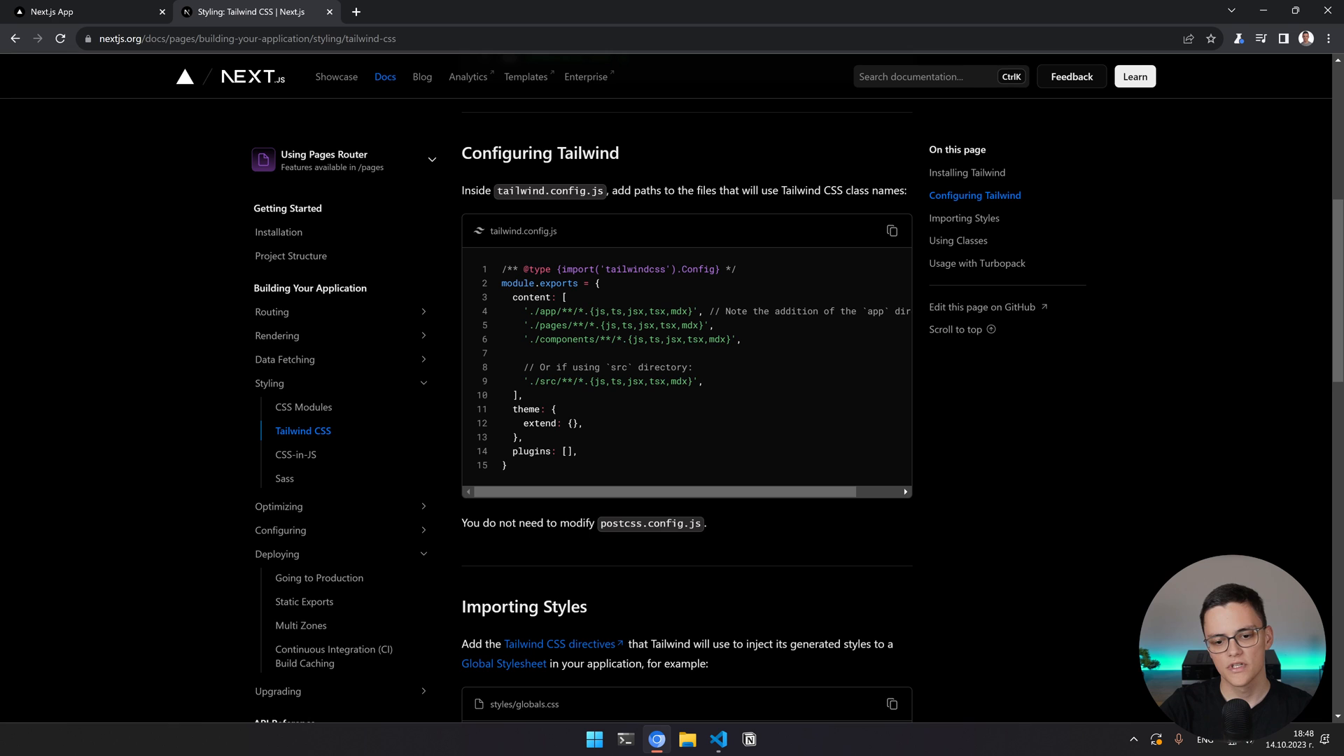
{"action": "left_click", "coordinate": [717, 739]}
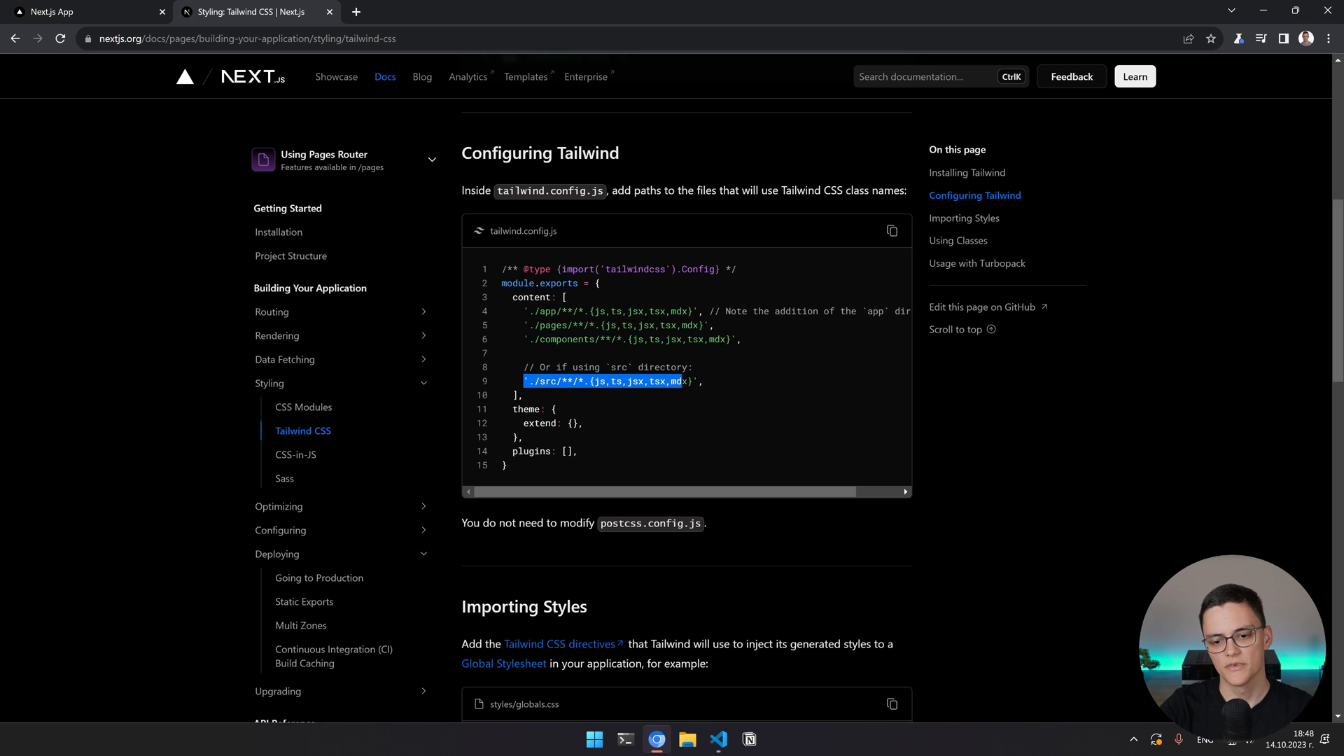
Add './src/**/*.{js,ts,jsx,tsx,mdx}' to tailwind.config.js's content array and save
{"action": "left_click", "coordinate": [718, 739]}
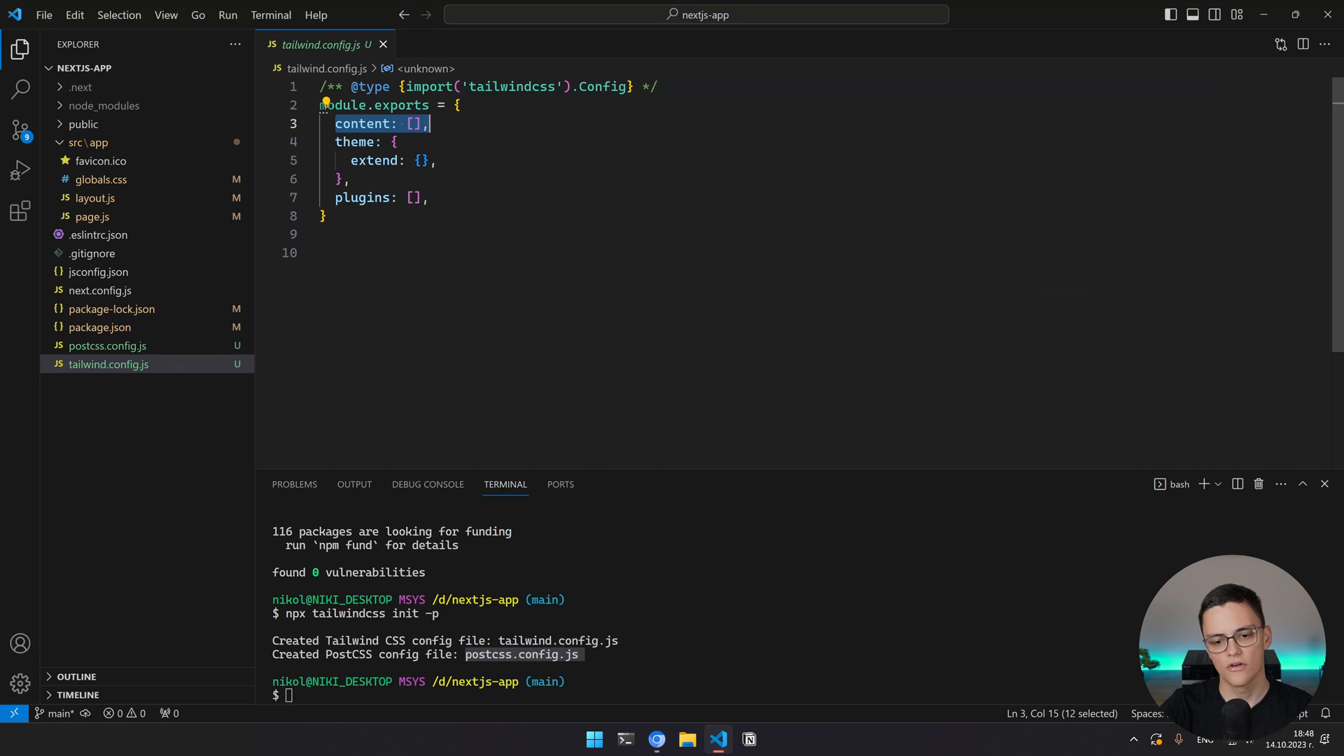
{"action": "type", "text": "'./src/**/*.{js,ts,jsx,tsx,mdx}',"}
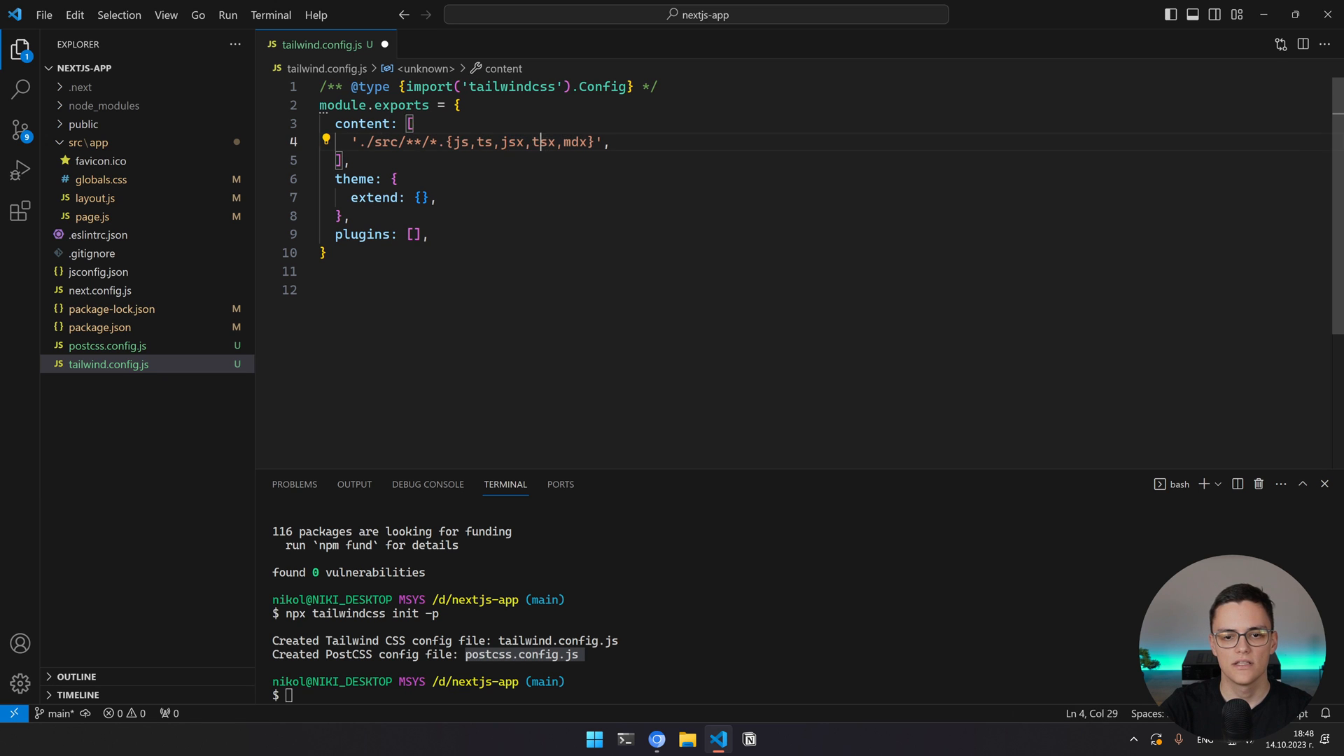
{"action": "left_click_drag", "start_coordinate": [359, 142], "coordinate": [594, 142]}
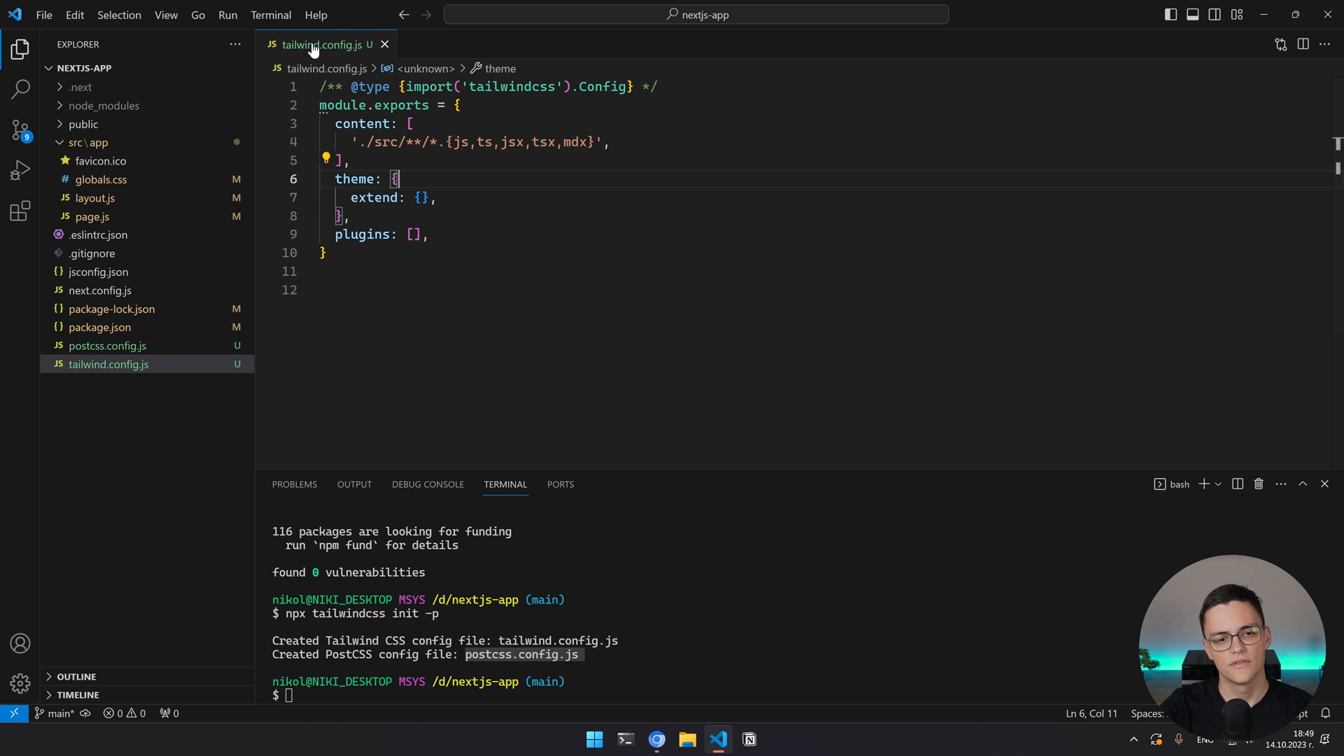
{"action": "left_click", "coordinate": [383, 45]}
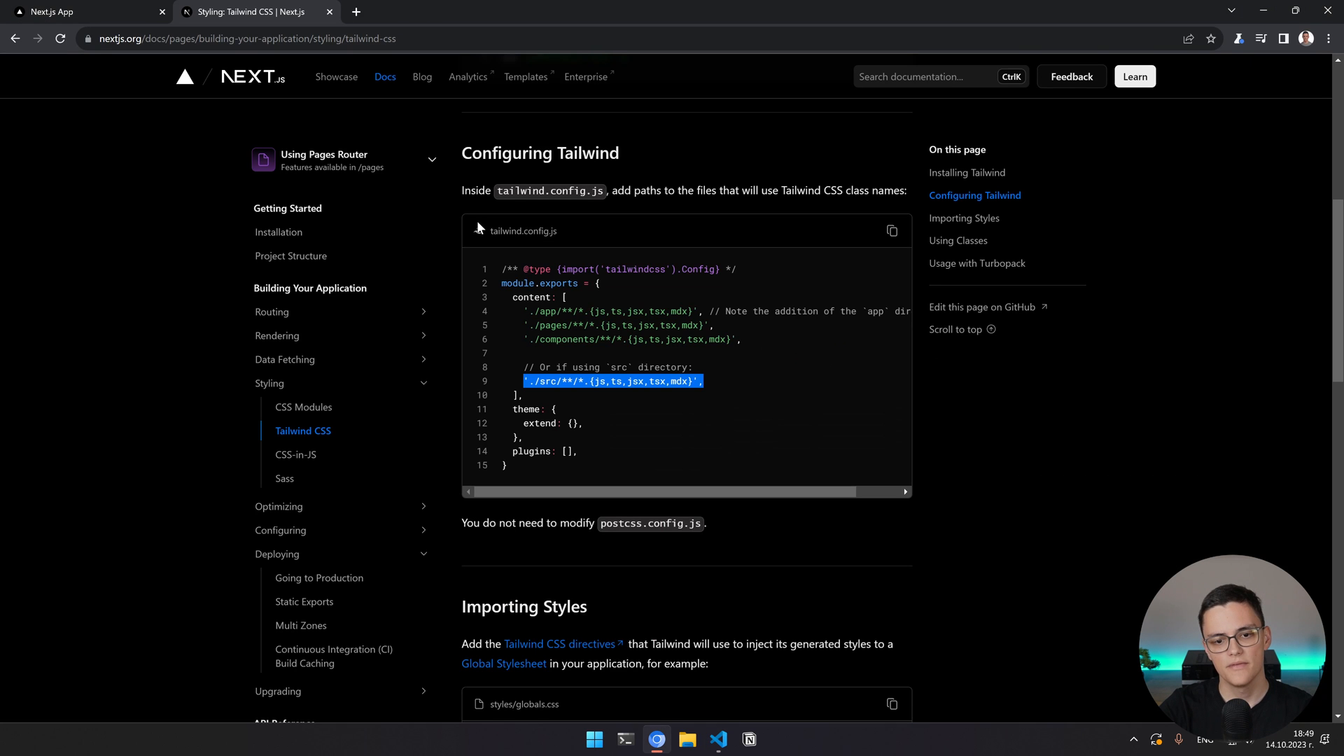
{"action": "scroll", "scroll_direction": "down", "scroll_amount": 3}
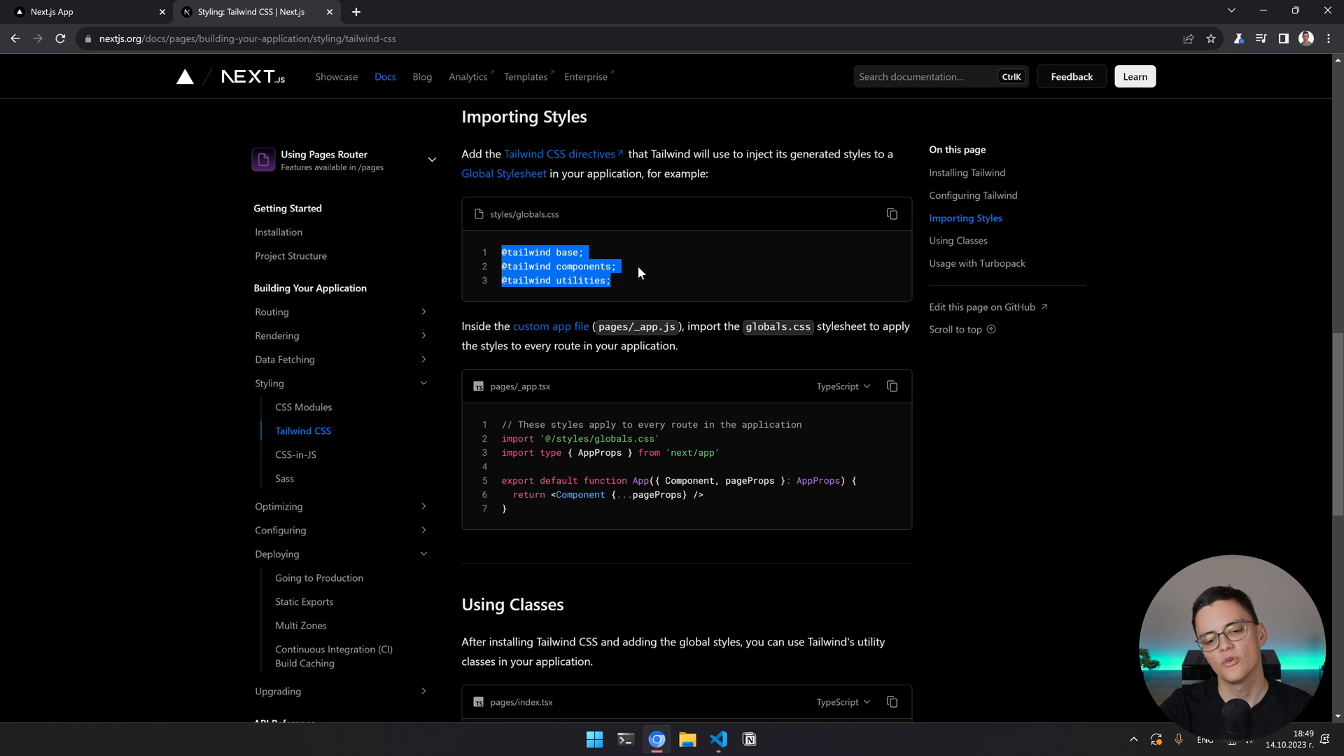
{"action": "left_click", "coordinate": [718, 739]}
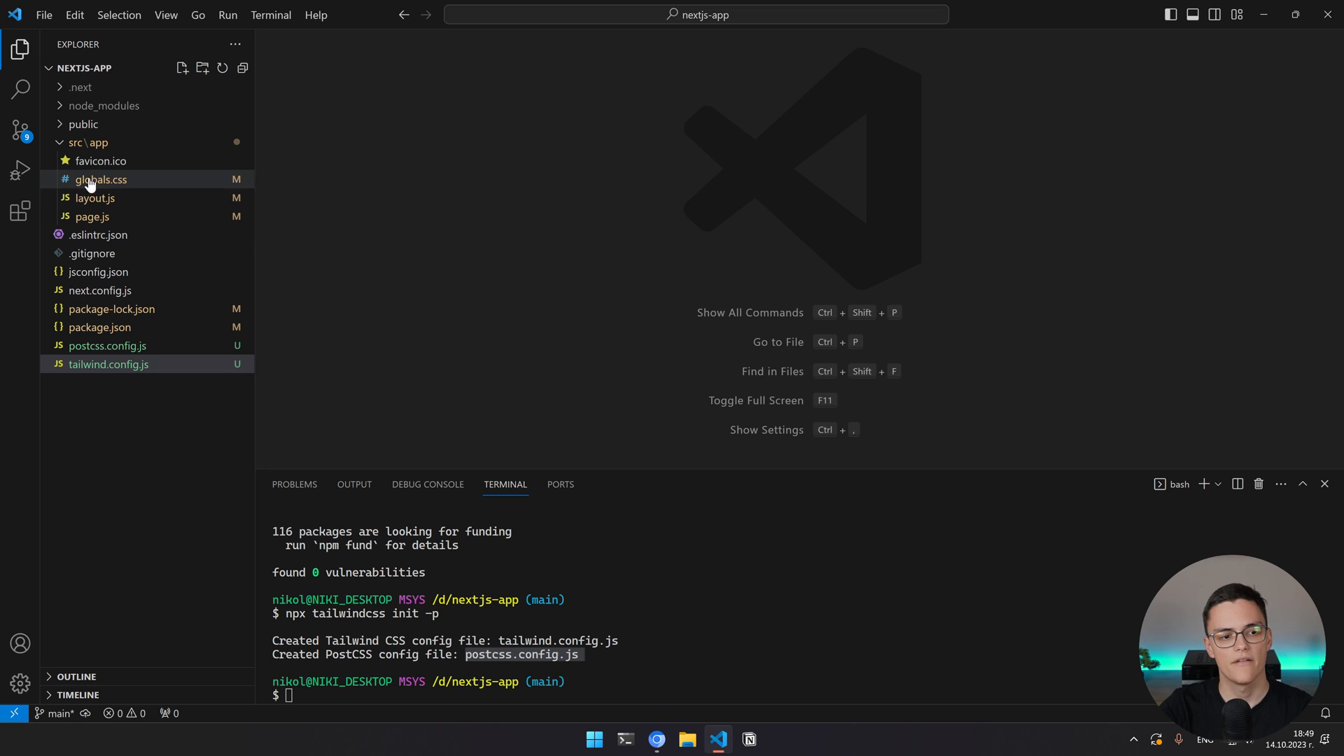
{"action": "left_click", "coordinate": [101, 179]}
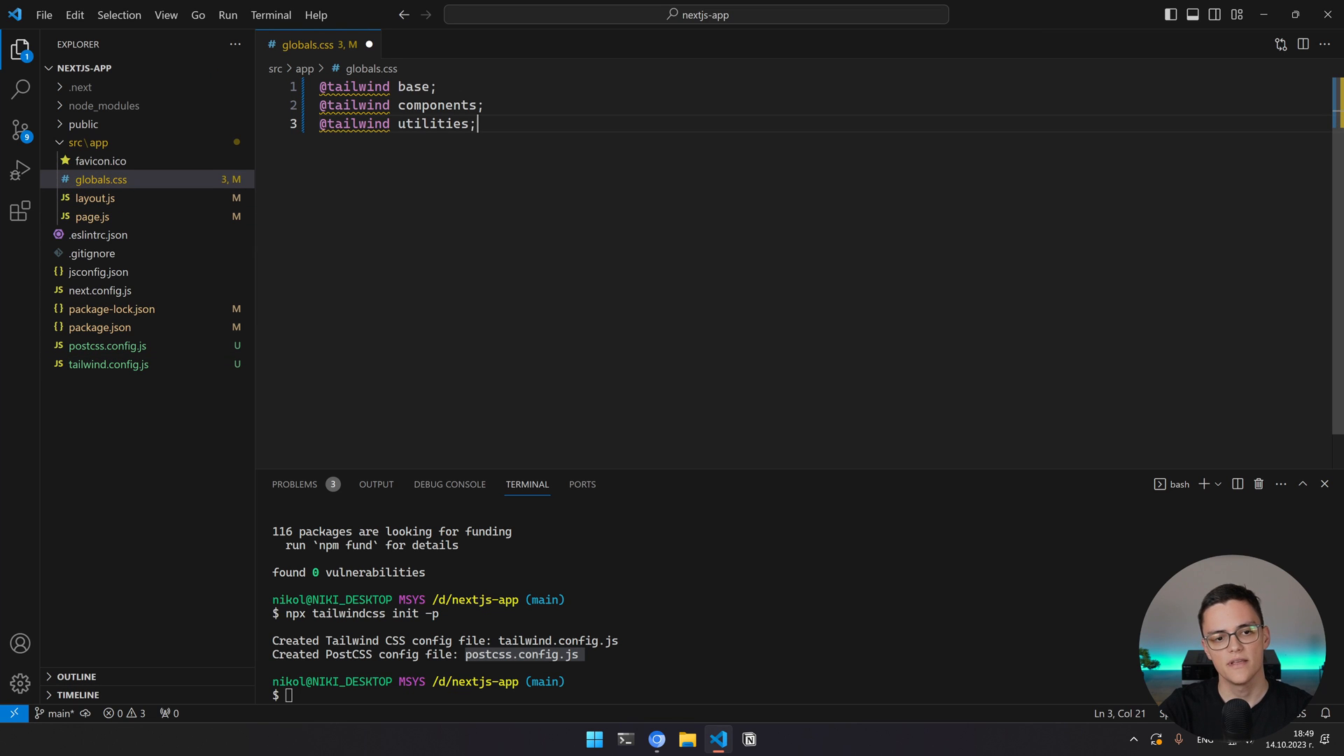
{"action": "key", "text": "Enter"}
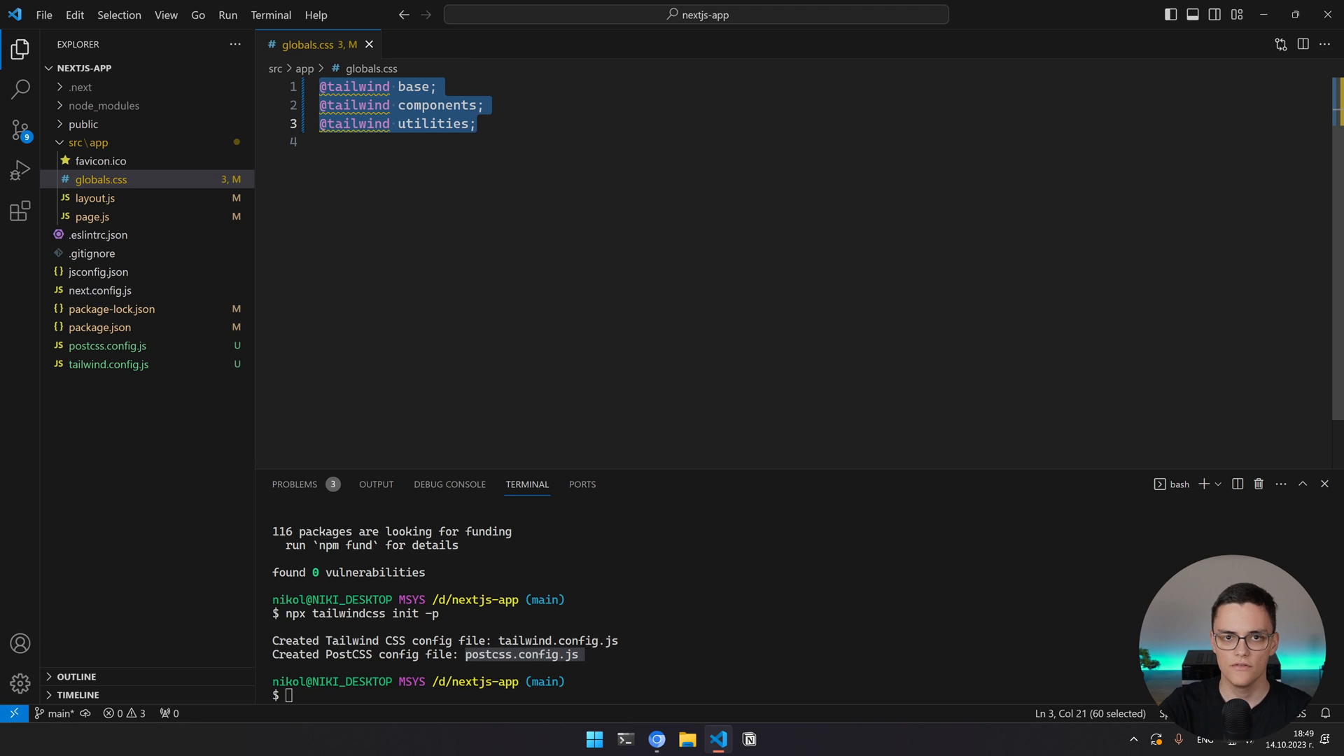
{"action": "left_click", "coordinate": [91, 199]}
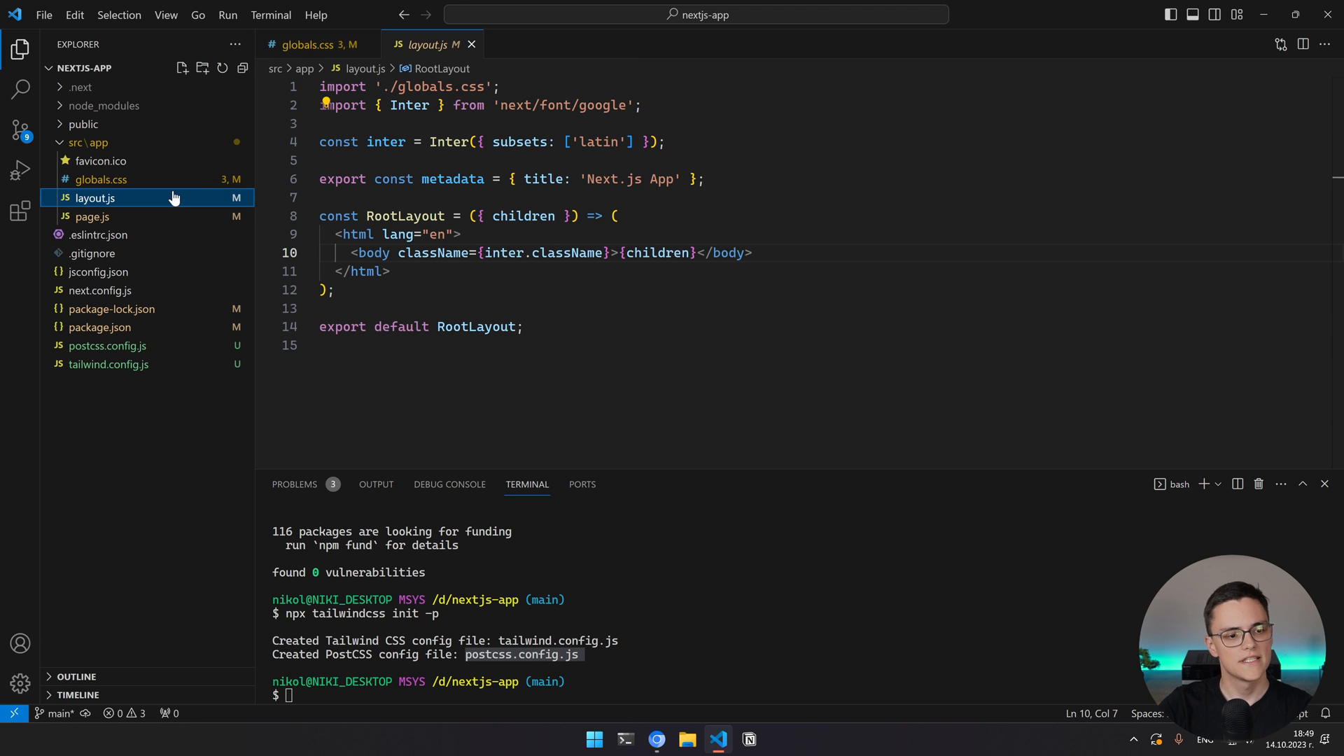
{"action": "left_click_drag", "start_coordinate": [320, 86], "coordinate": [459, 85]}
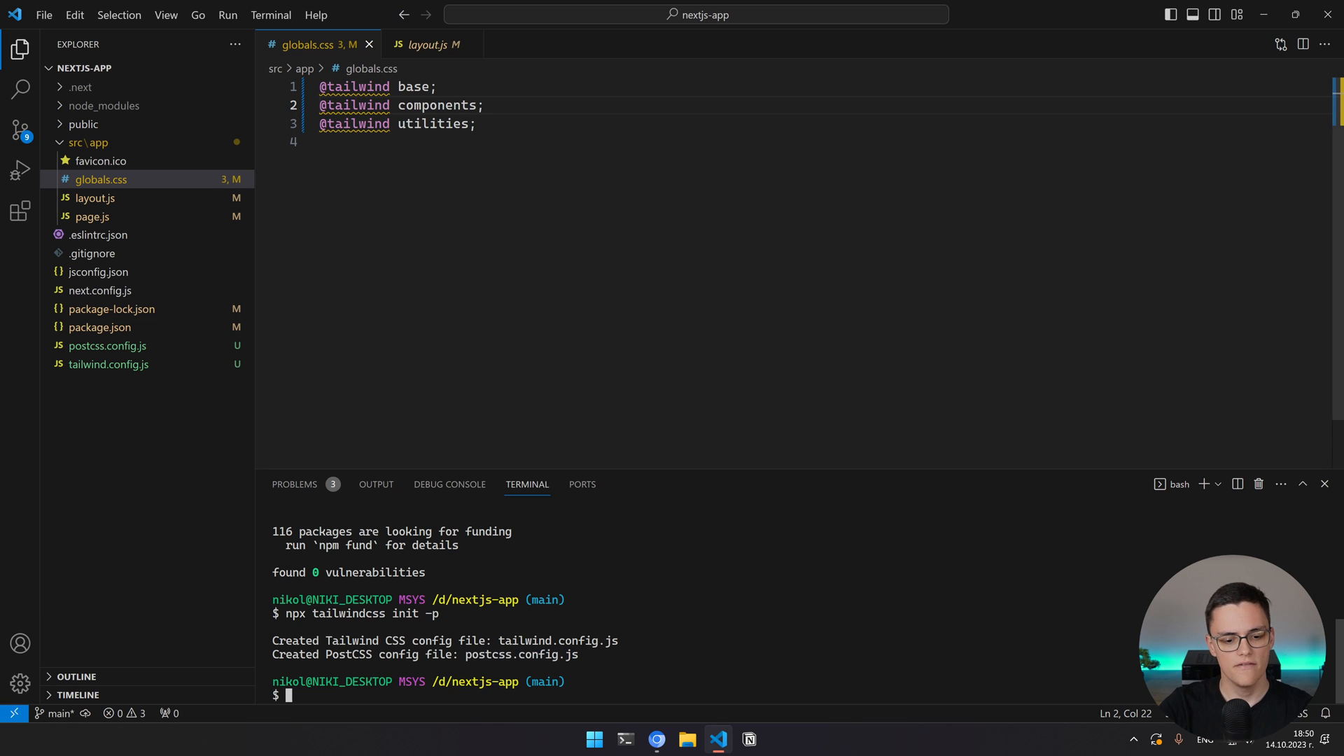
Start the dev server with npm run dev in the integrated terminal
{"action": "type", "text": "l"}
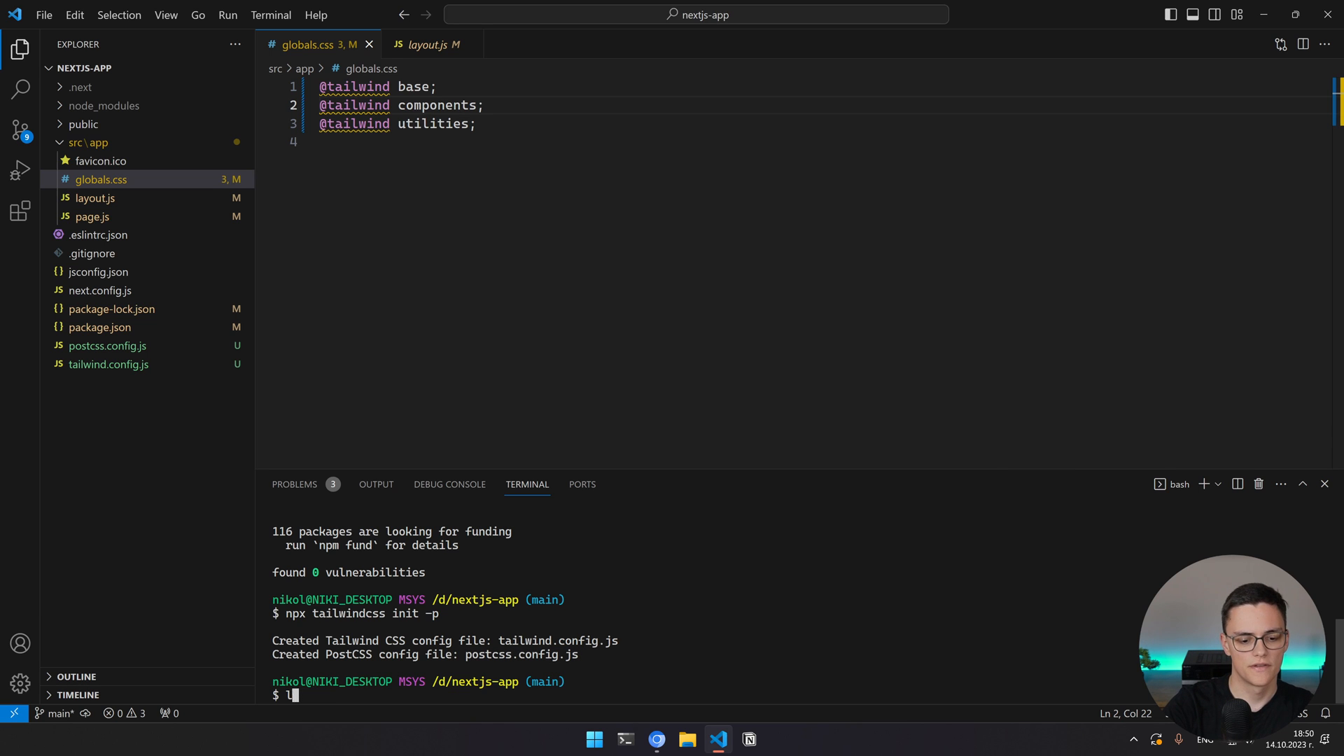
{"action": "type", "text": "npm run"}
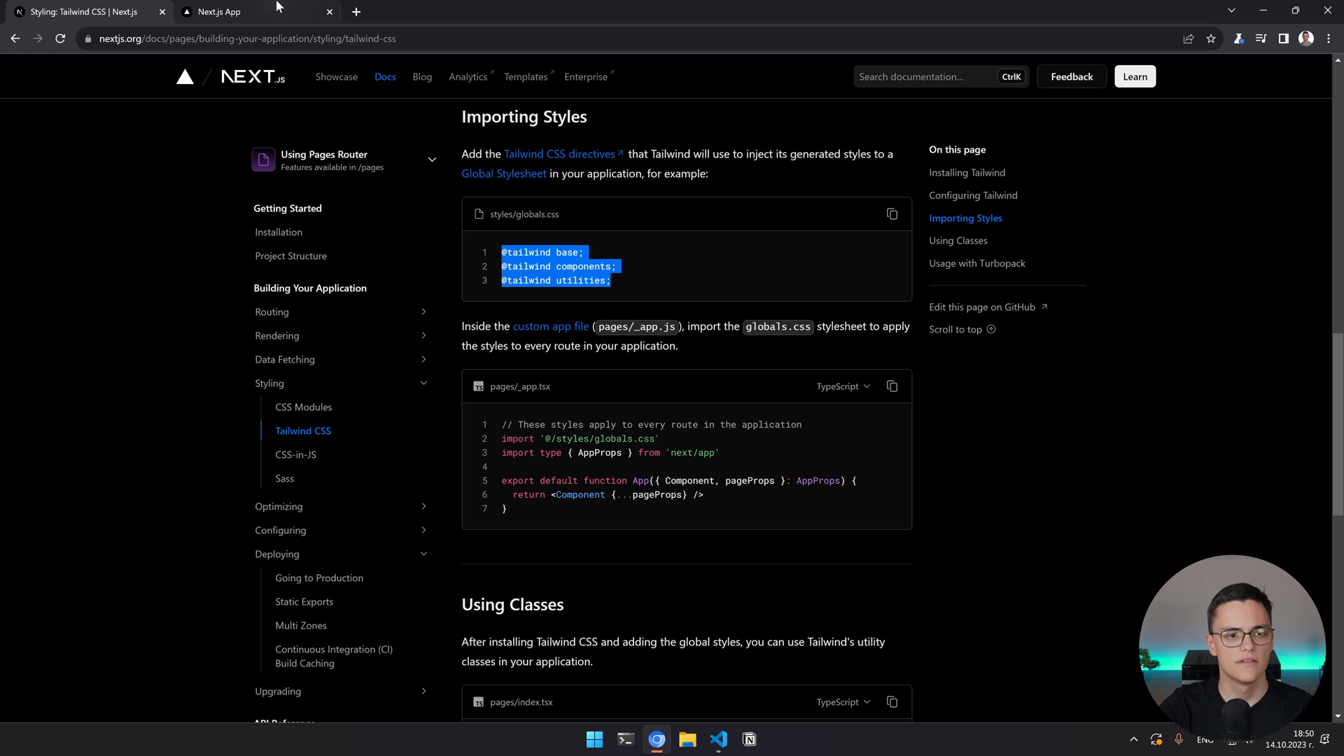
View the unstyled 'Hello Tailwind!' page at localhost:3000, then switch back to VS Code
{"action": "left_click", "coordinate": [224, 12]}
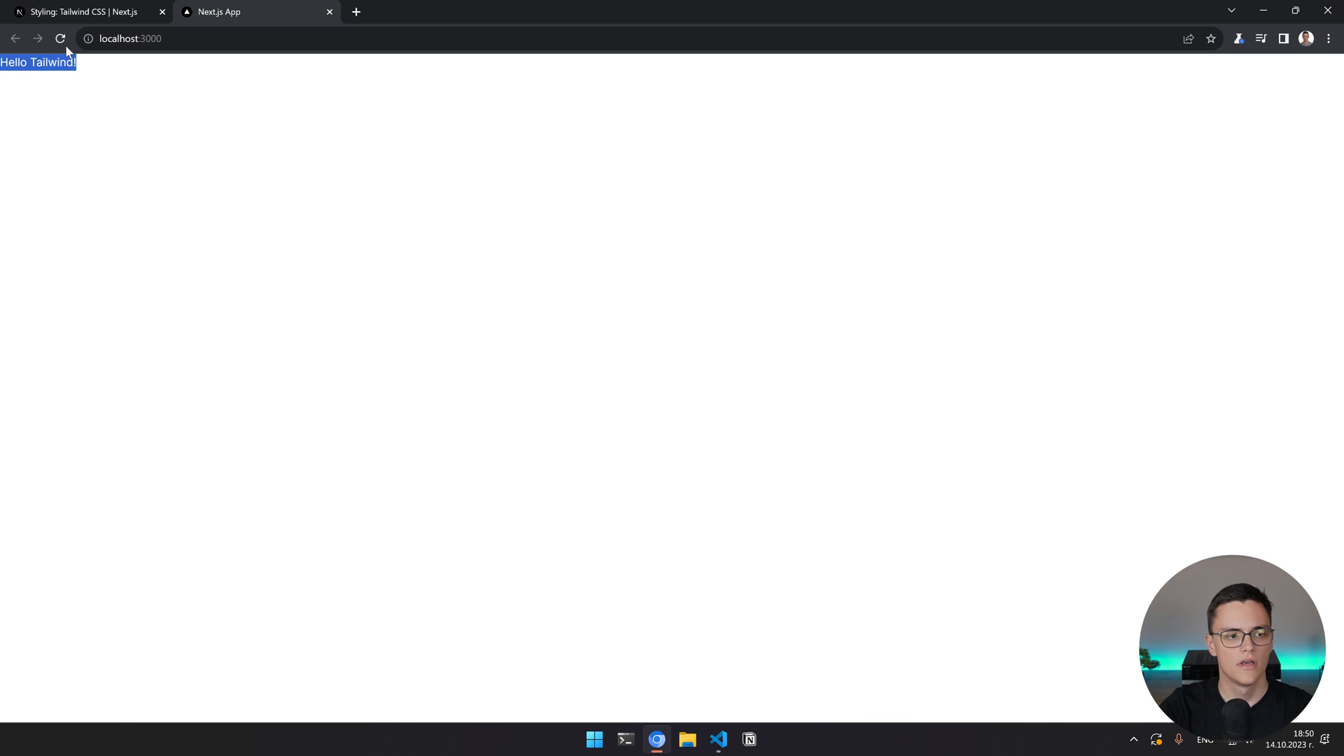
{"action": "mouse_move", "coordinate": [116, 72]}
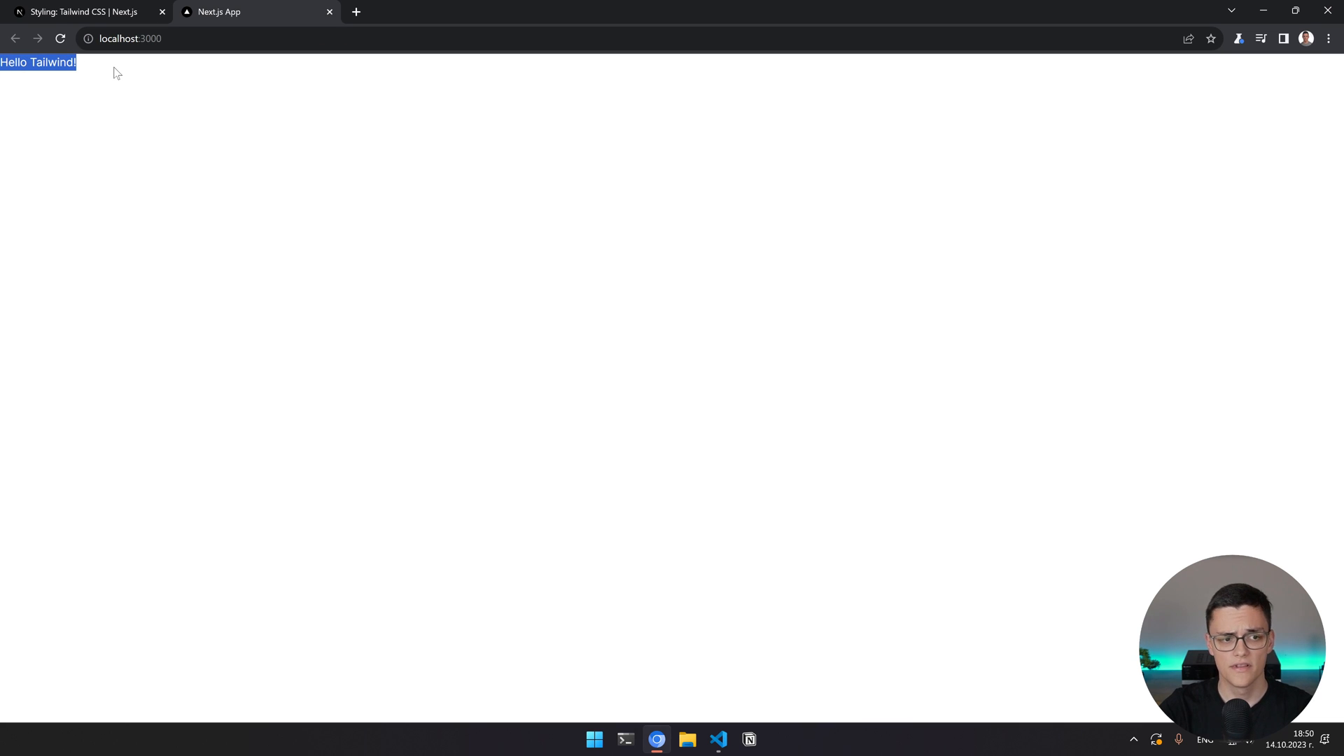
{"action": "key", "text": "alt+tab"}
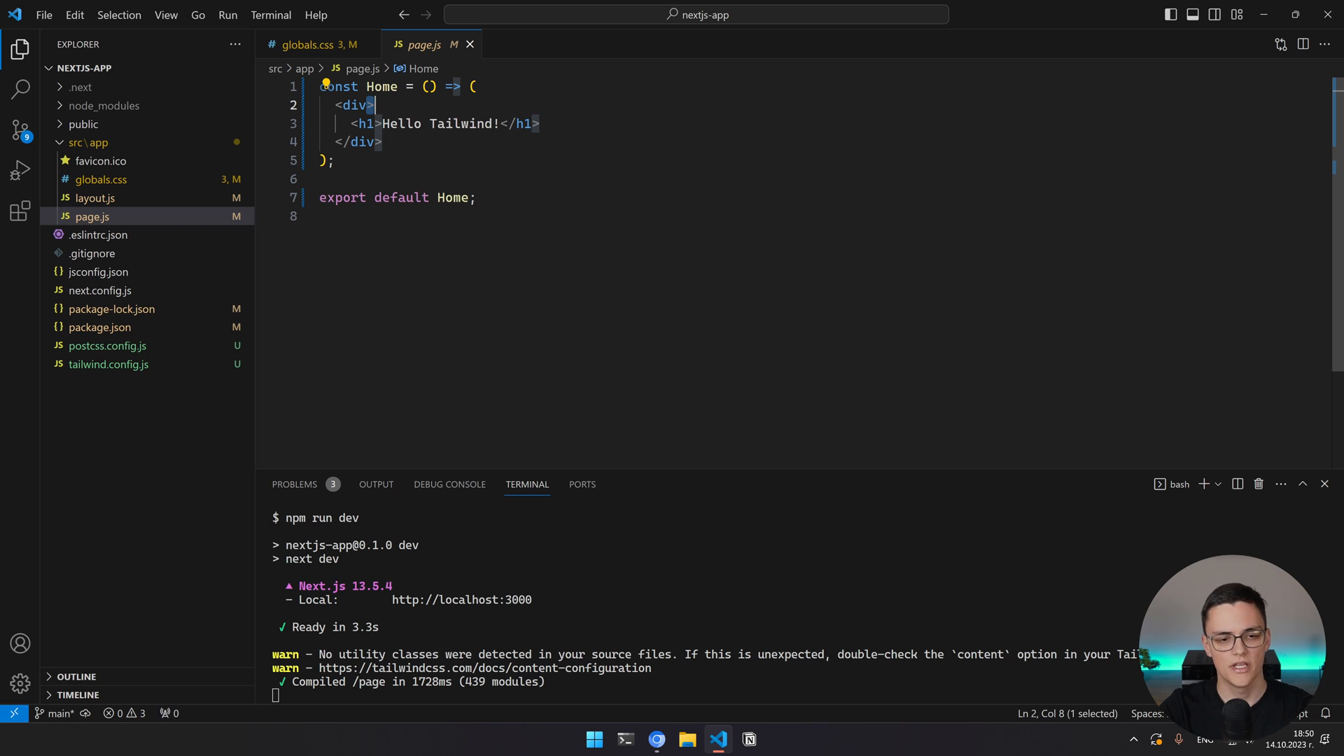
Give the div classes bg-teal-950, p-20, text-white, font-semibold and text-2xl, then switch to tailwindcss.com
{"action": "type", "text": "className=\"\""}
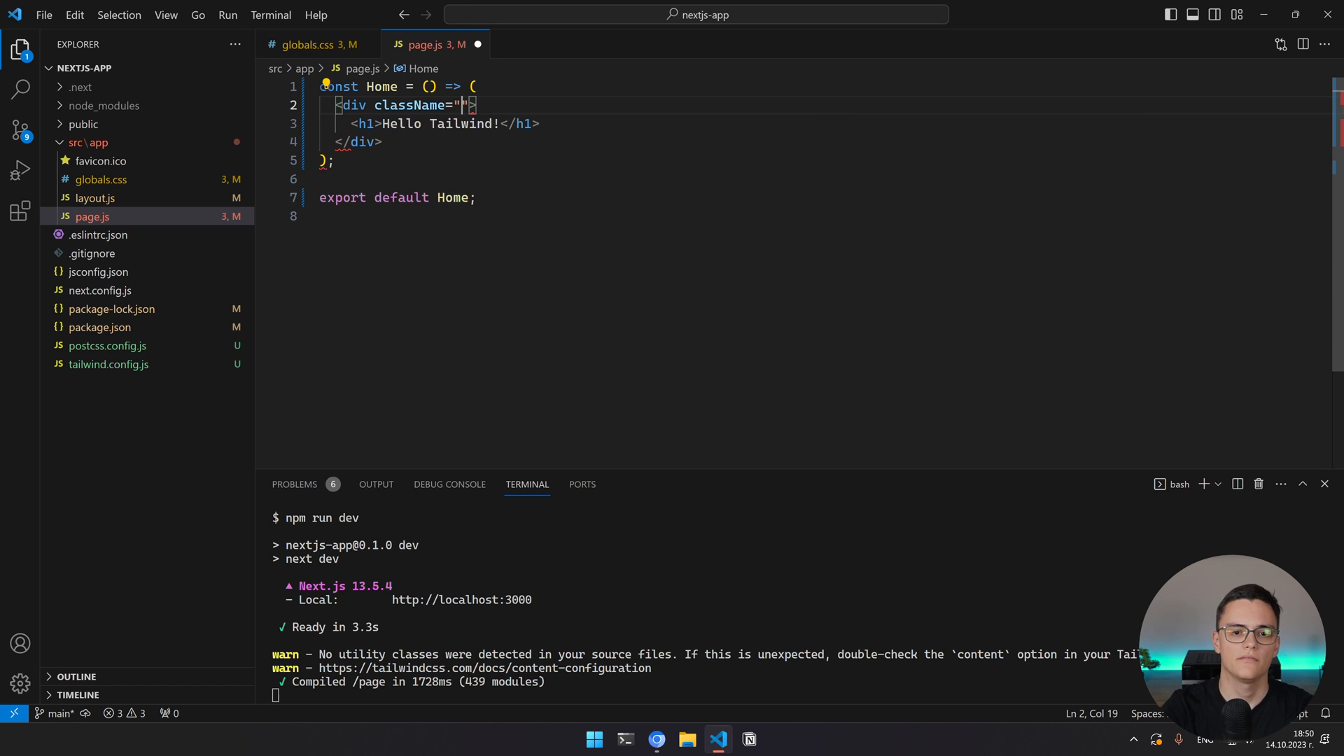
{"action": "type", "text": "bg-teal-950"}
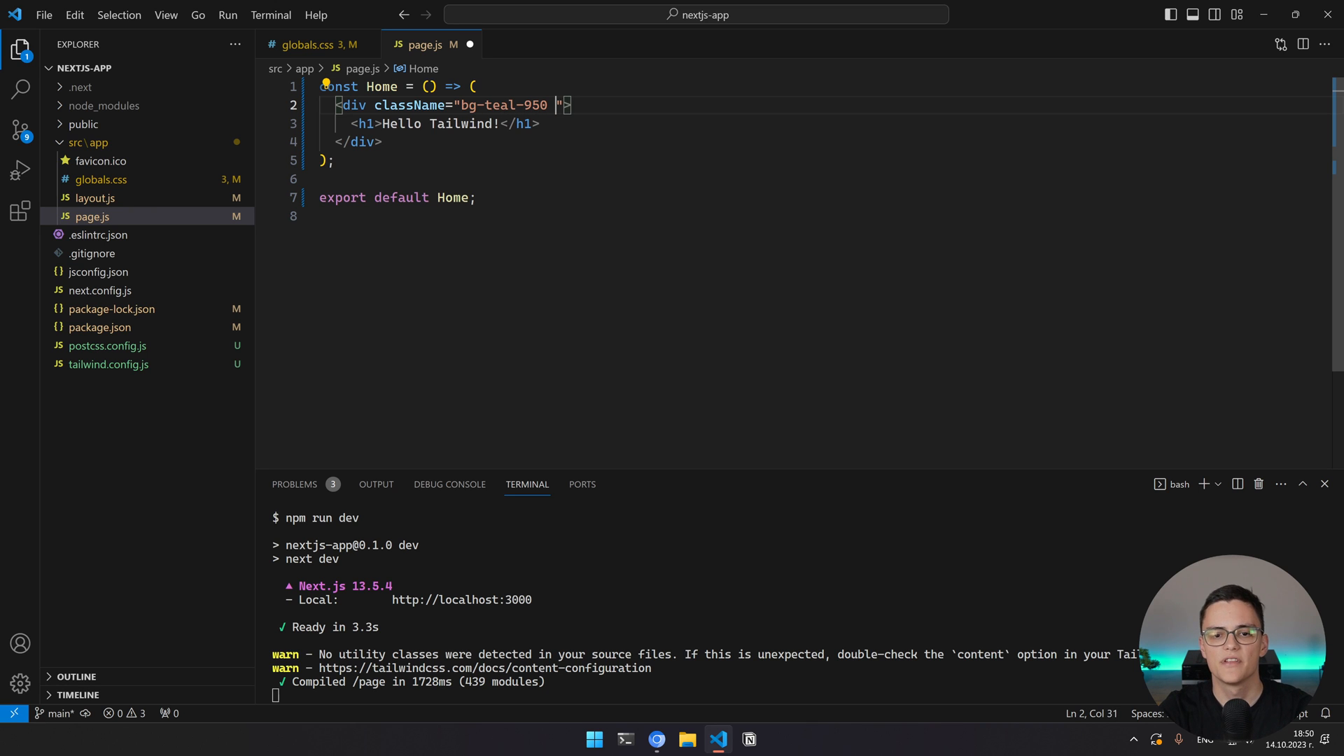
{"action": "type", "text": "p-20"}
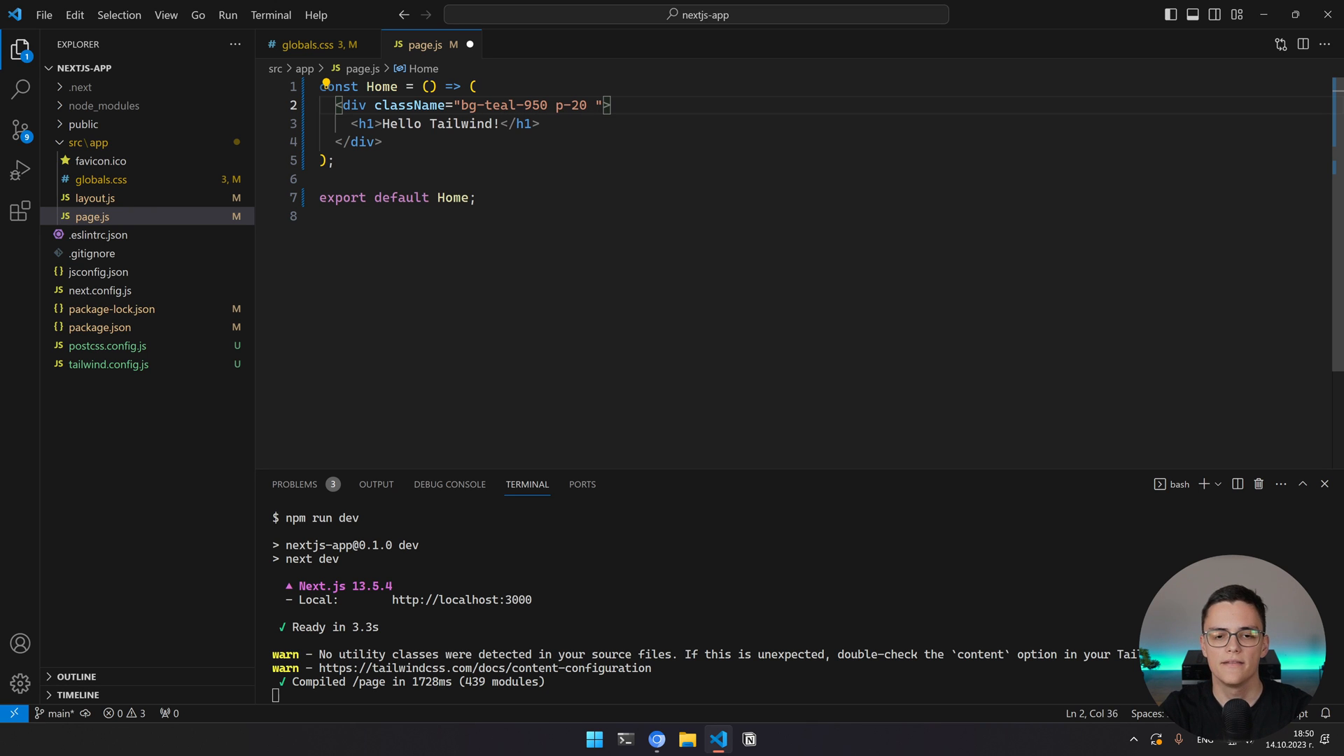
{"action": "type", "text": "text-white"}
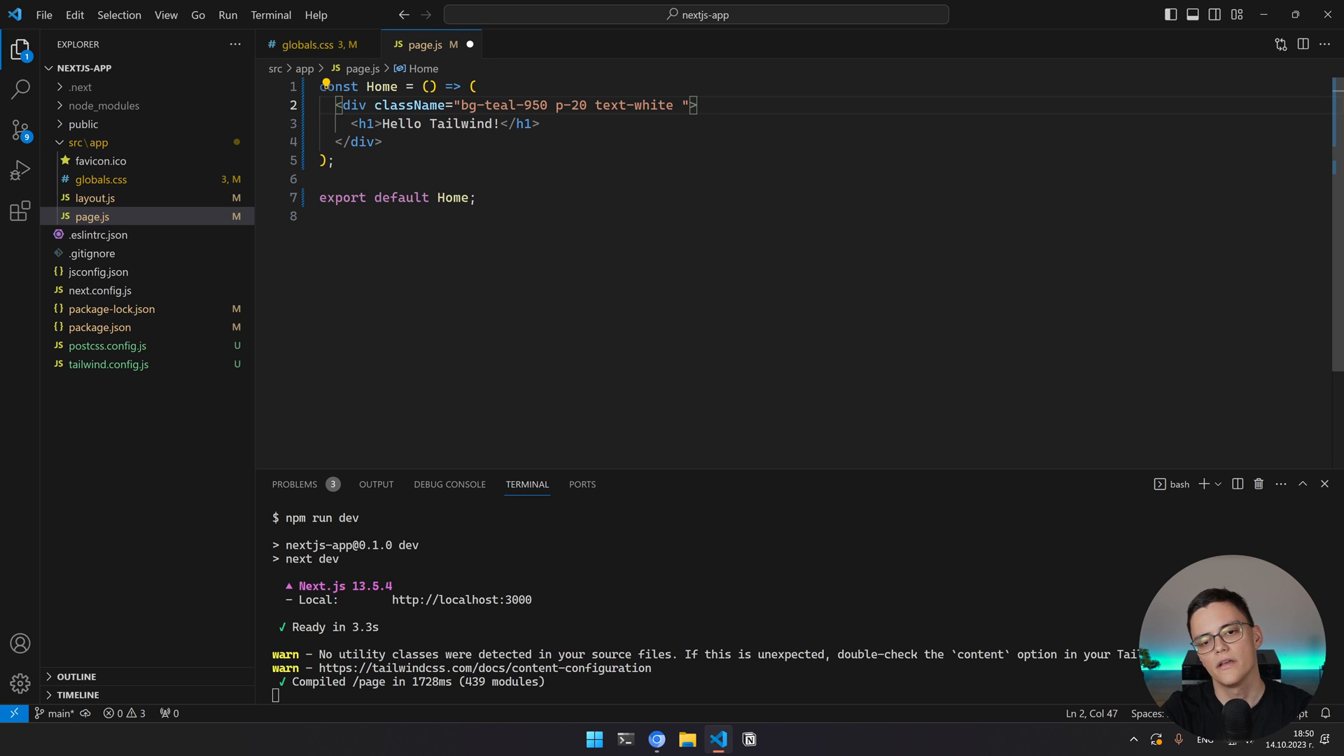
{"action": "type", "text": "font-se"}
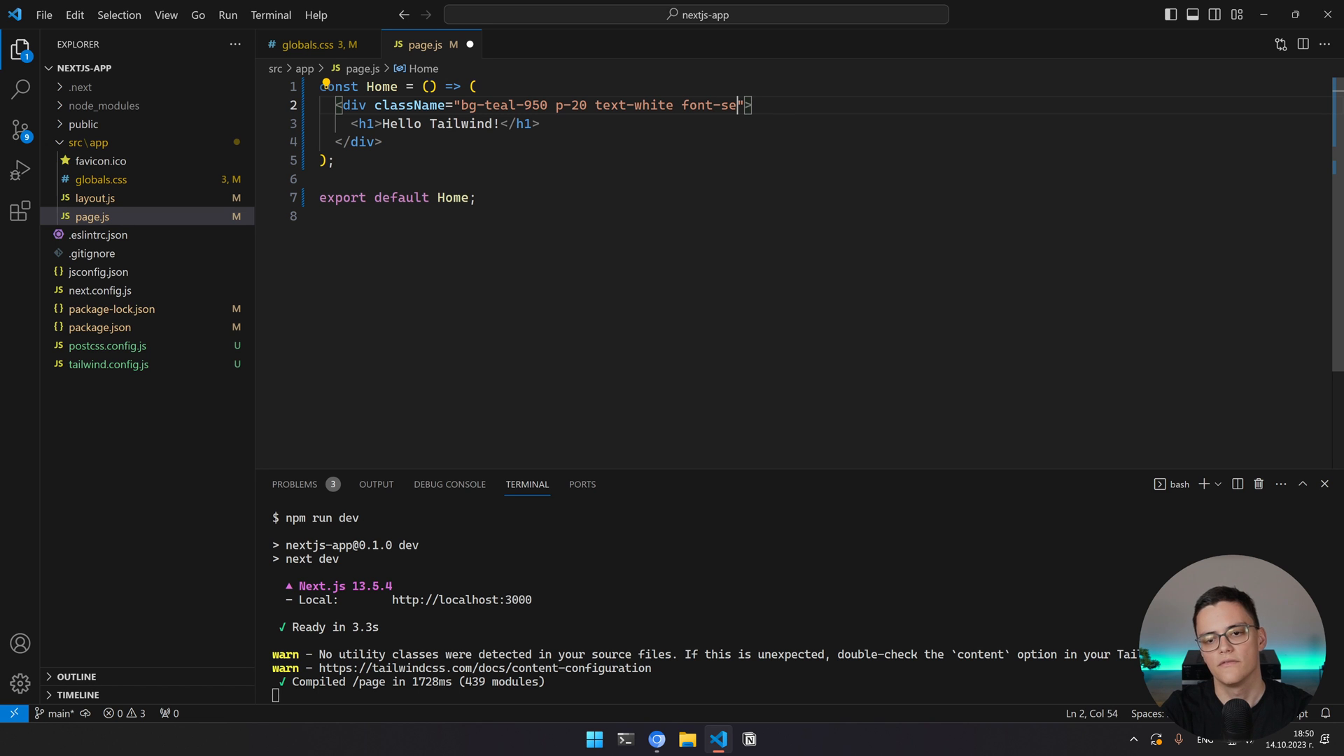
{"action": "left_click", "coordinate": [656, 739]}
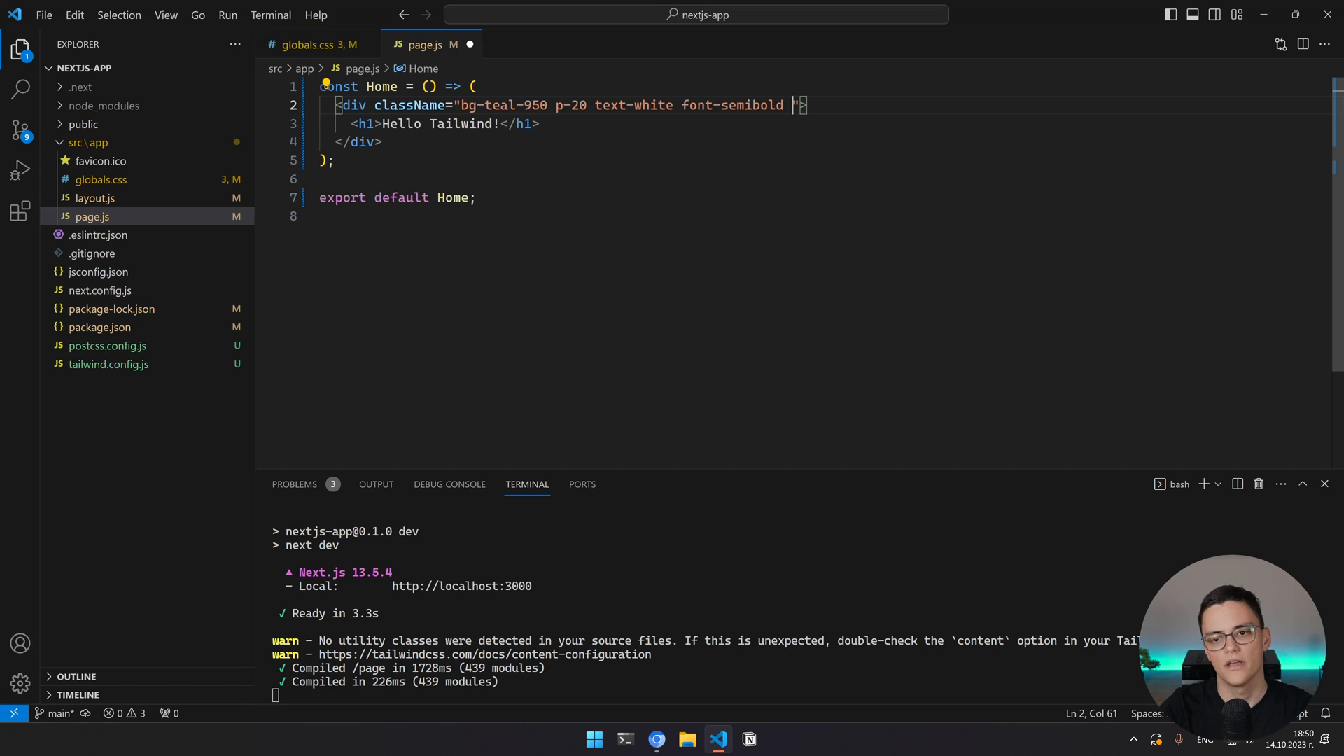
{"action": "type", "text": "text-2xl"}
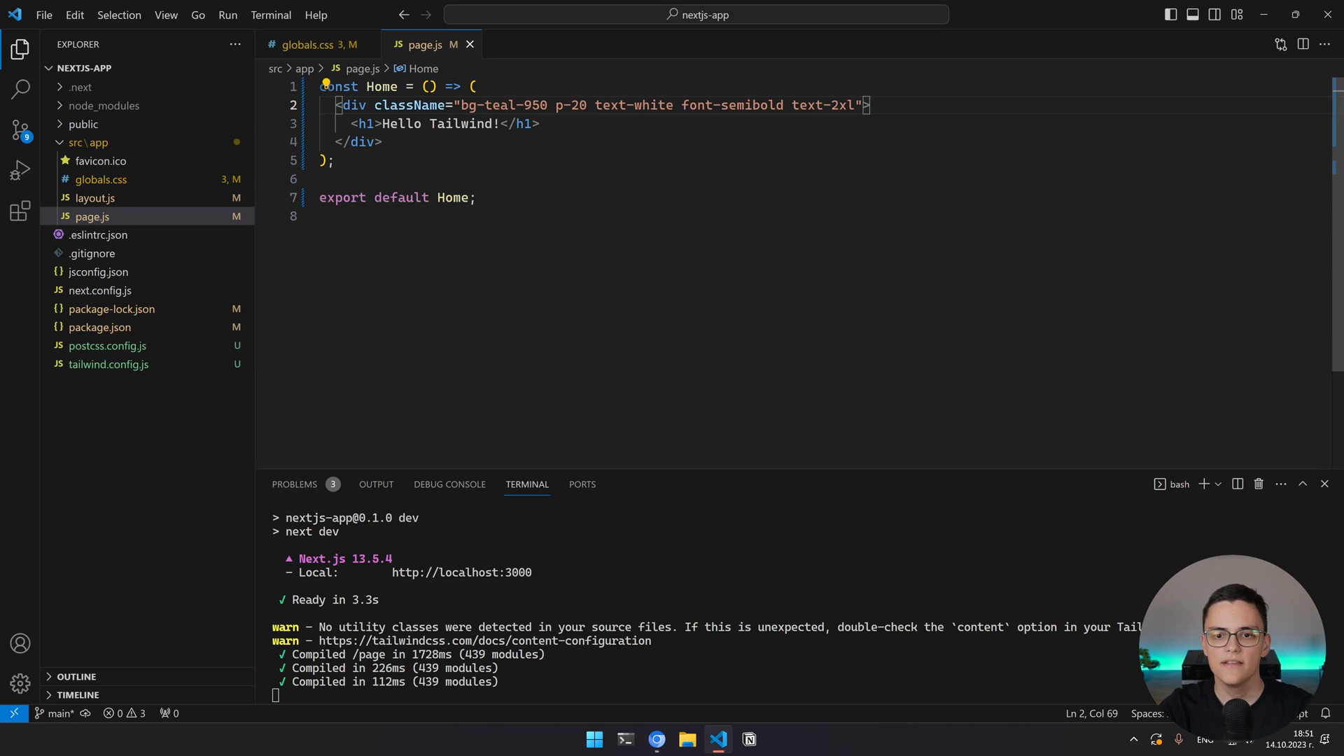
{"action": "left_click_drag", "start_coordinate": [461, 104], "coordinate": [854, 105]}
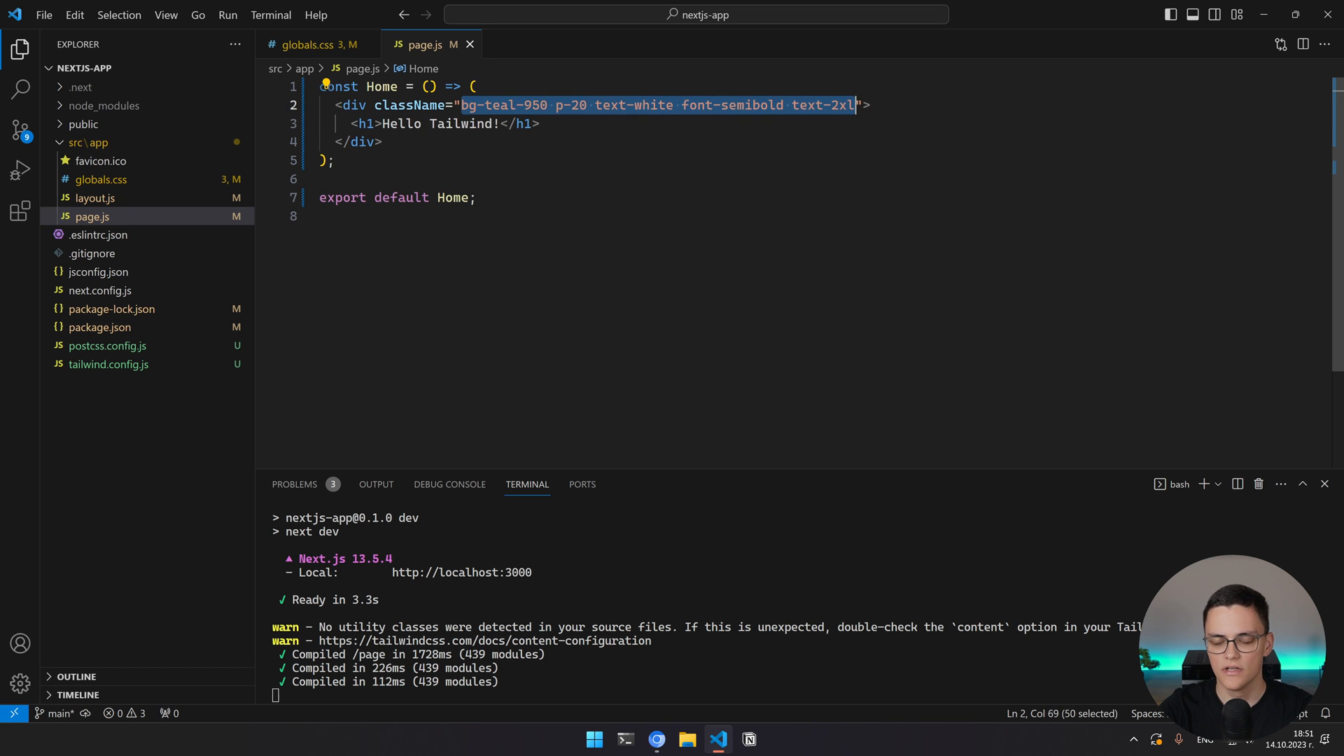
{"action": "left_click", "coordinate": [656, 739]}
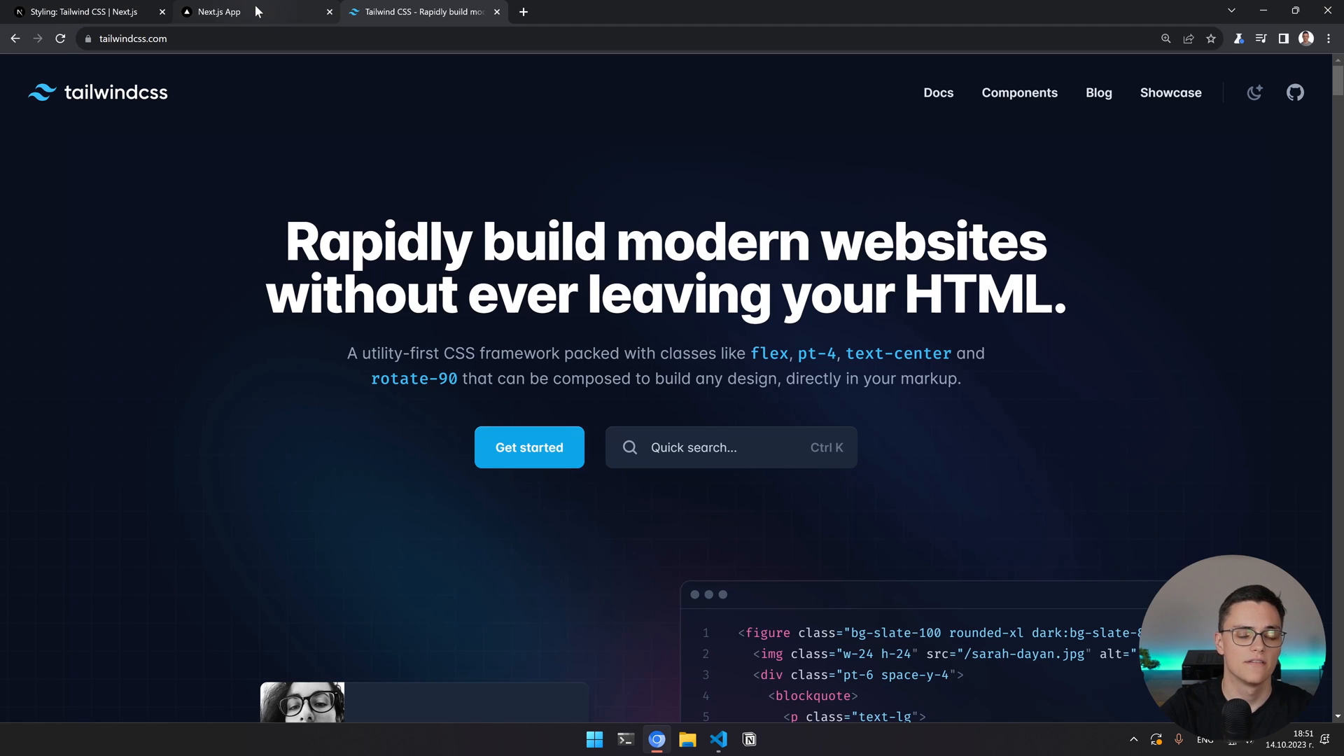
Browse the Installation, Aspect Ratio, Columns and Break After docs, ending on Customizing Colors
{"action": "left_click", "coordinate": [529, 448]}
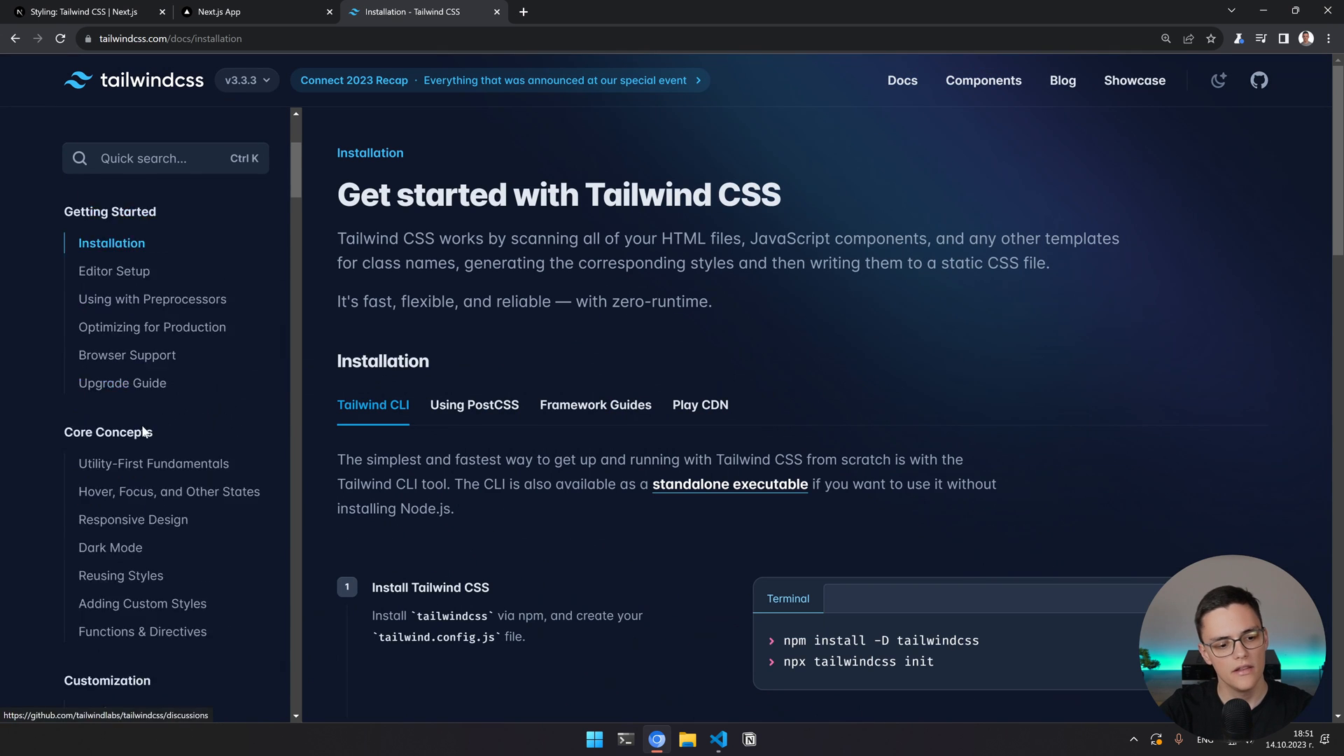
{"action": "scroll", "scroll_direction": "down", "scroll_amount": 3}
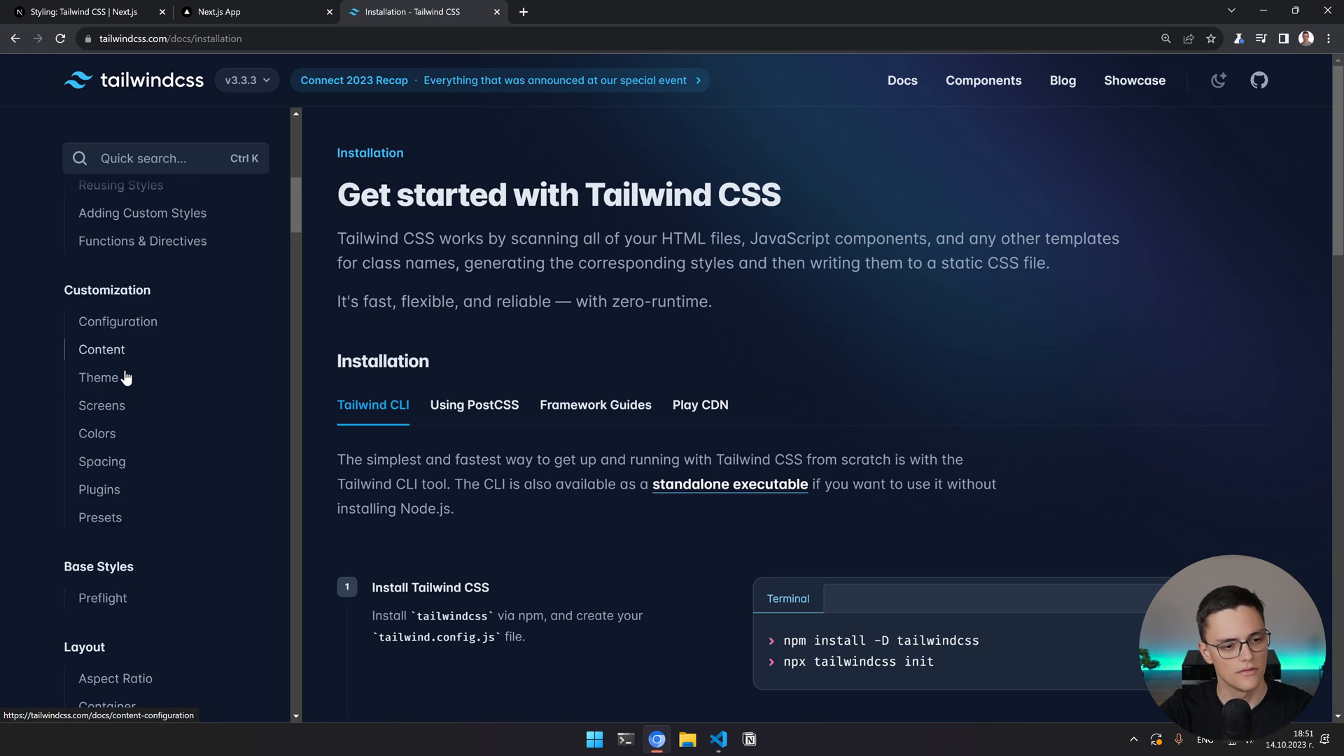
{"action": "scroll", "scroll_direction": "down", "scroll_amount": 3}
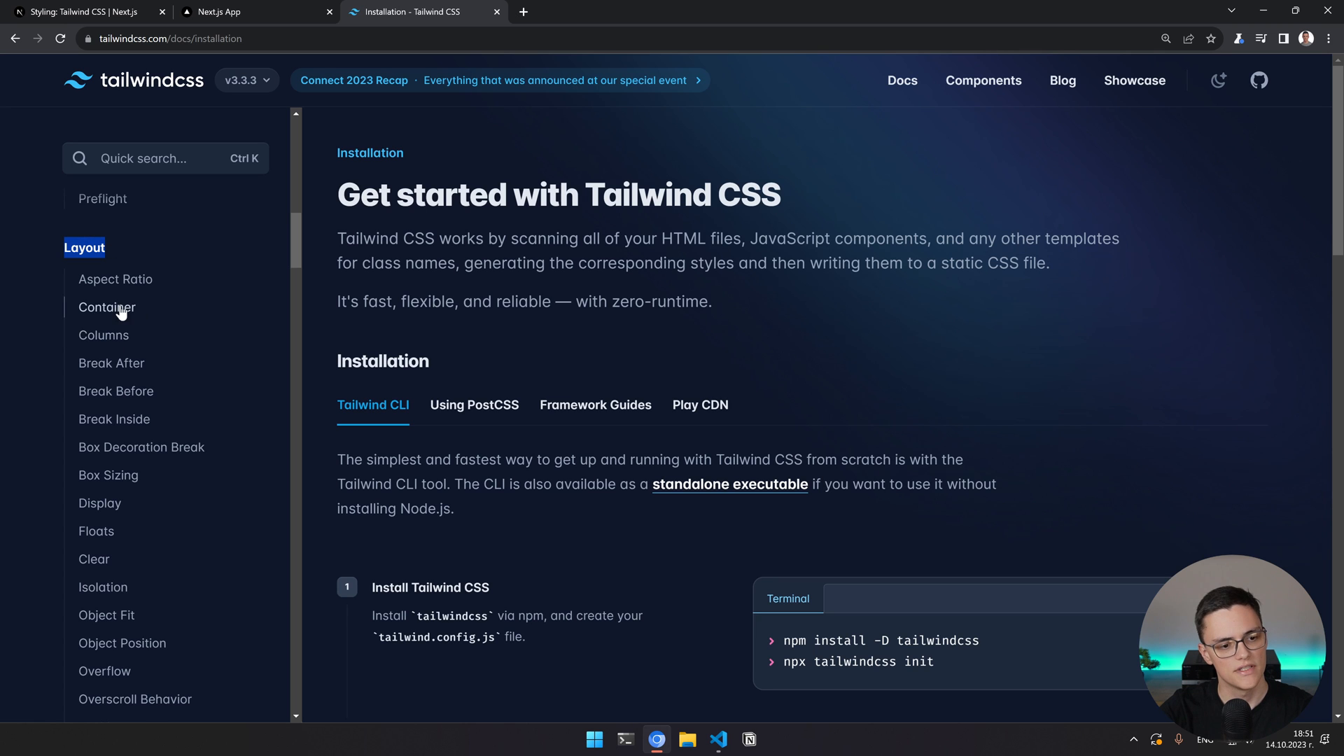
{"action": "left_click", "coordinate": [116, 278]}
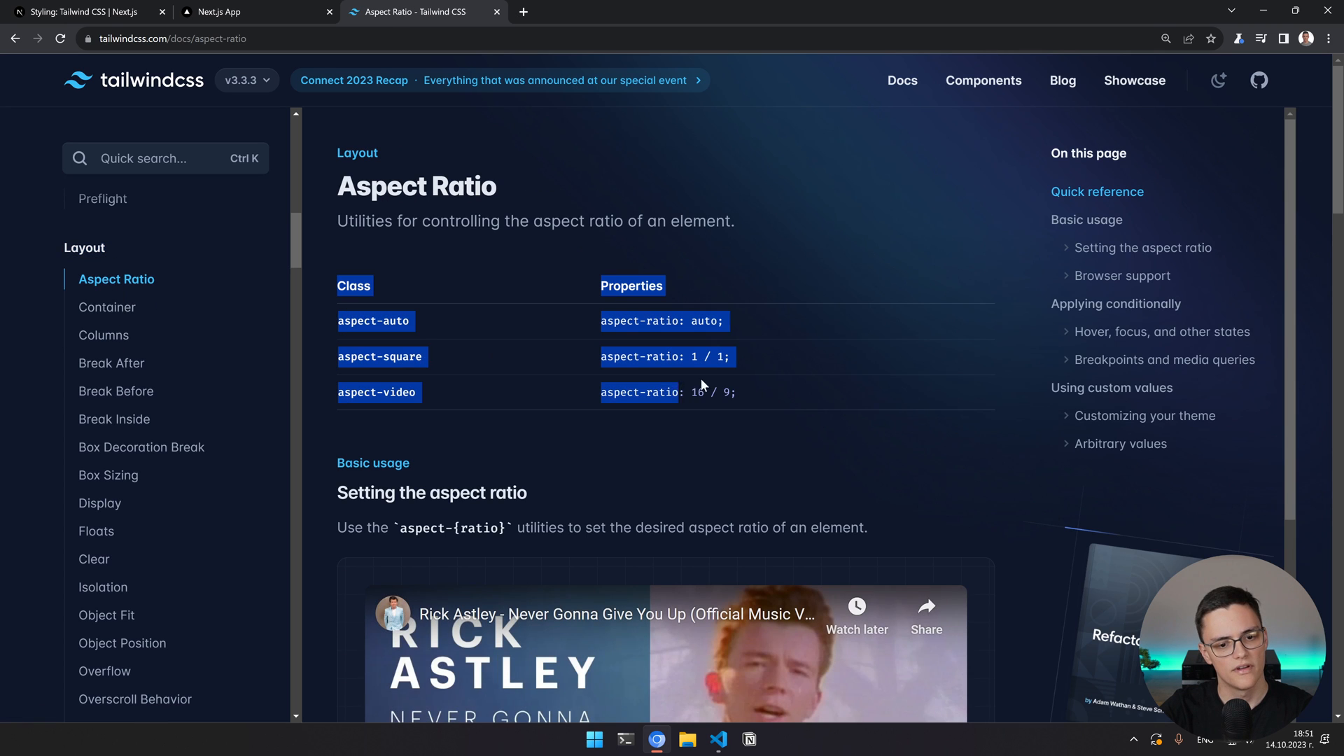
{"action": "left_click", "coordinate": [104, 334]}
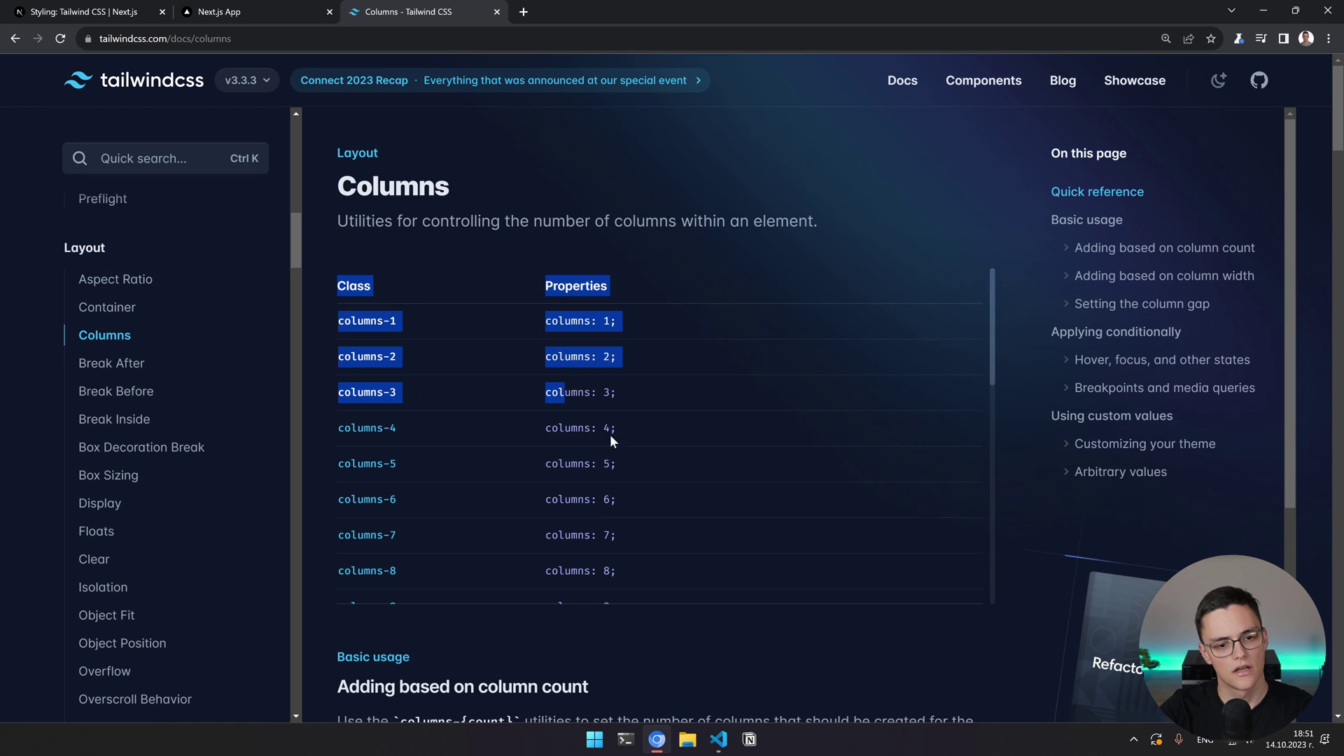
{"action": "left_click", "coordinate": [112, 362]}
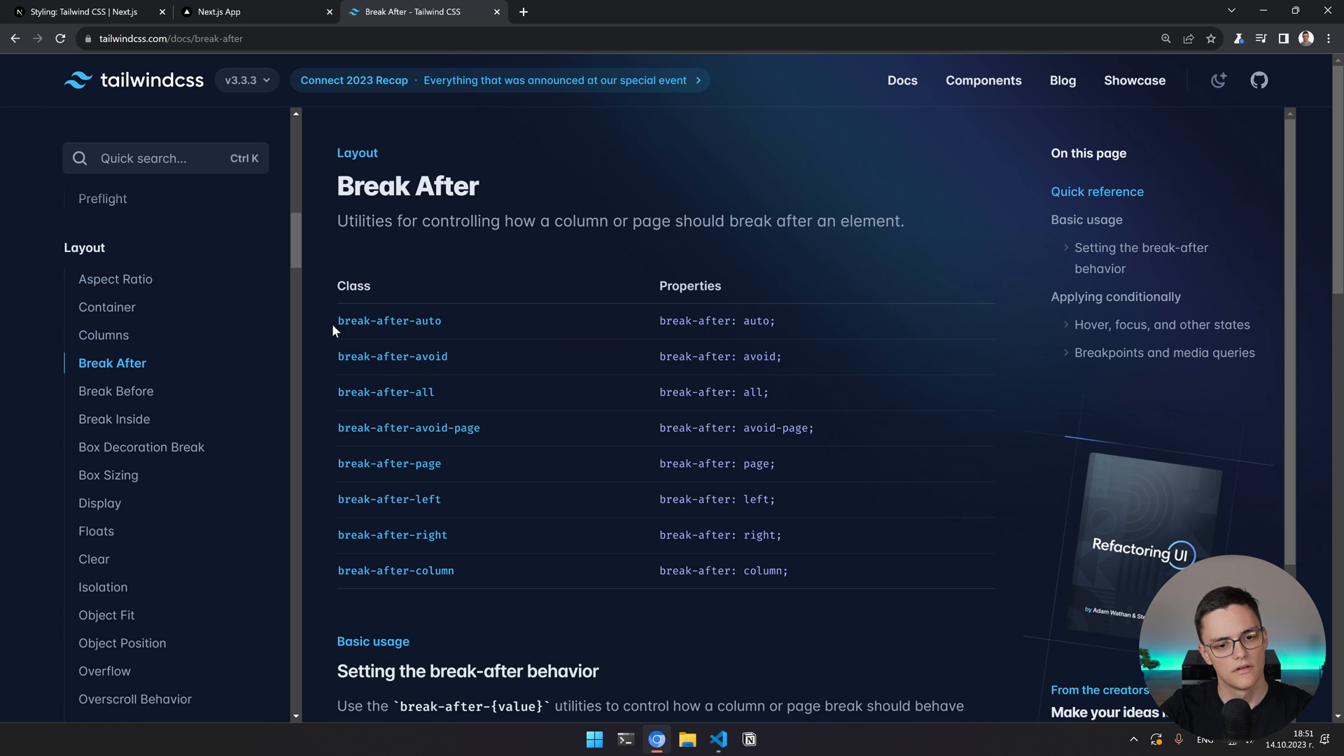
{"action": "double_click", "coordinate": [389, 321]}
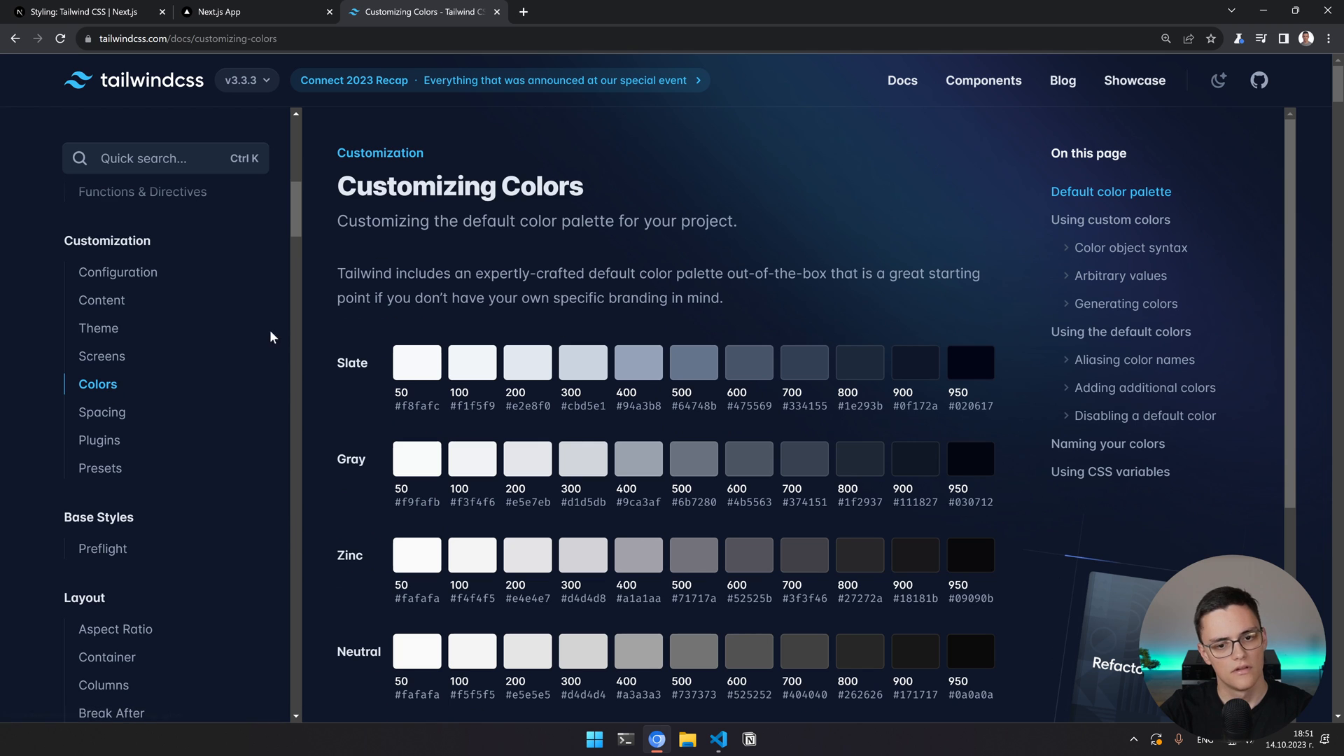
Scroll through the teal and indigo shades of the default color palette
{"action": "scroll", "scroll_direction": "down", "scroll_amount": 3}
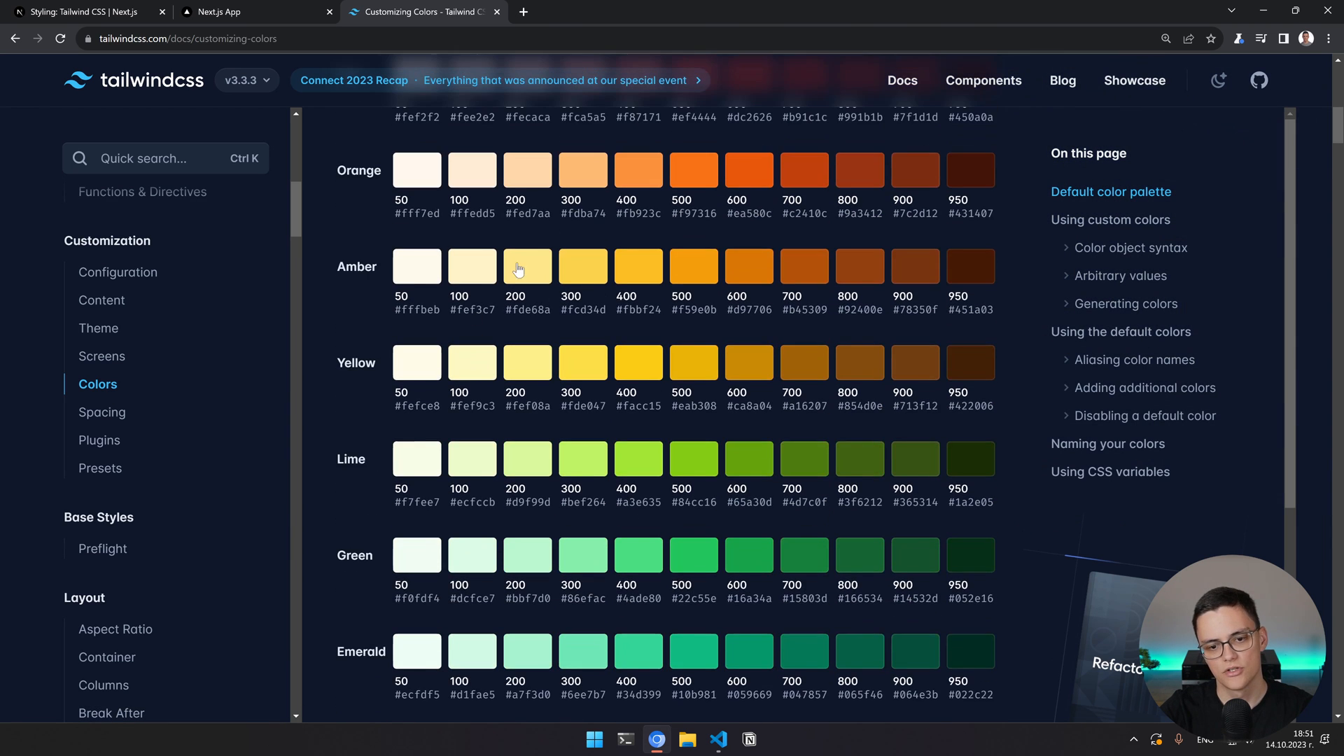
{"action": "scroll", "scroll_direction": "down", "scroll_amount": 3}
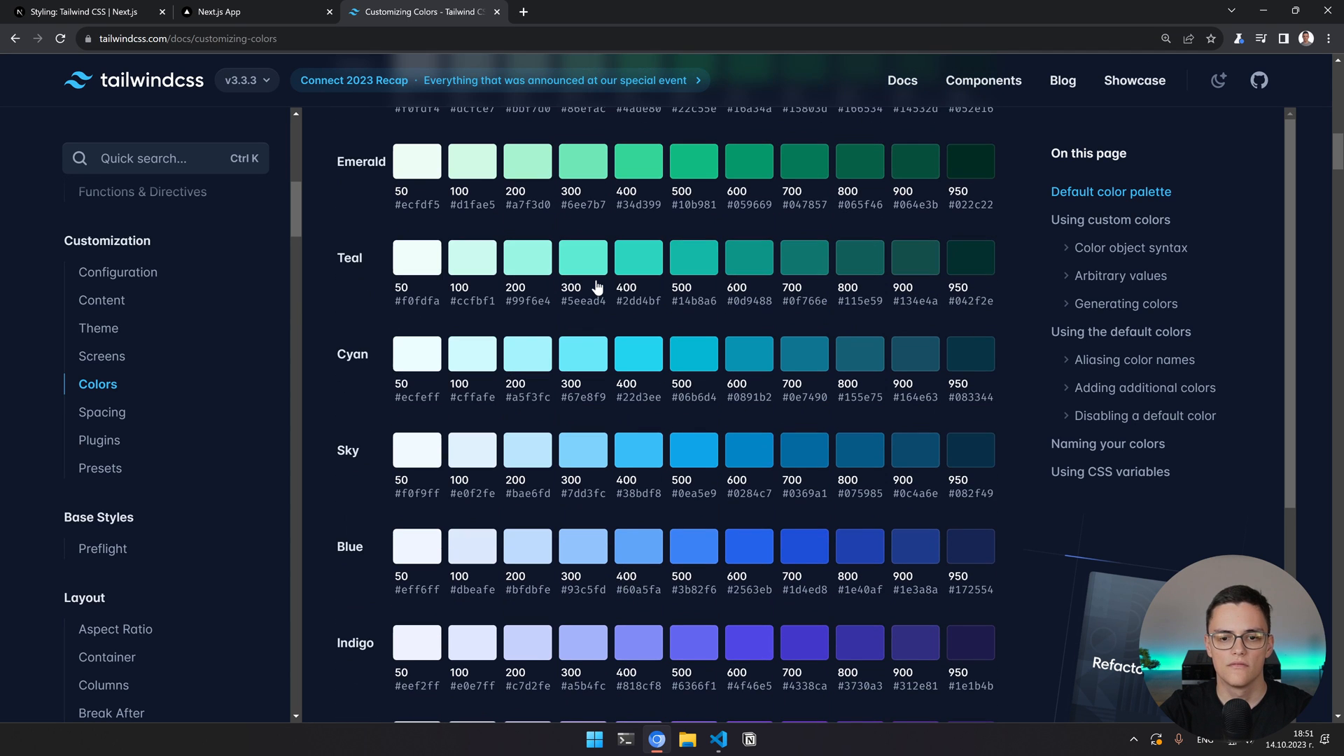
{"action": "scroll", "scroll_direction": "up", "scroll_amount": 3}
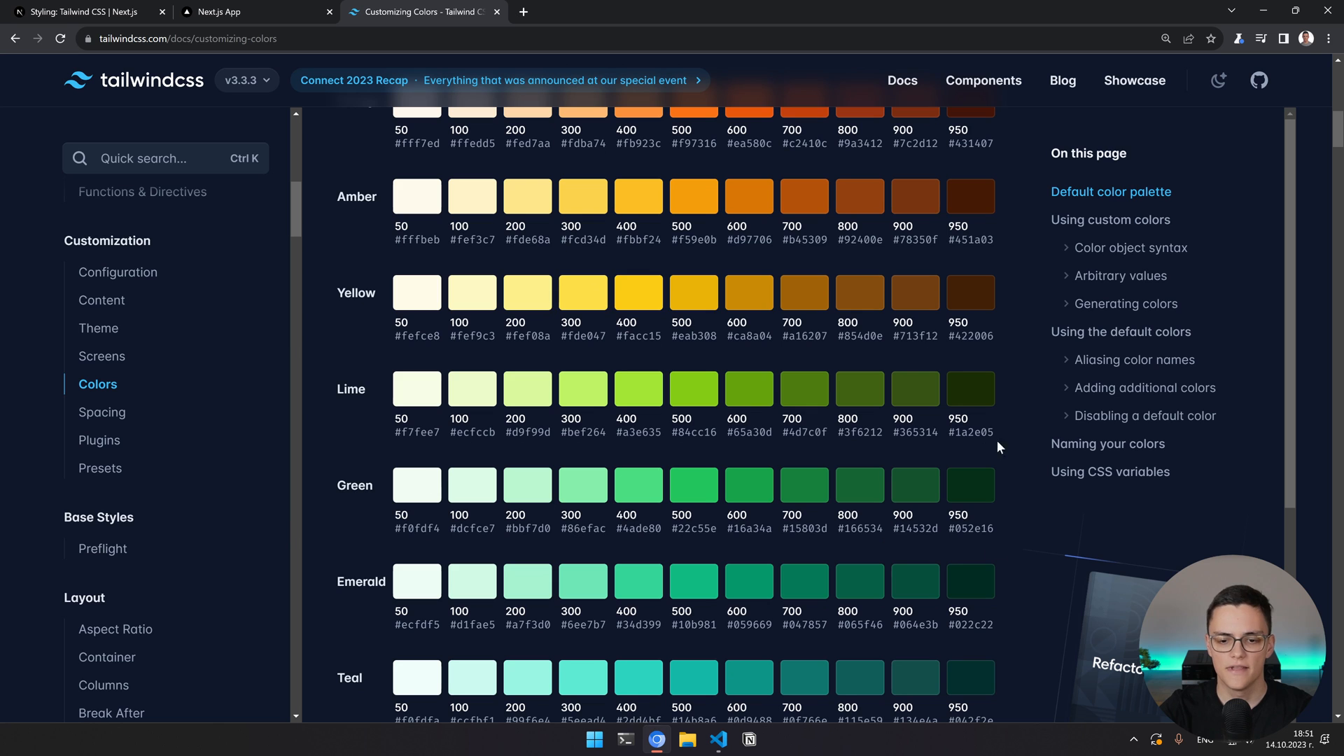
{"action": "mouse_move", "coordinate": [462, 278]}
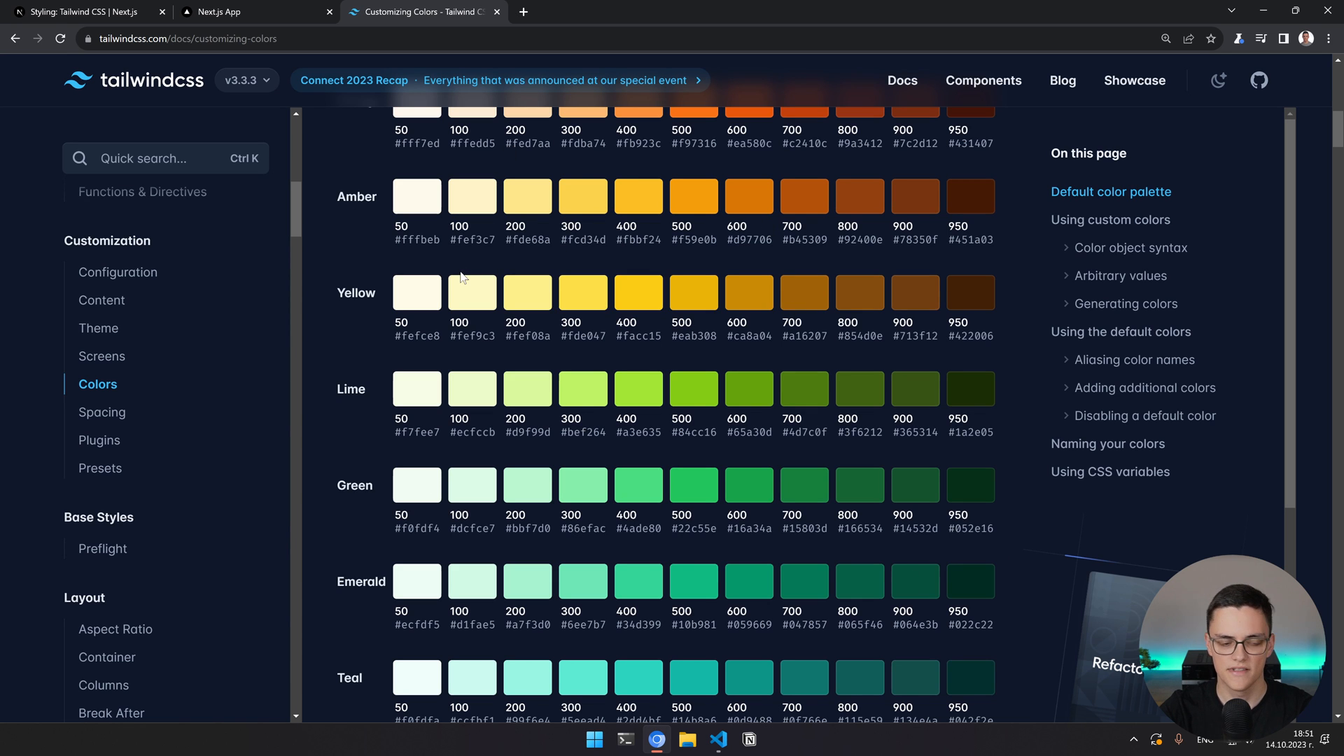
Return to VS Code and select the div's full class list in page.js
{"action": "left_click", "coordinate": [717, 739]}
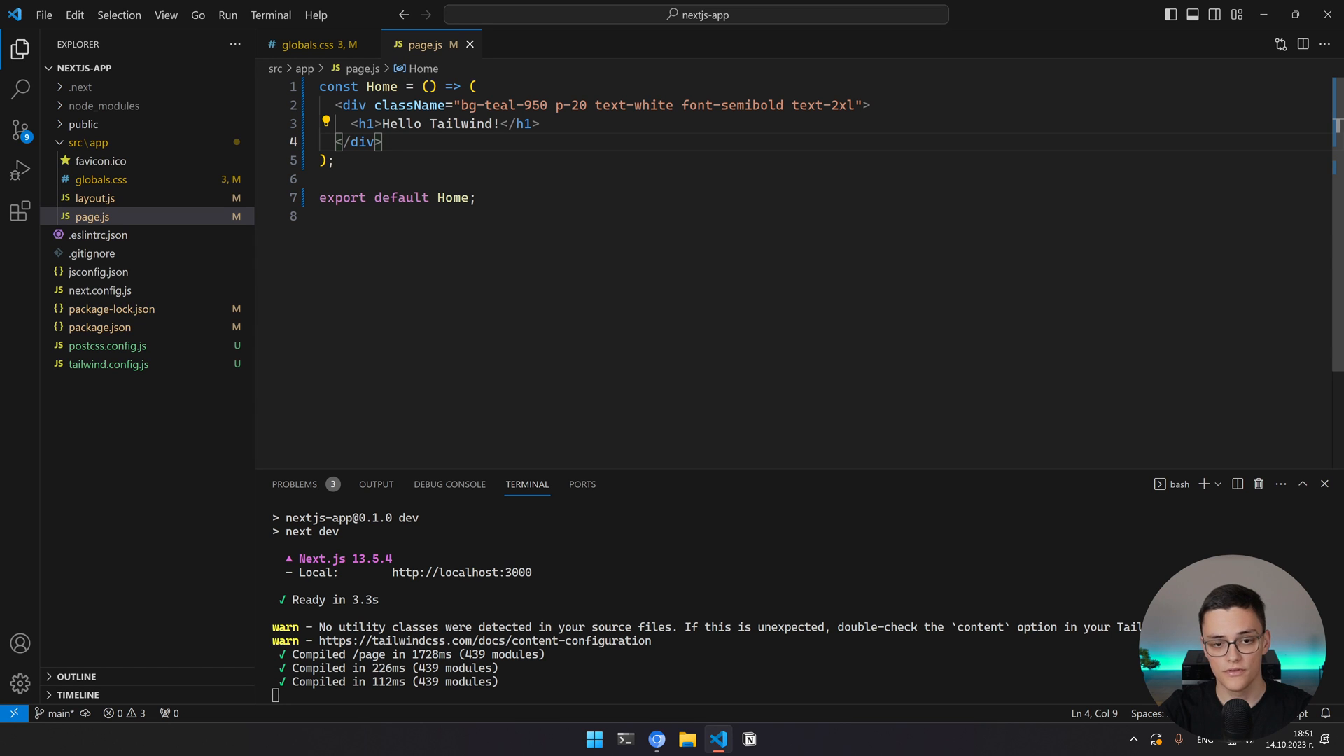
{"action": "left_click_drag", "start_coordinate": [460, 104], "coordinate": [620, 105]}
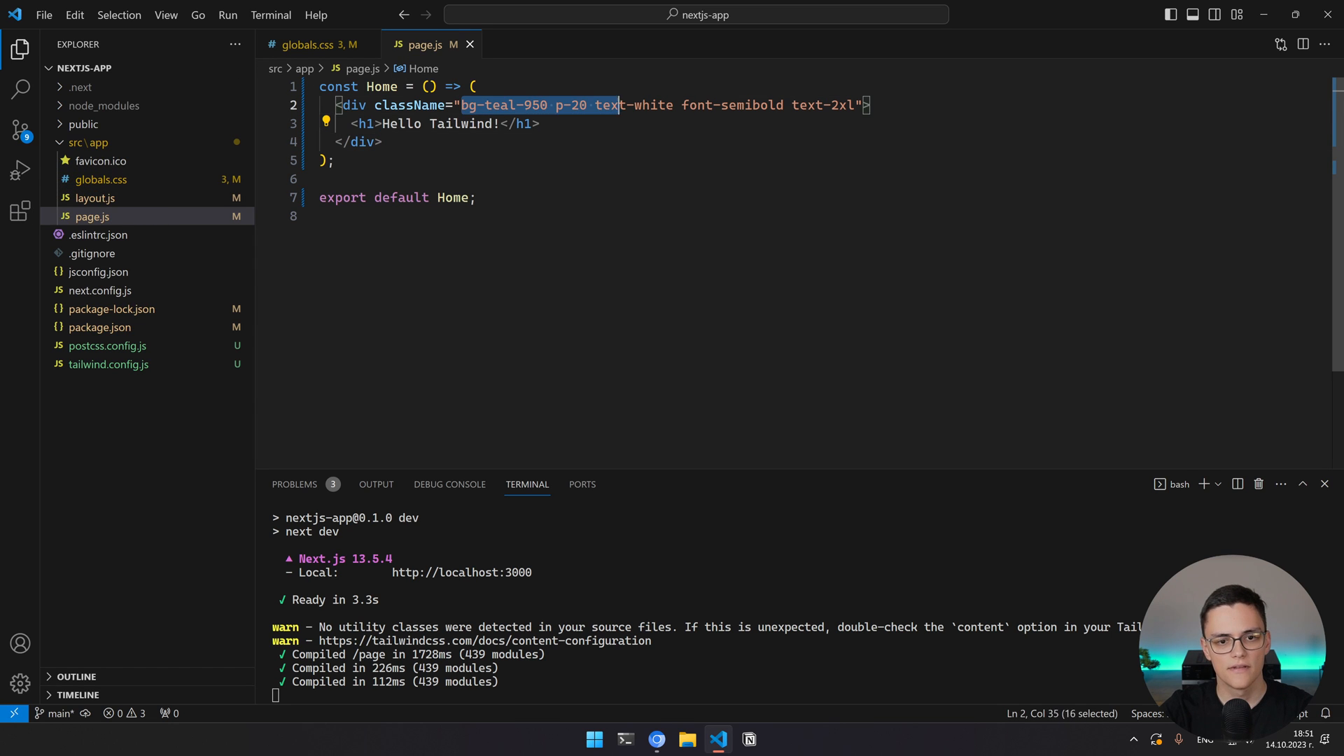
{"action": "left_click_drag", "start_coordinate": [619, 104], "coordinate": [852, 104]}
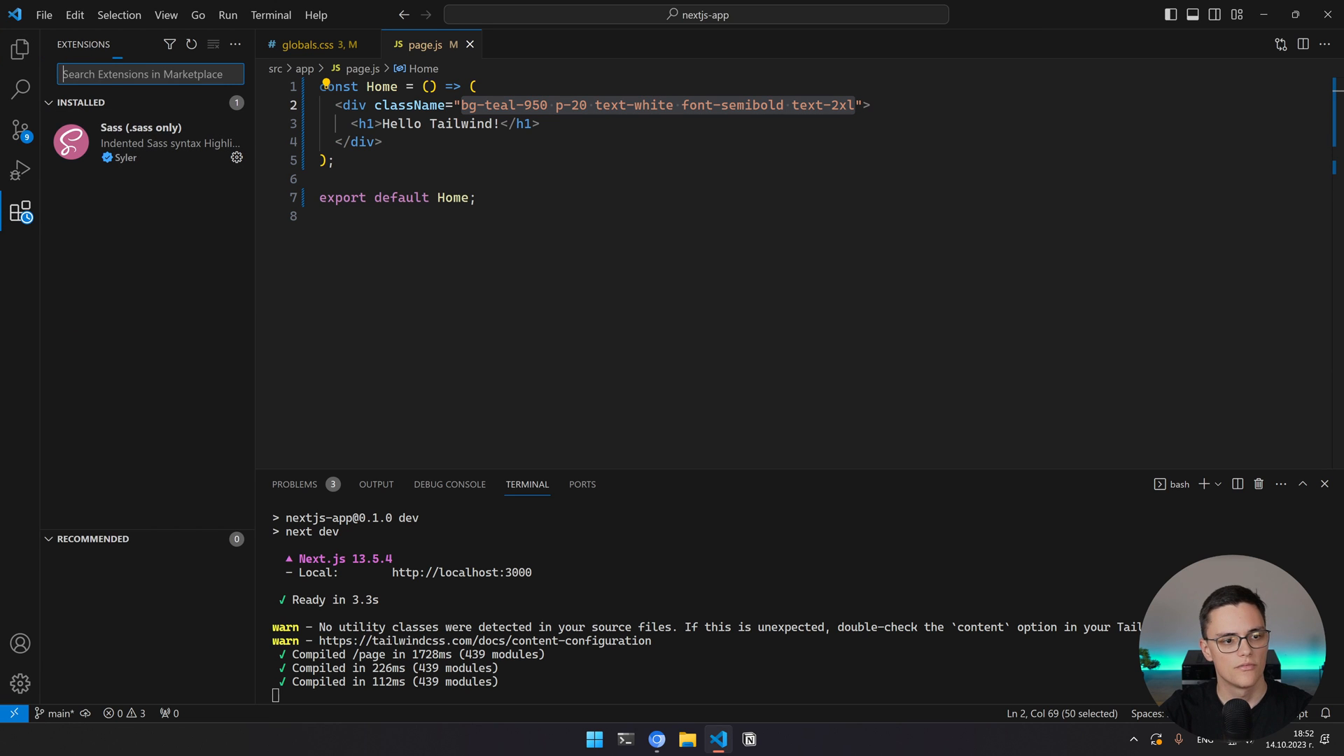
Search the marketplace for 'tailwind intellisense' and install Tailwind CSS IntelliSense
{"action": "type", "text": "tailwindcss intelisense"}
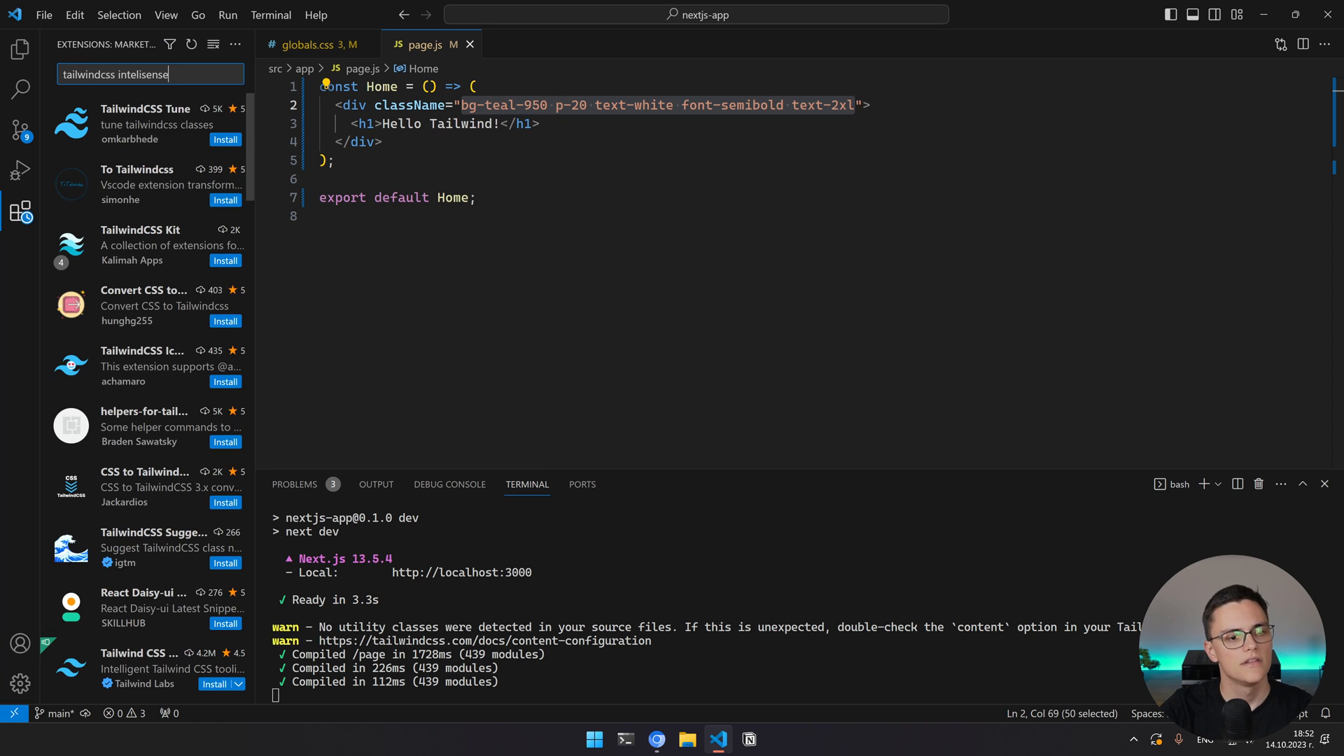
{"action": "key", "text": "Backspace"}
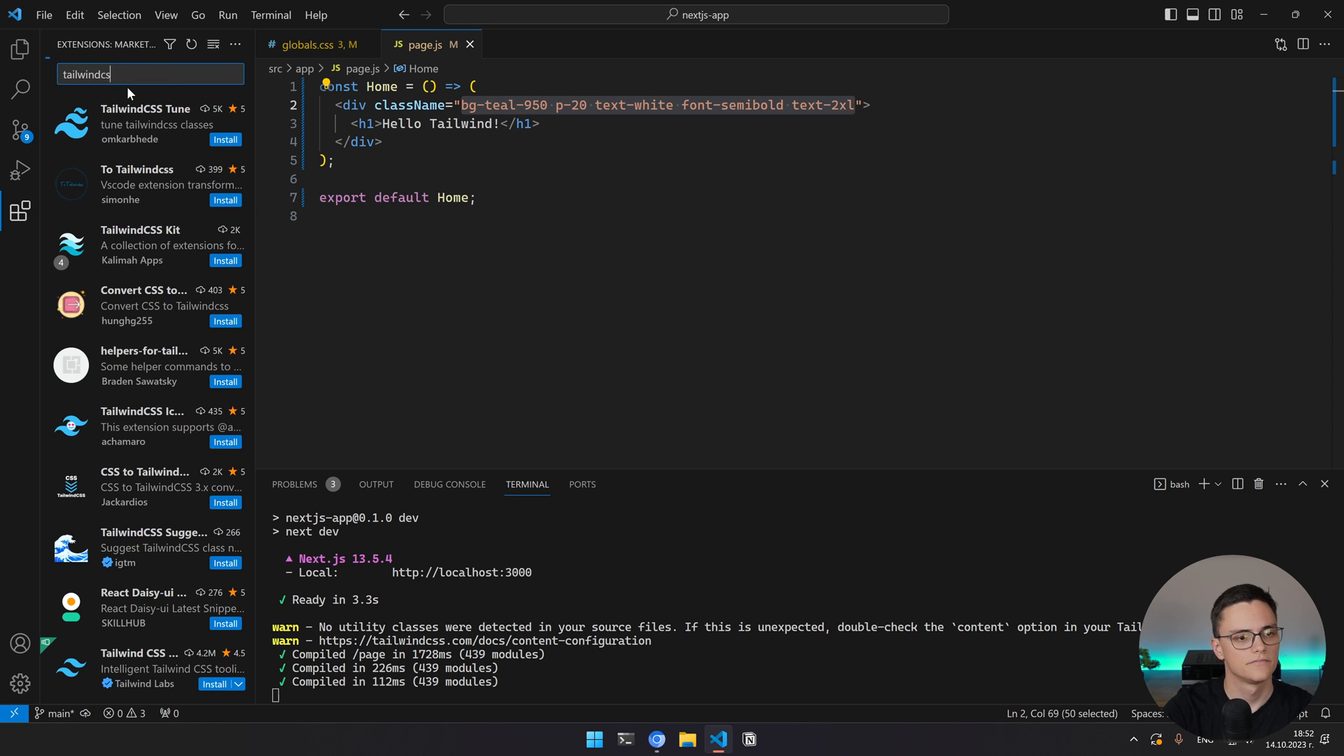
{"action": "type", "text": "tailwind intellisense"}
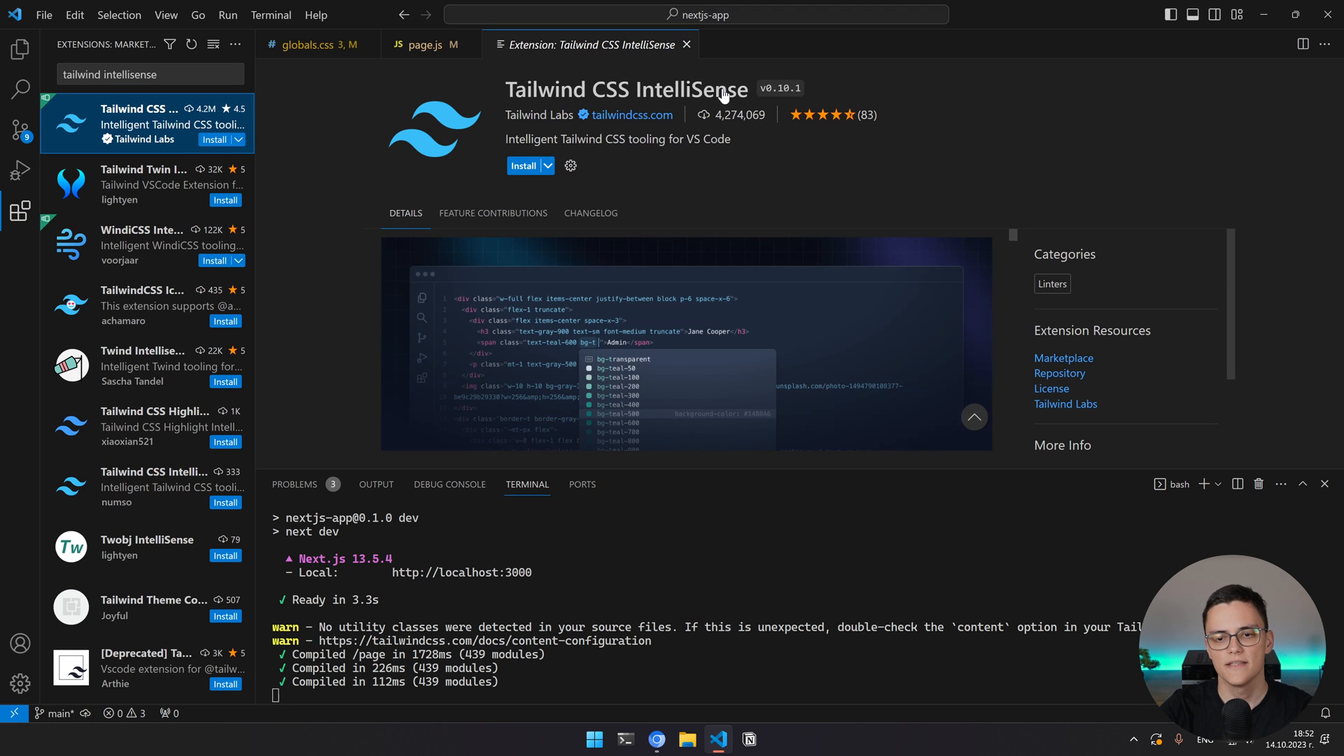
{"action": "mouse_move", "coordinate": [529, 154]}
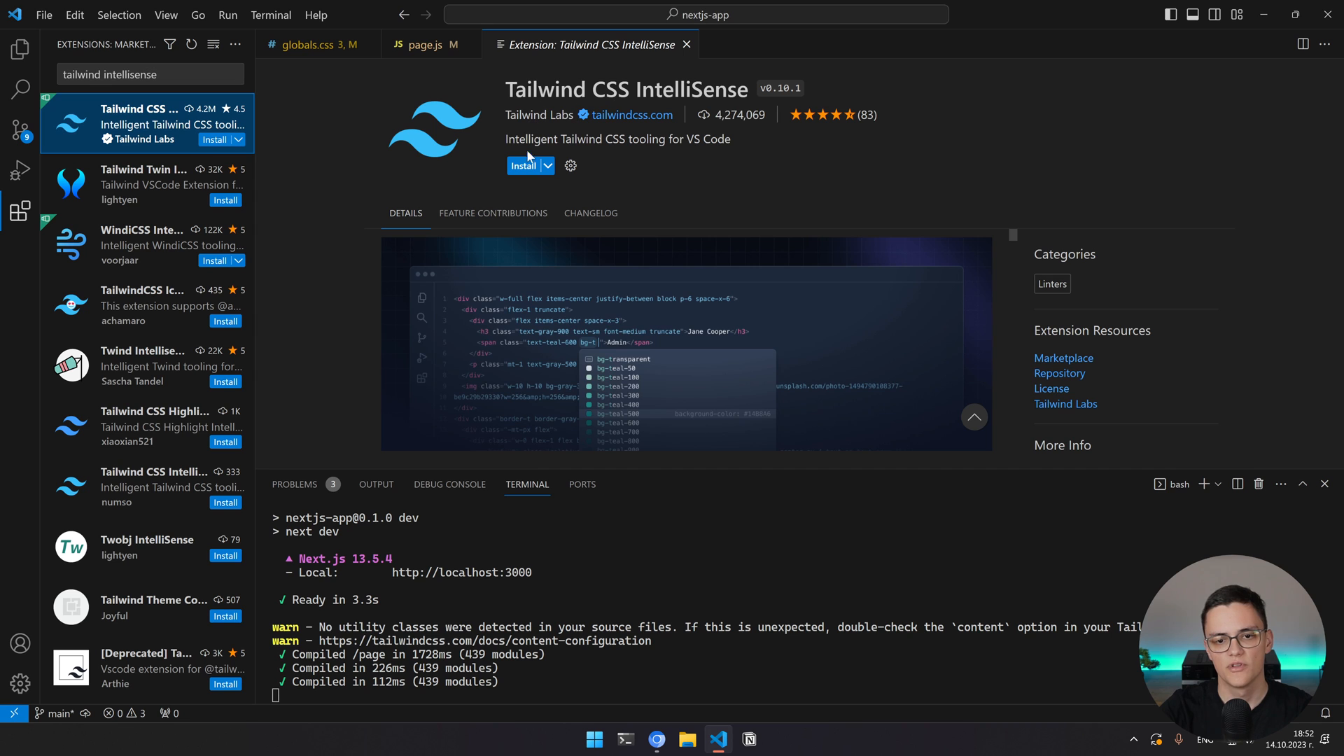
{"action": "left_click", "coordinate": [523, 165]}
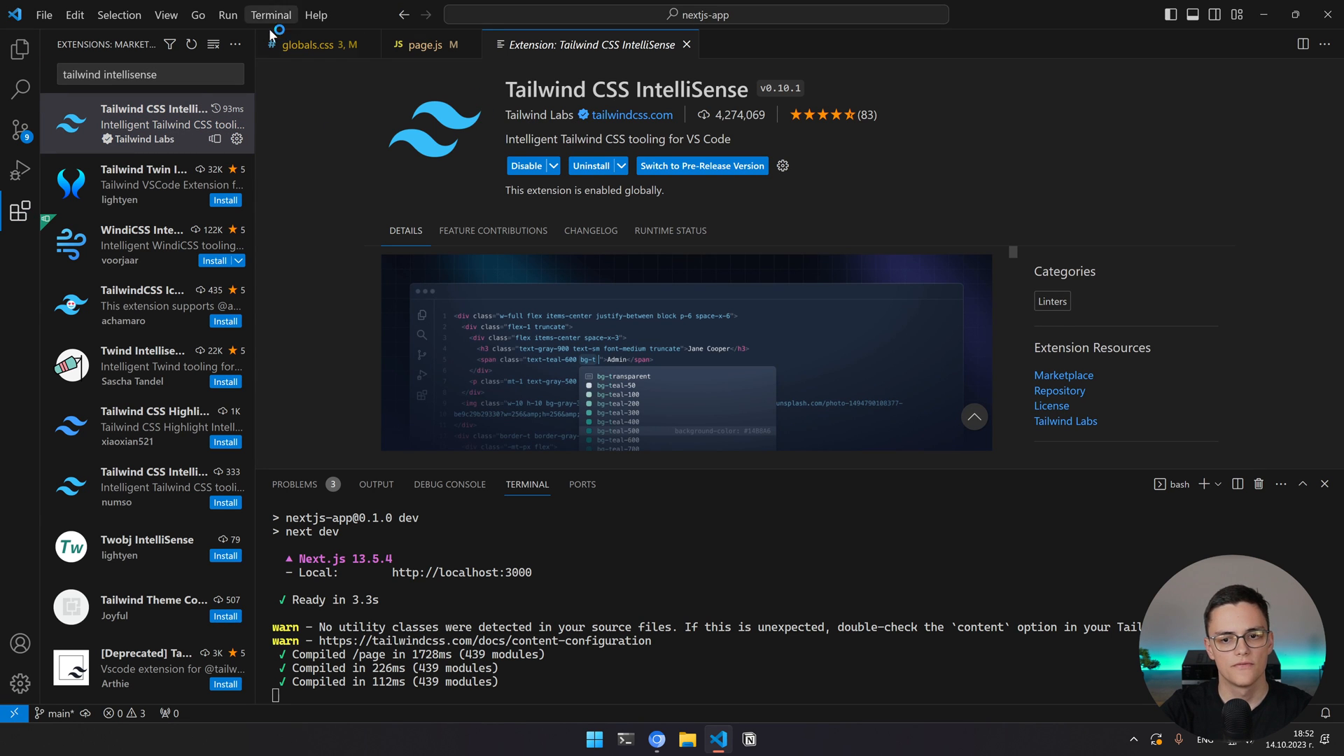
Type 'text-' in page.js's class list to preview IntelliSense colors, then remove it
{"action": "left_click", "coordinate": [424, 44]}
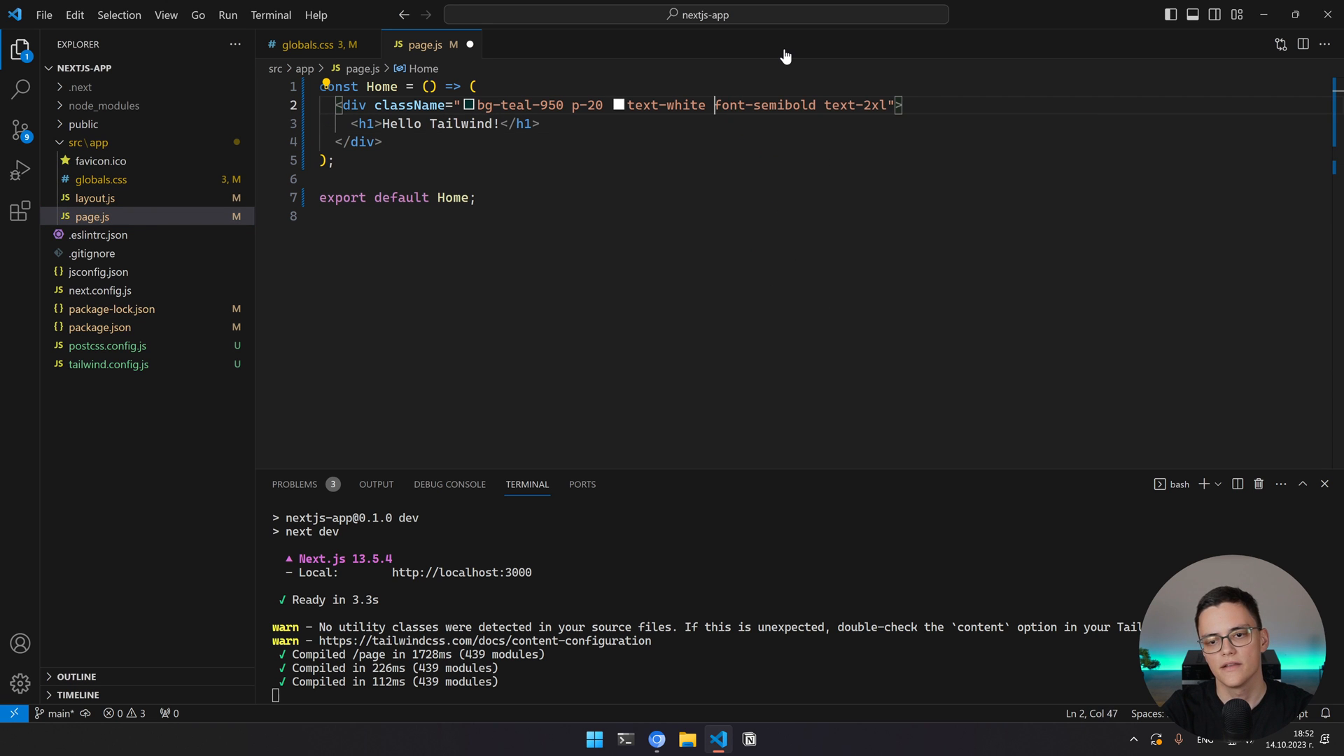
{"action": "type", "text": "text-"}
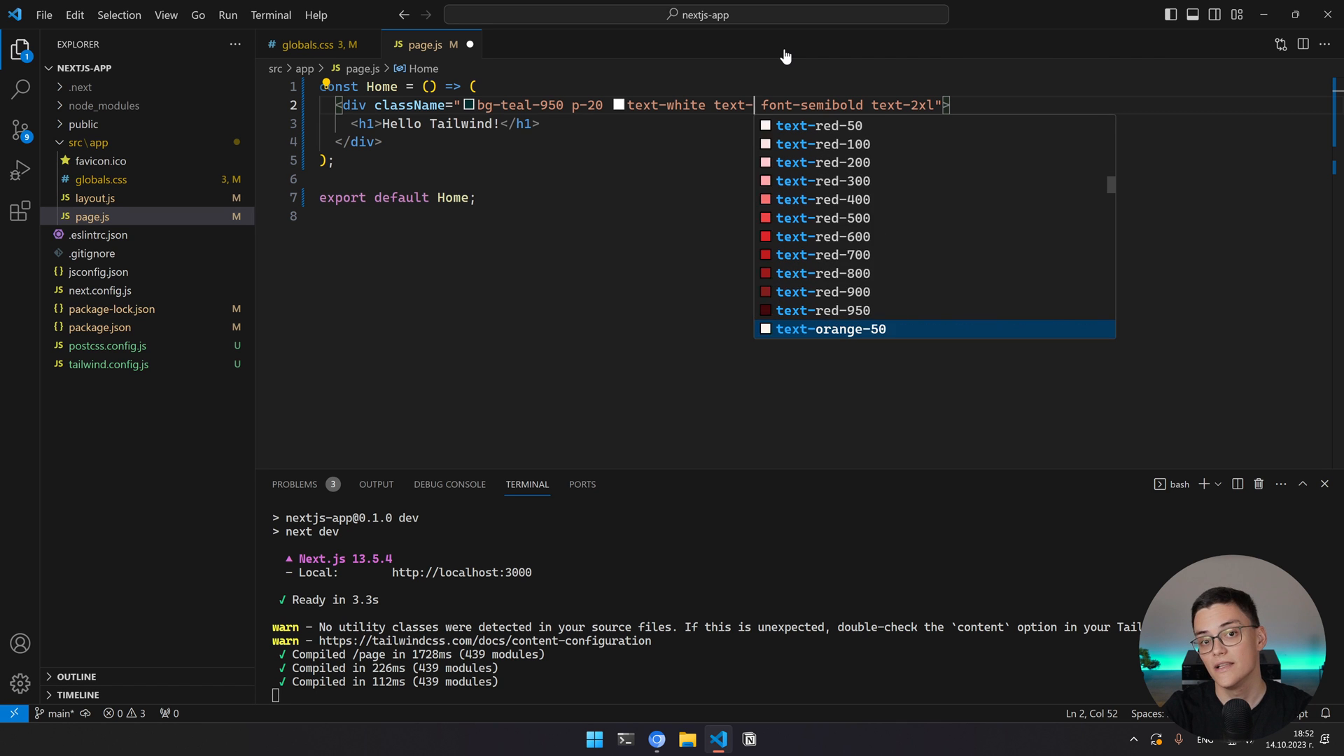
{"action": "scroll", "scroll_direction": "down", "scroll_amount": 3}
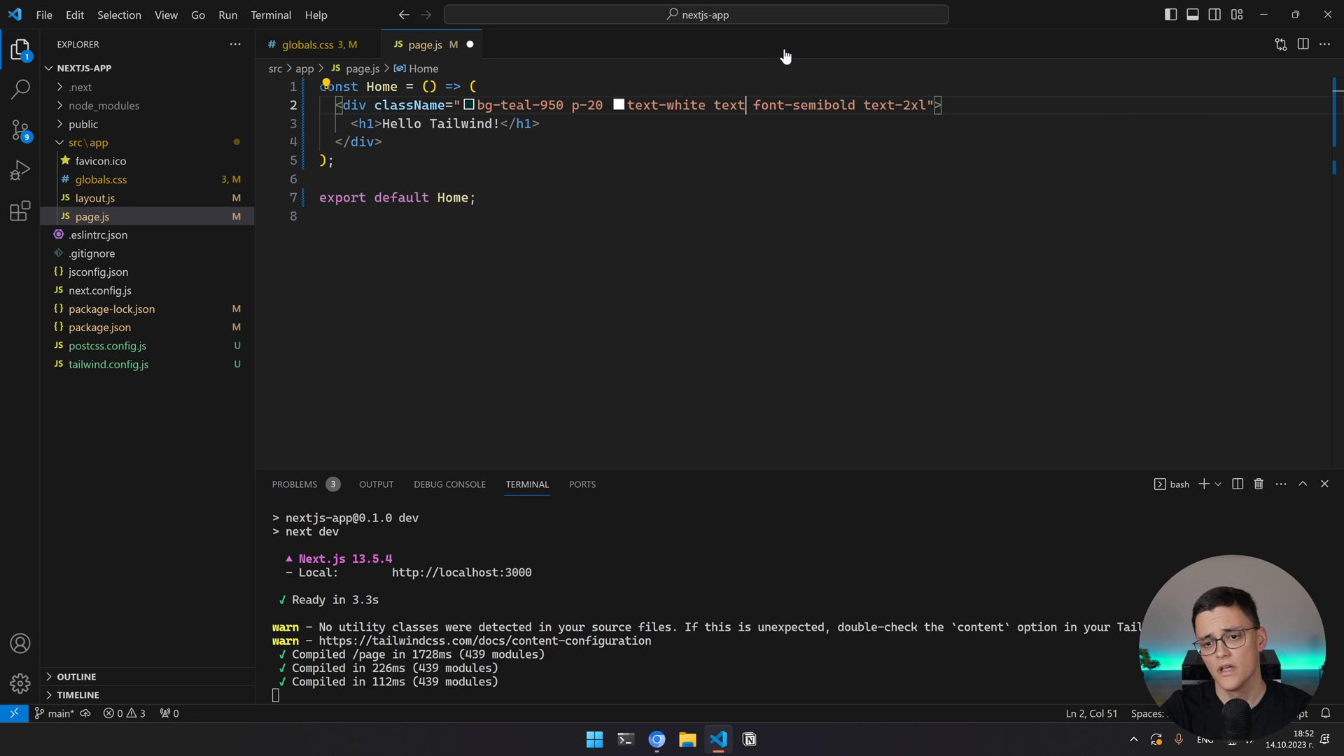
{"action": "key", "text": "Backspace"}
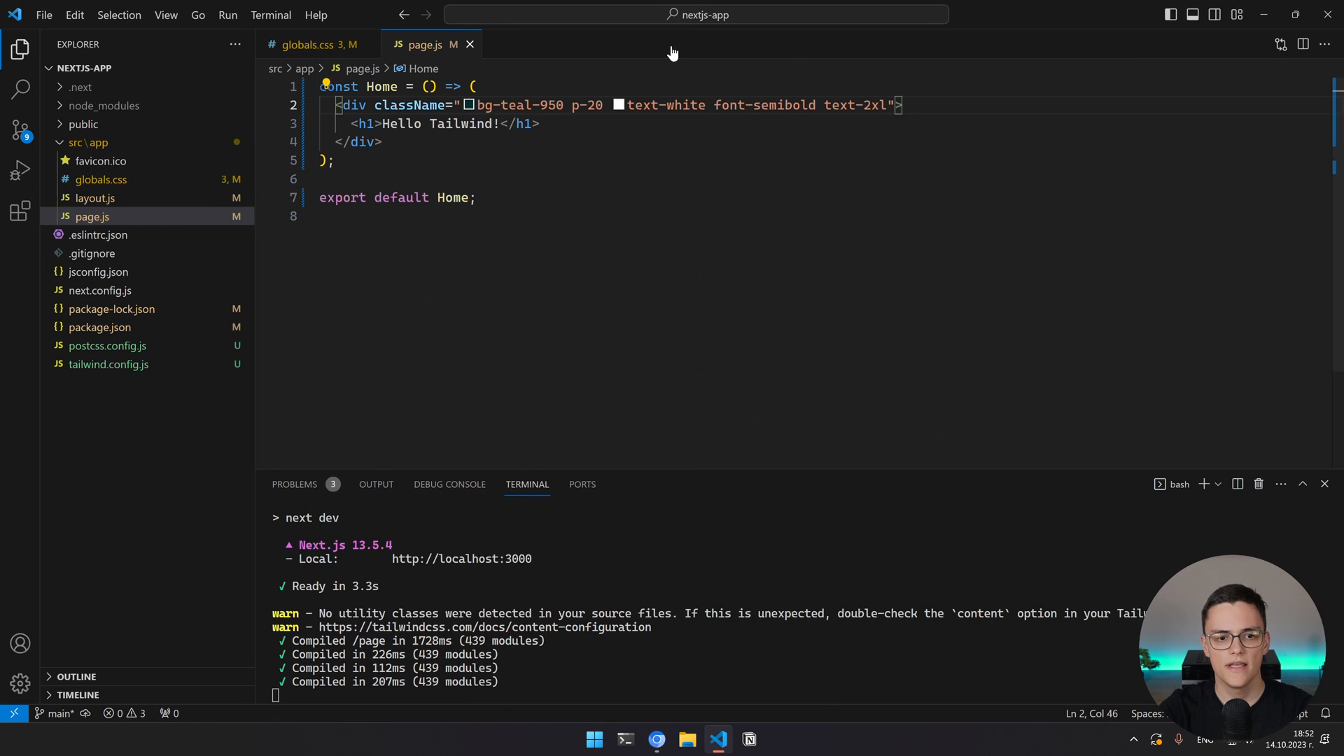
{"action": "mouse_move", "coordinate": [161, 351]}
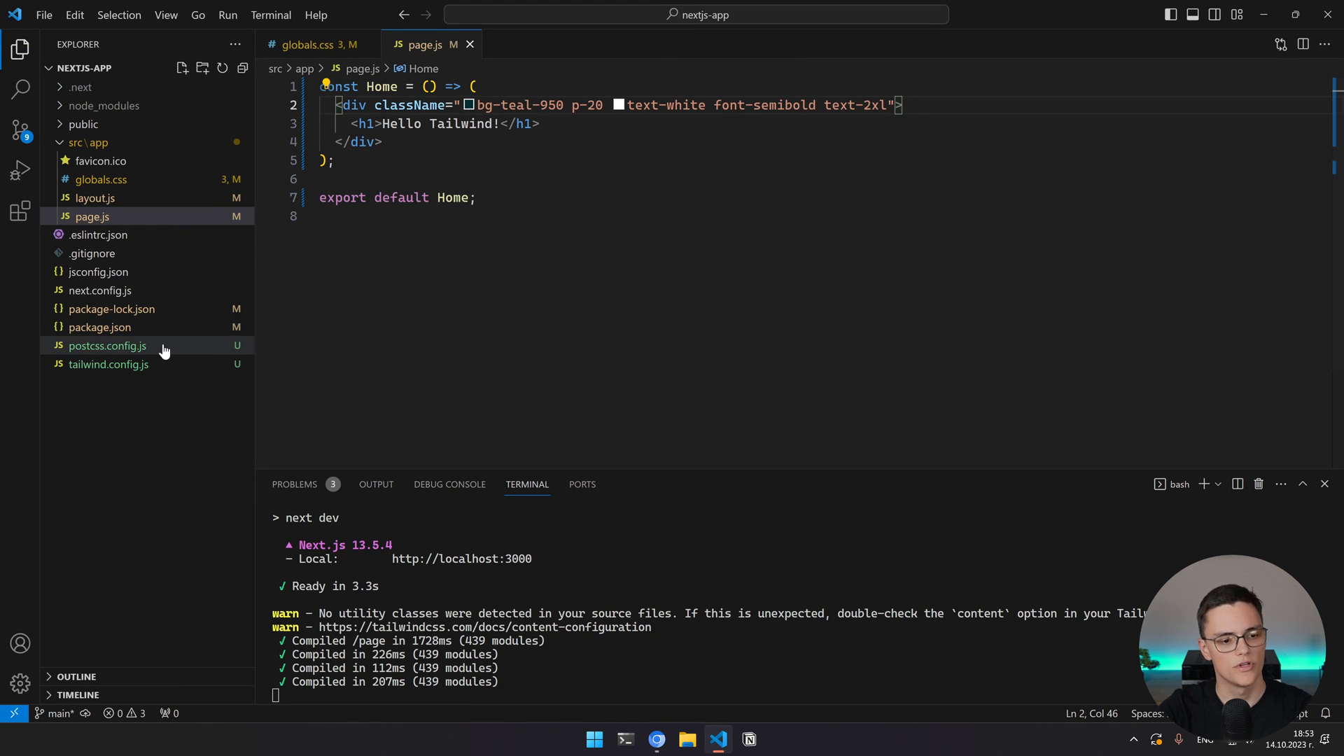
Review the postcss, autoprefixer and tailwindcss devDependencies in package.json, then open tailwind.config.js
{"action": "left_click", "coordinate": [100, 327]}
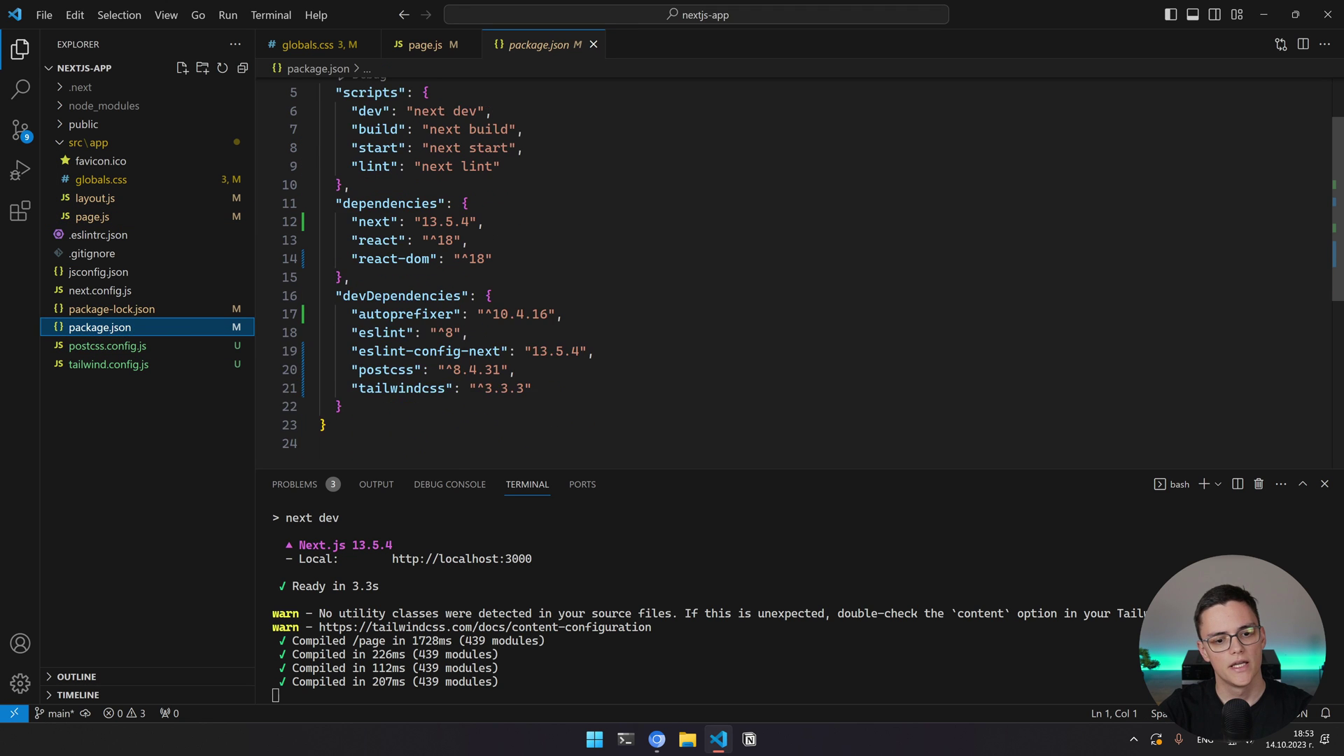
{"action": "double_click", "coordinate": [386, 286]}
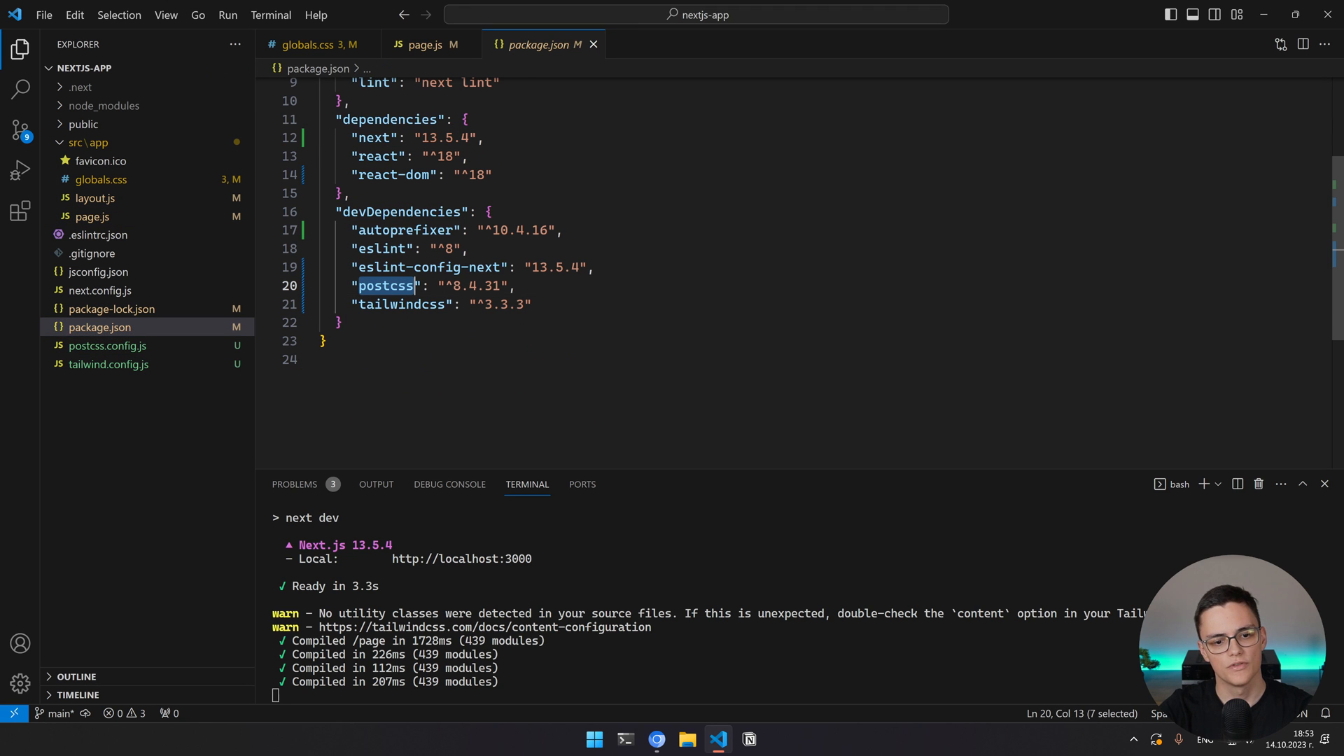
{"action": "double_click", "coordinate": [401, 230]}
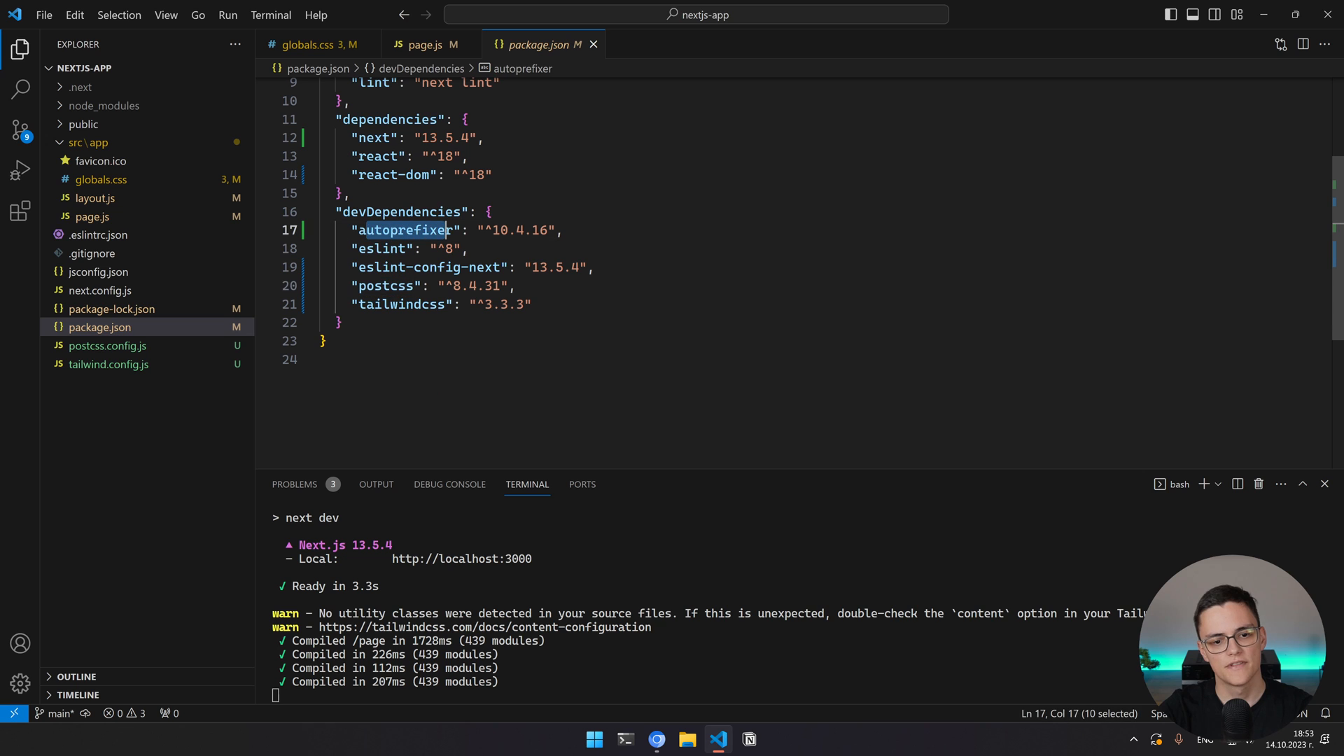
{"action": "double_click", "coordinate": [401, 305]}
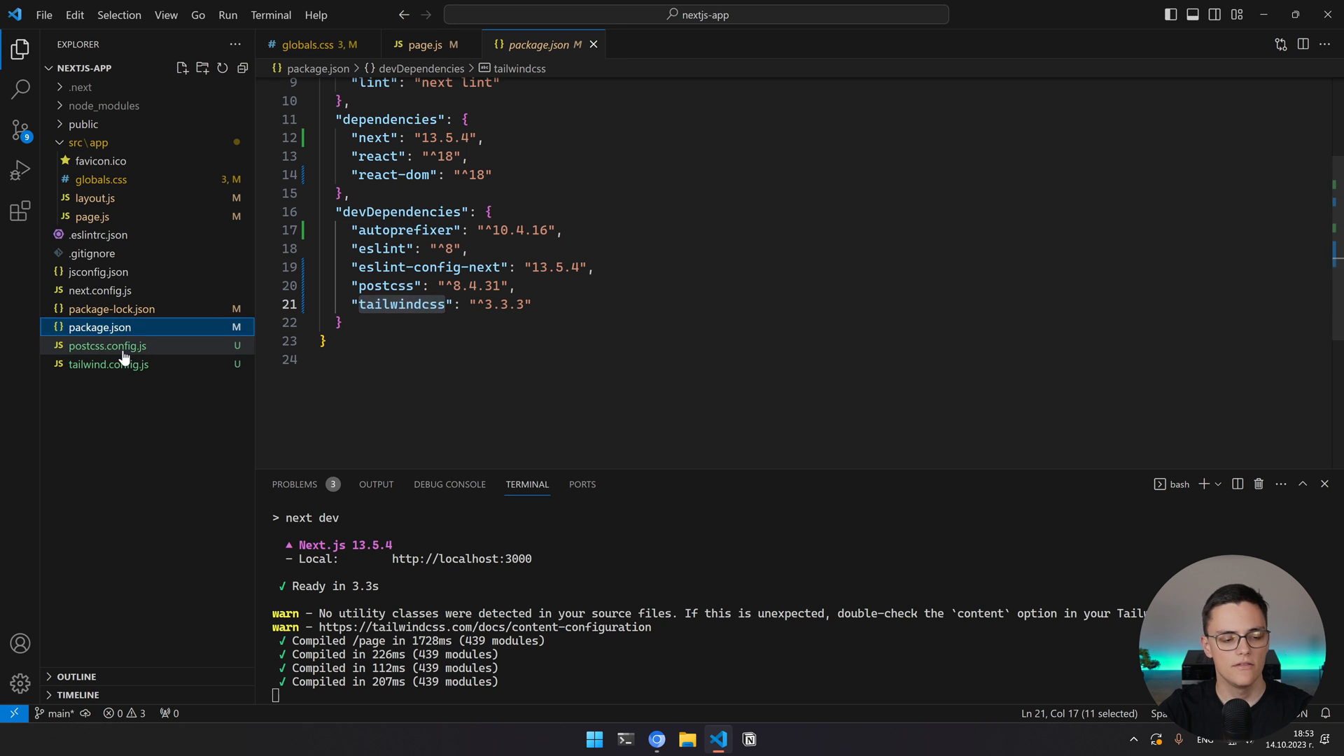
{"action": "left_click", "coordinate": [108, 364]}
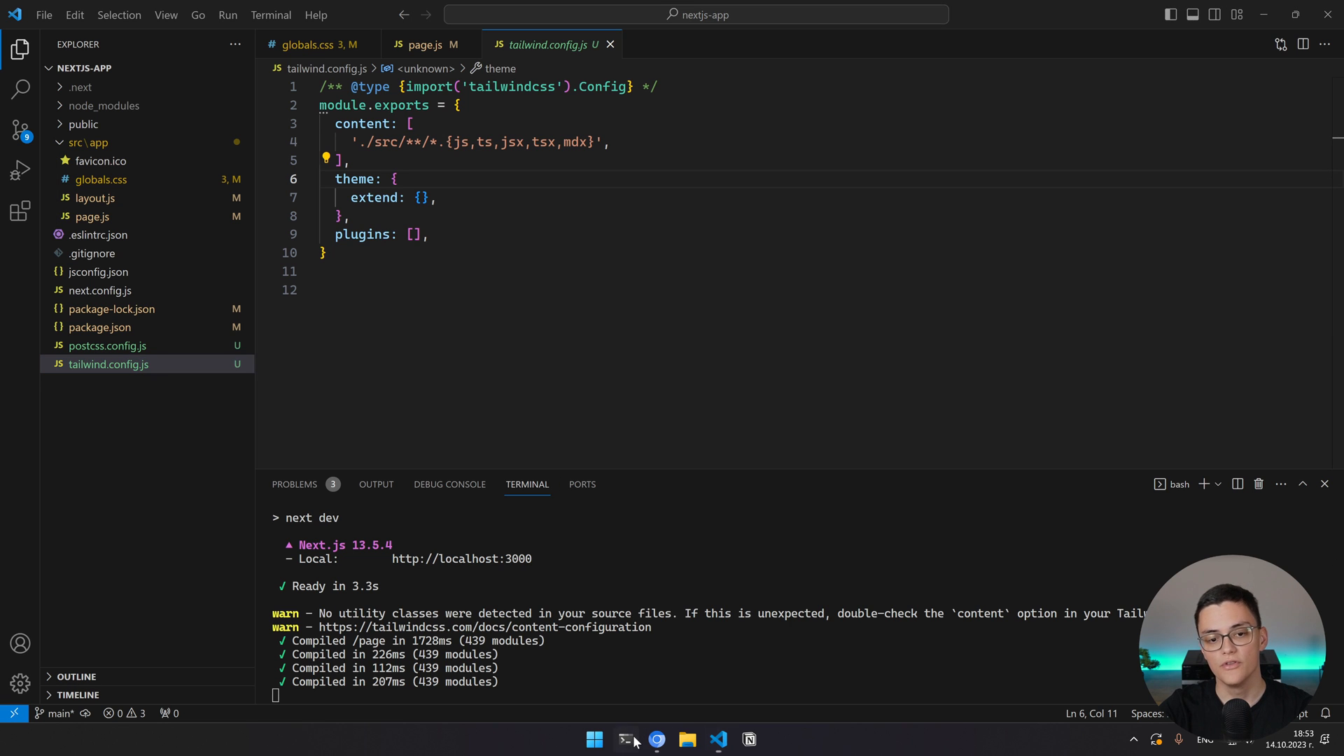
In Git Bash on drive D, run npx create-next-app@latest
{"action": "left_click", "coordinate": [625, 739]}
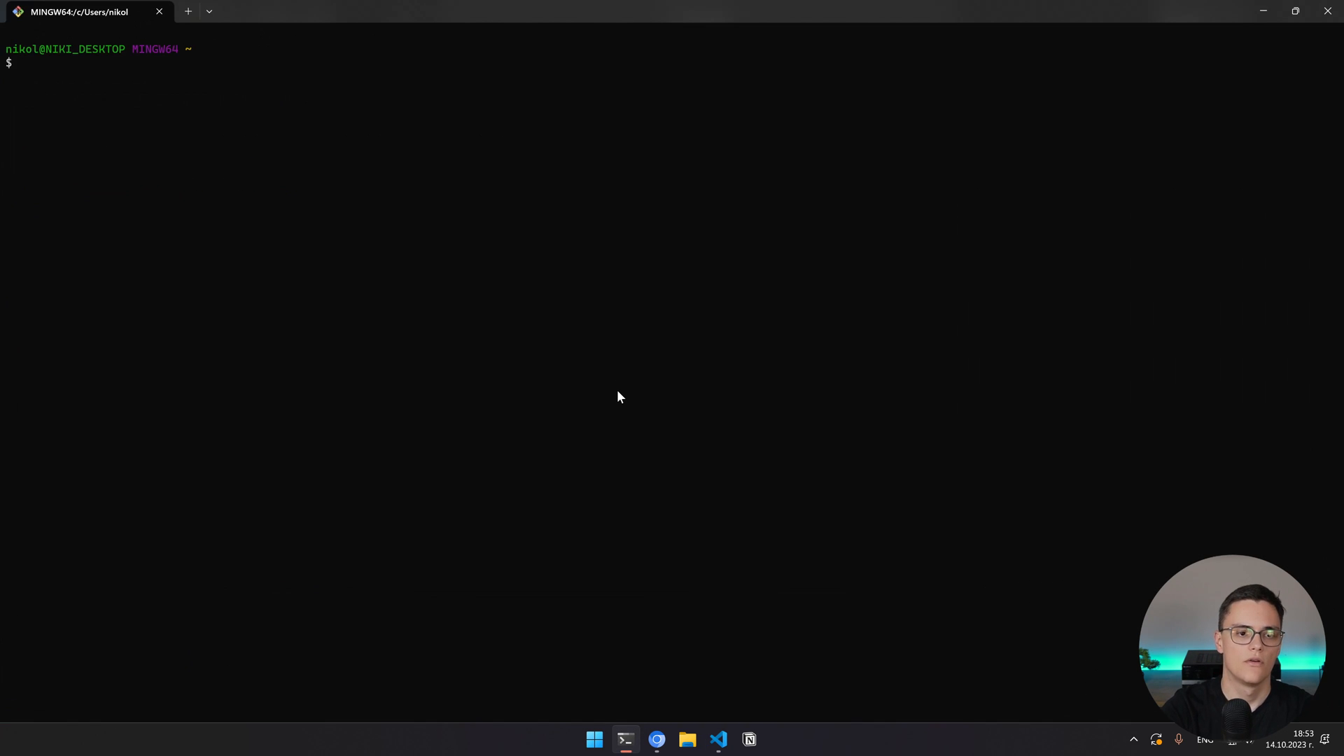
{"action": "type", "text": "cd D:/"}
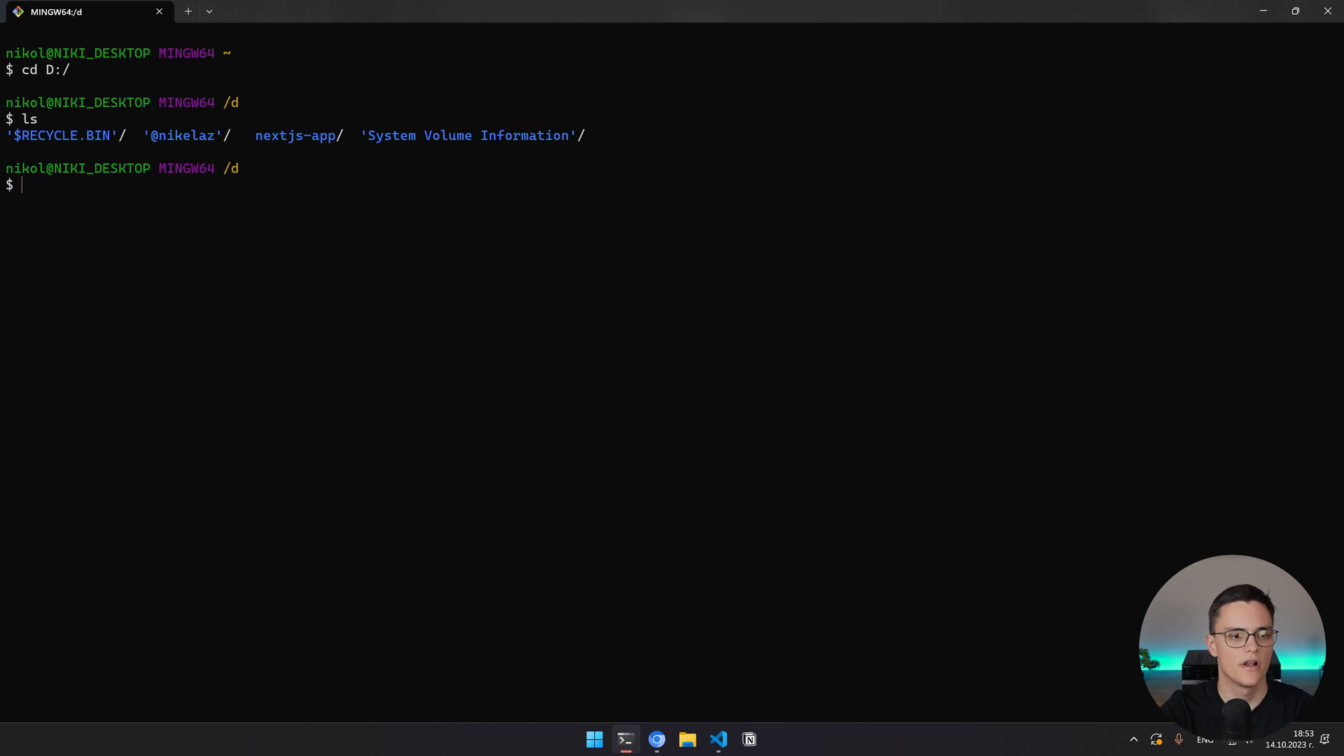
{"action": "type", "text": "npx create"}
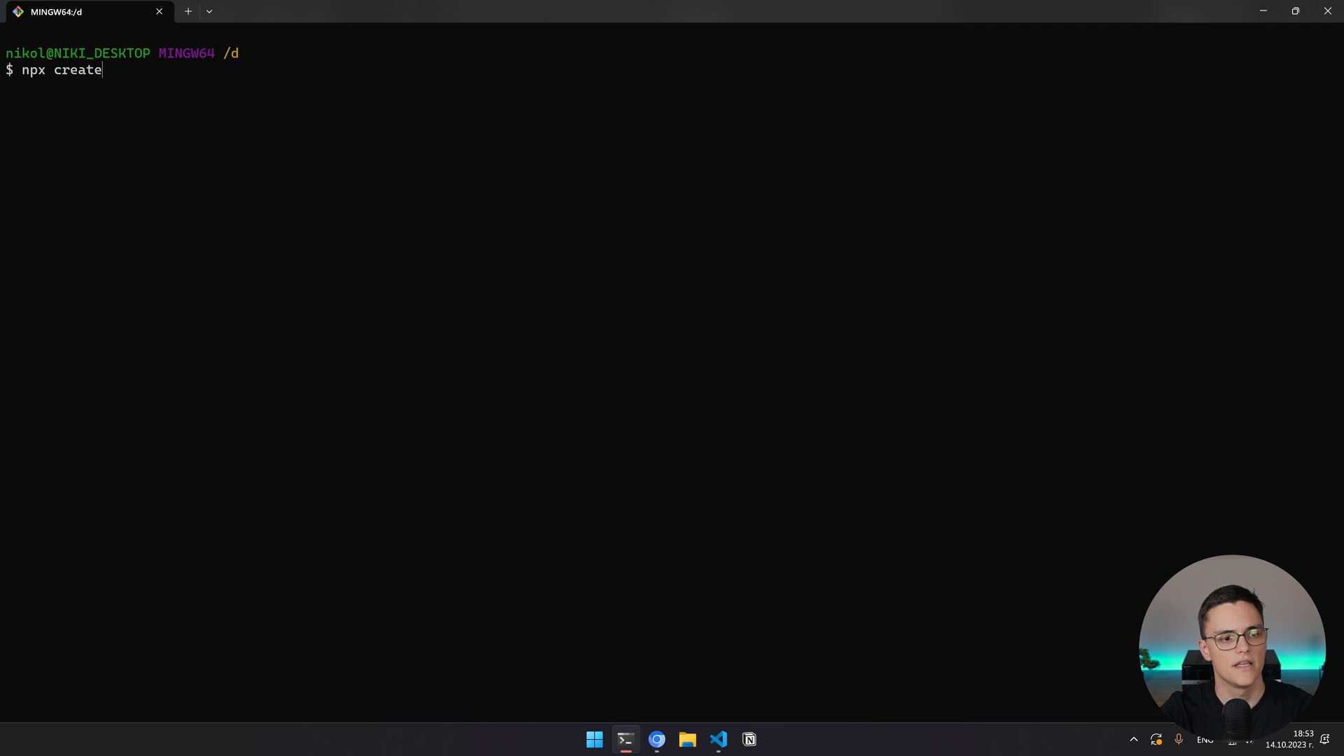
{"action": "type", "text": "-next-app@latest"}
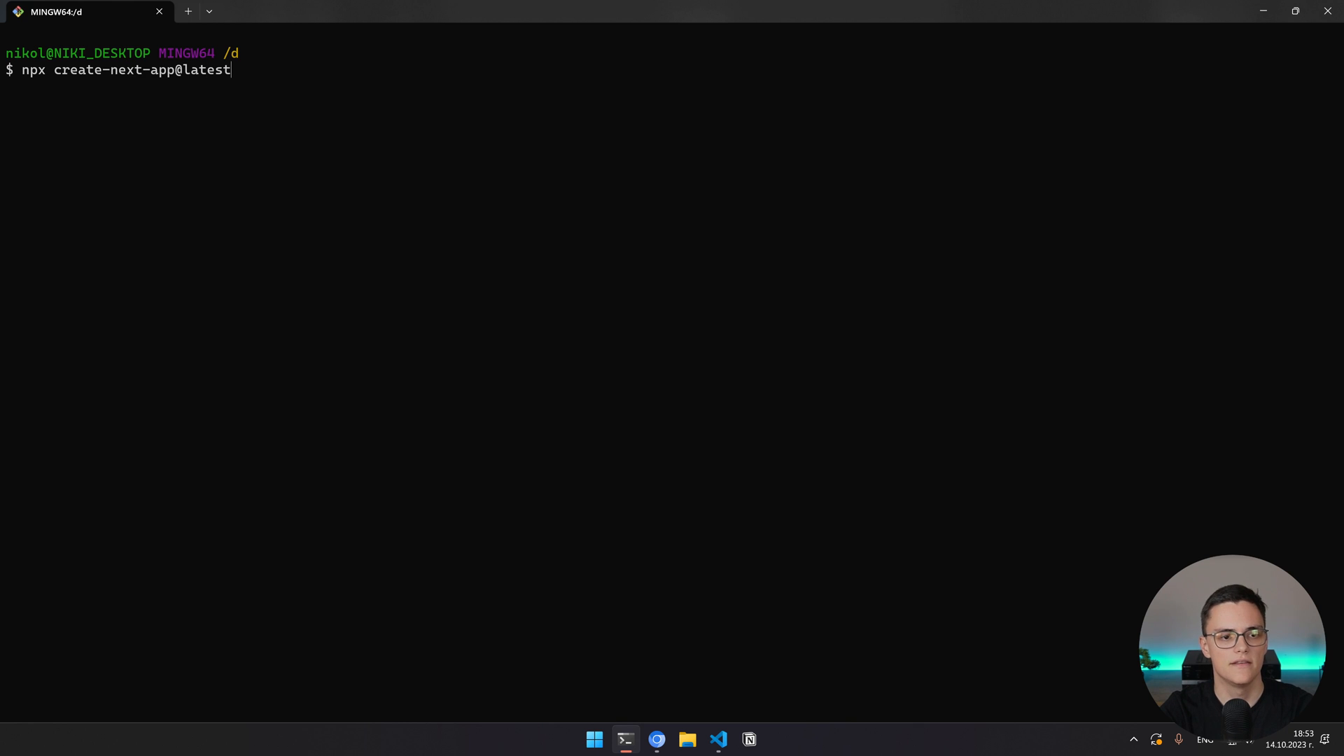
{"action": "key", "text": "Enter"}
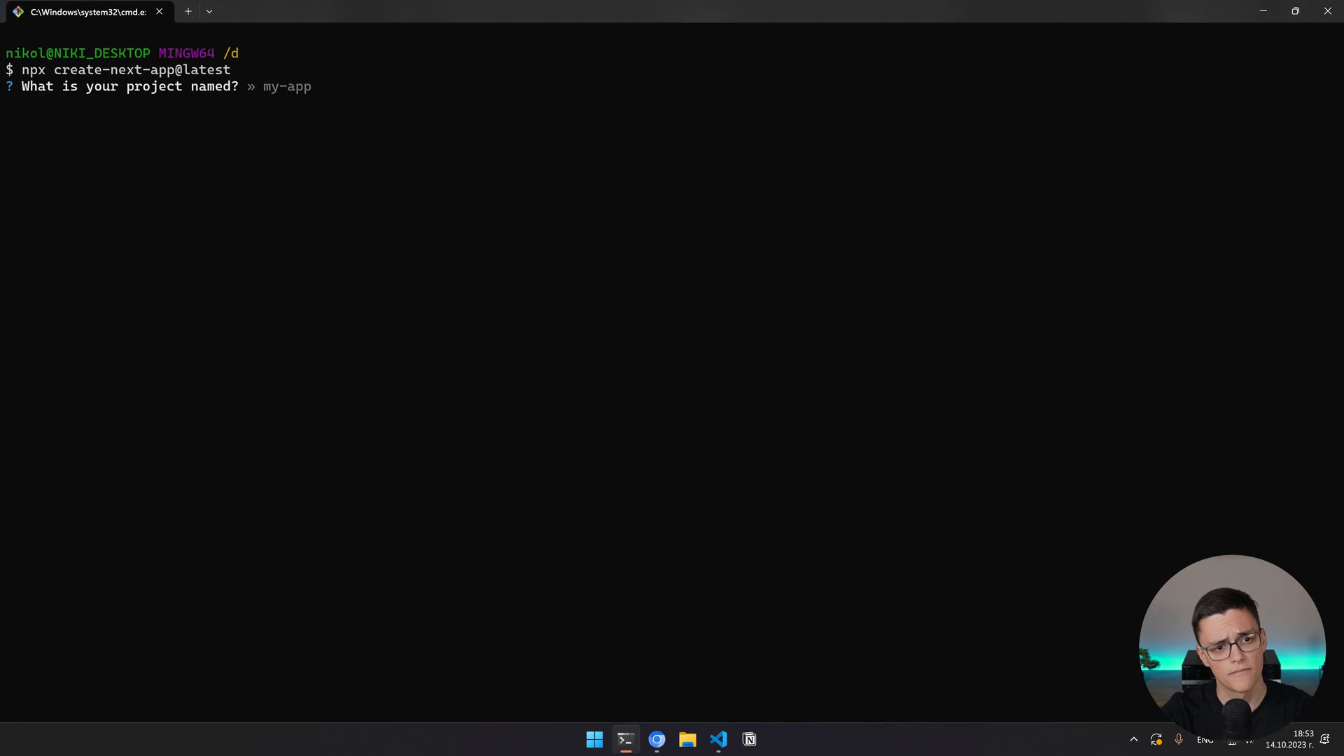
Answer the prompts: name my-app, no TypeScript, ESLint, Tailwind CSS, src directory, default alias
{"action": "key", "text": "Enter"}
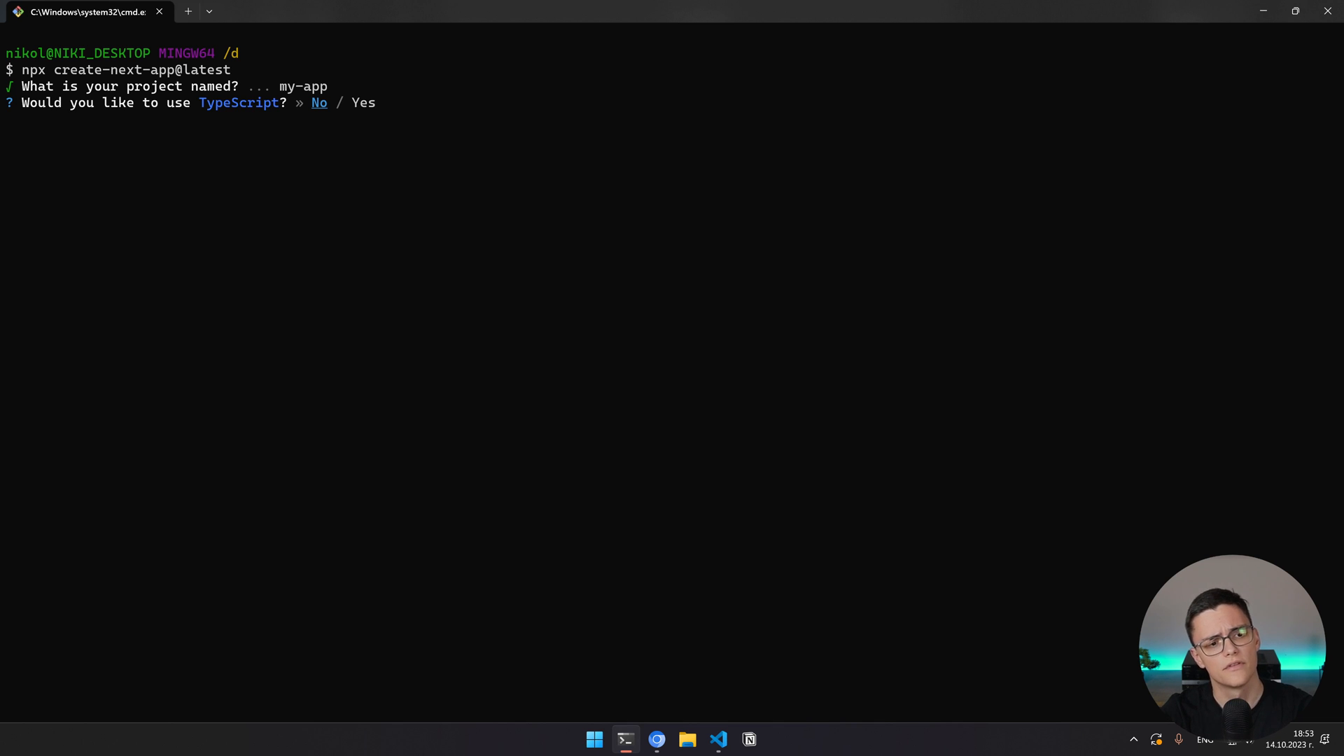
{"action": "key", "text": "Enter"}
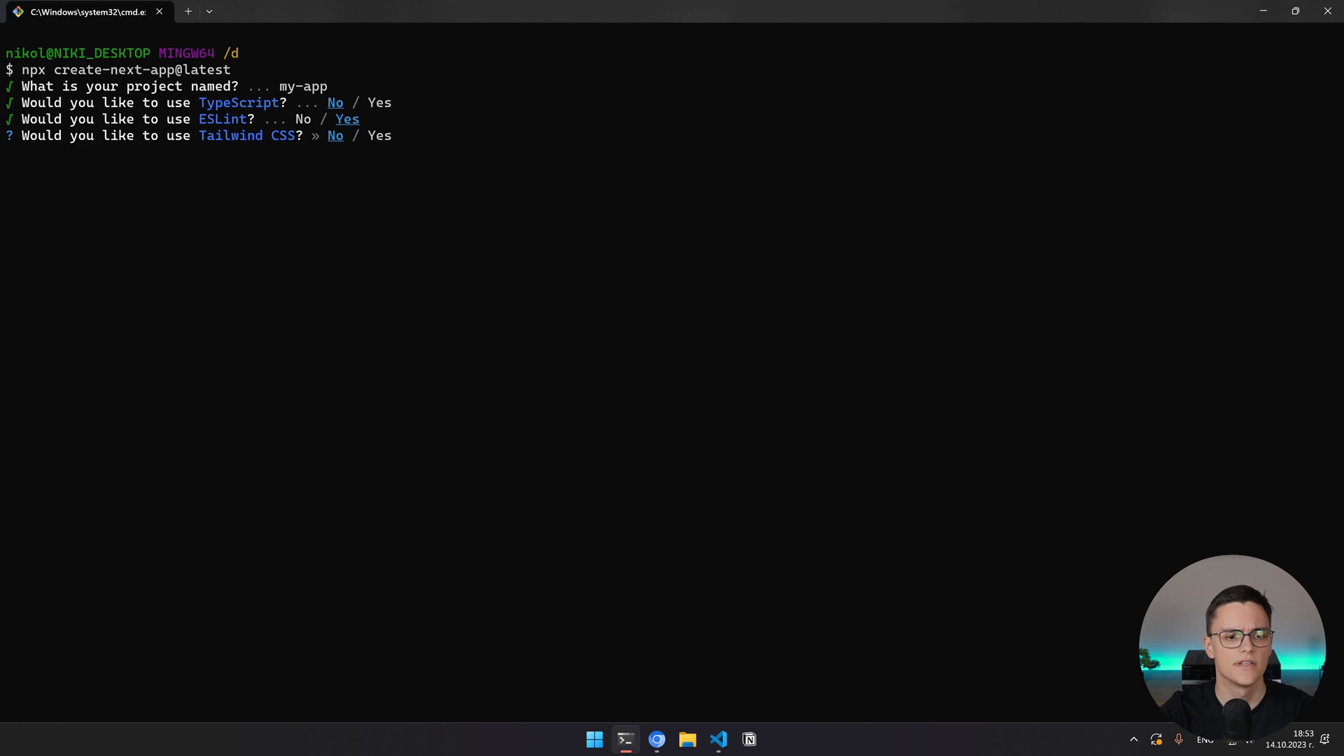
{"action": "key", "text": "Right"}
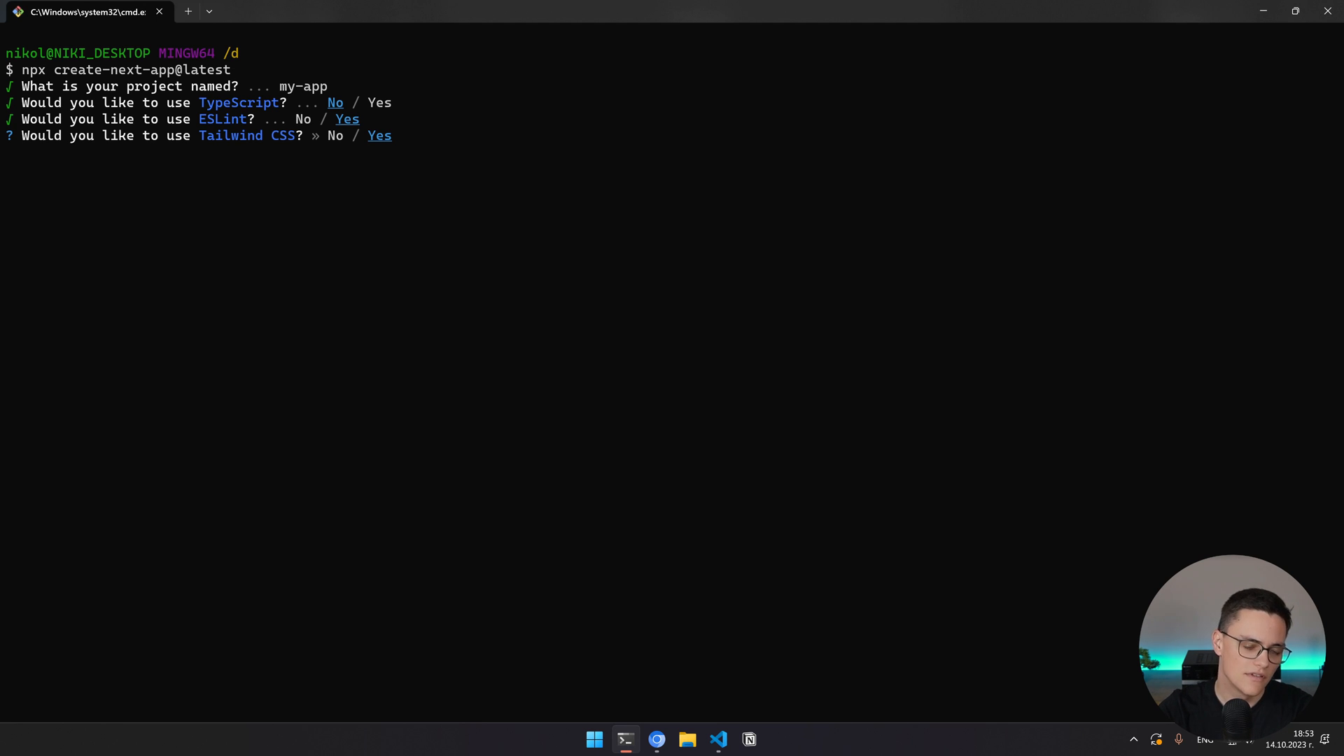
{"action": "key", "text": "Enter"}
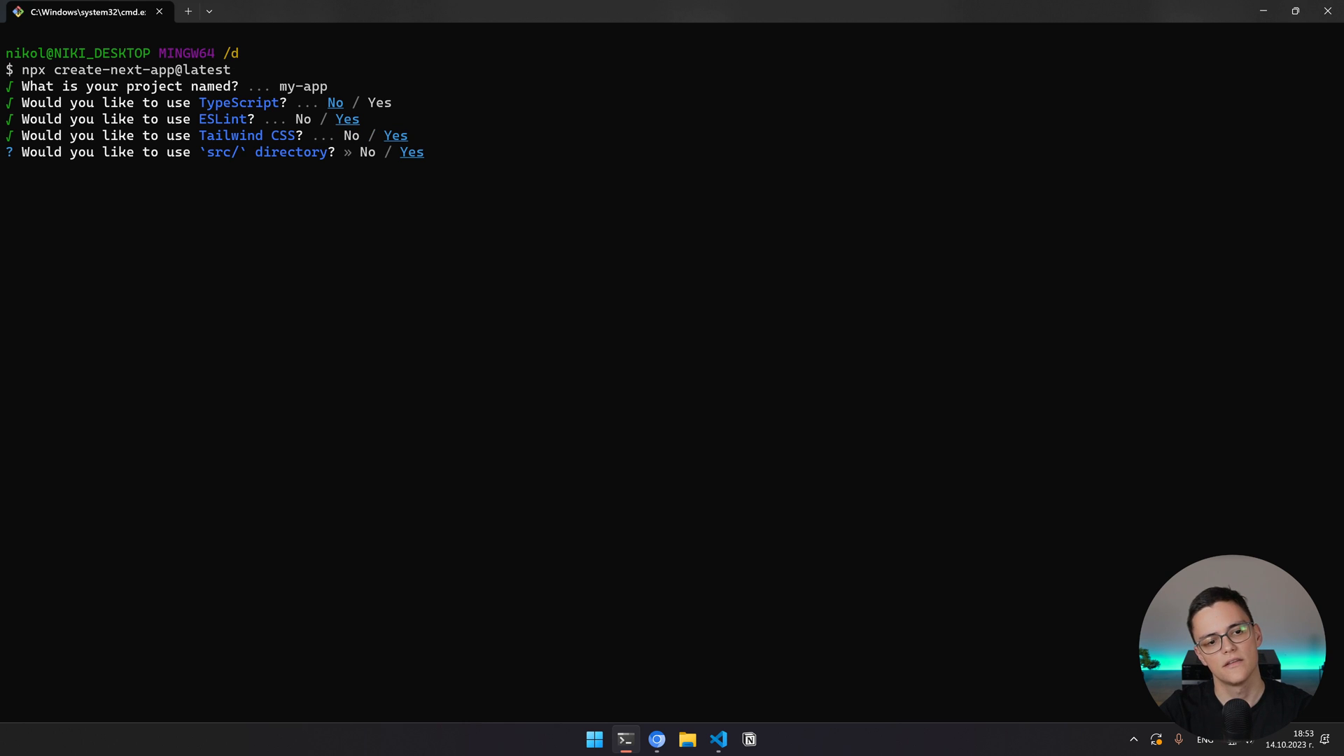
{"action": "key", "text": "Enter"}
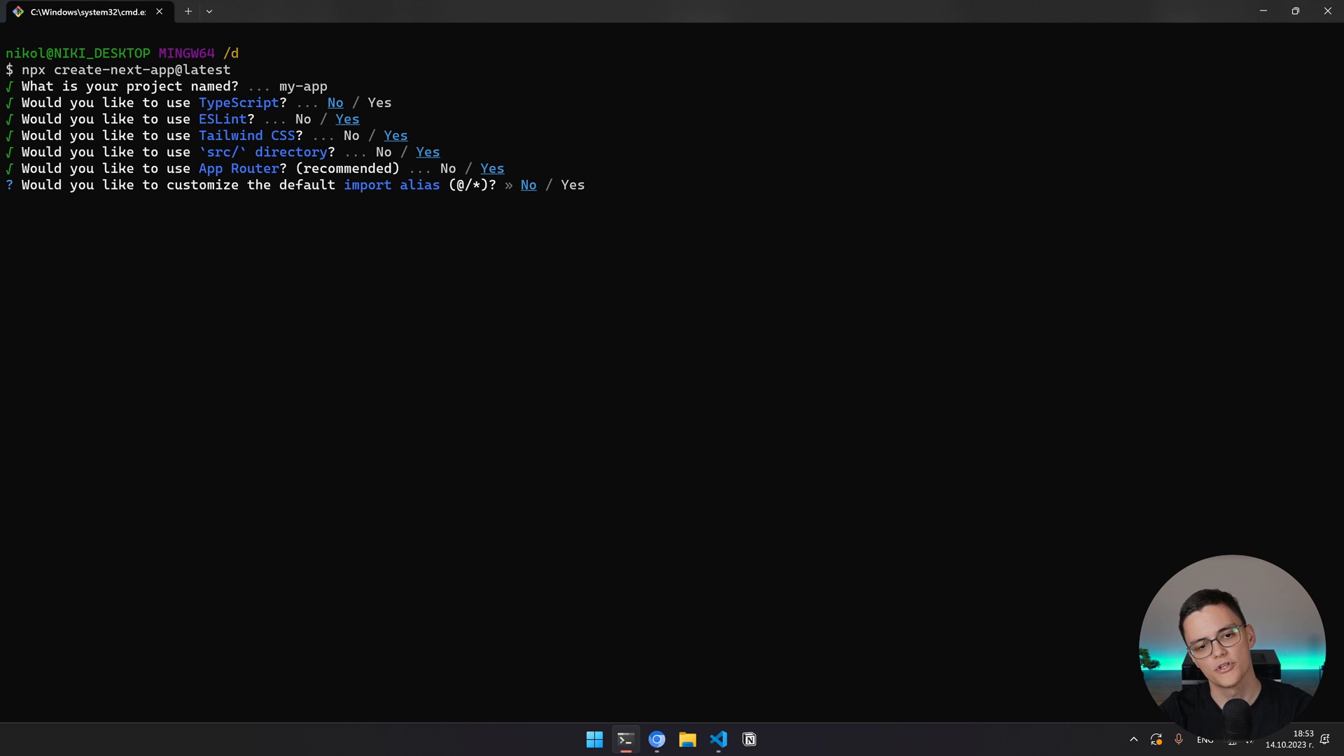
{"action": "key", "text": "Enter"}
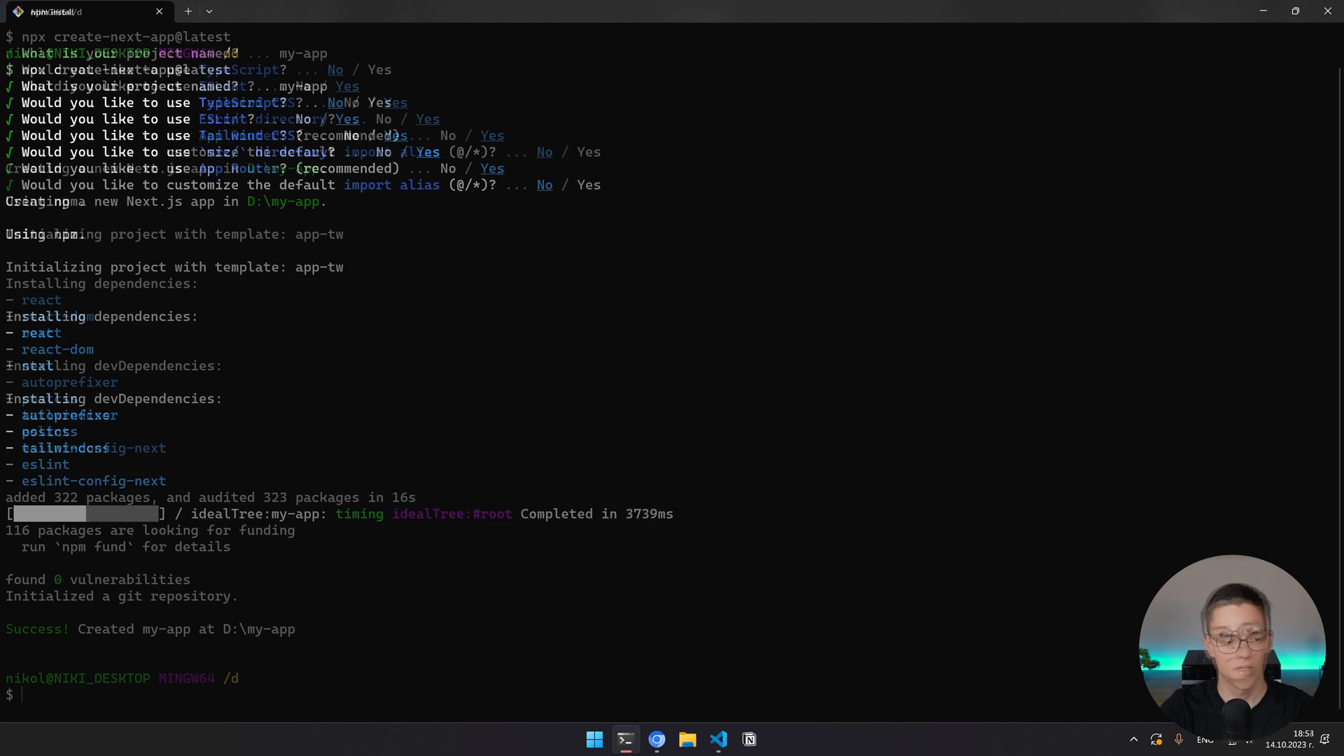
Open my-app and inspect its tailwind.config.js, postcss.config.js and package.json
{"action": "type", "text": "cd my-ap"}
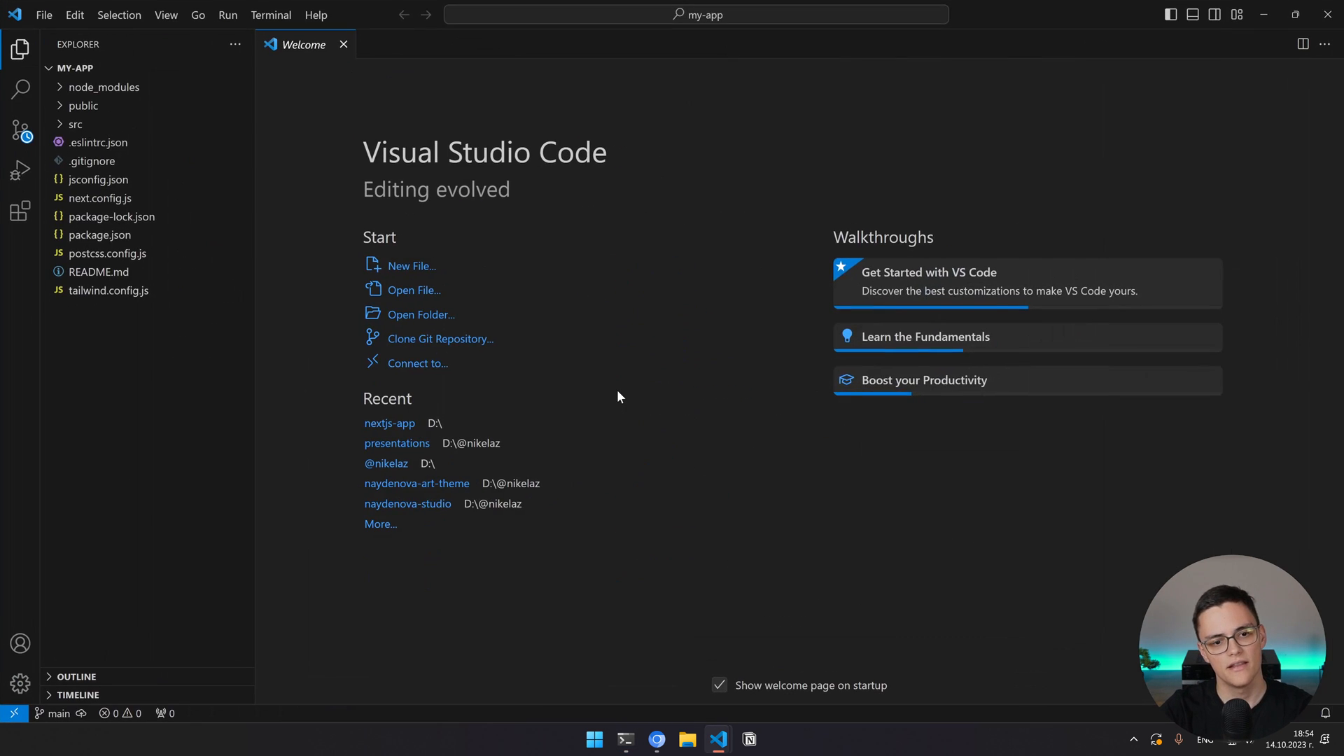
{"action": "double_click", "coordinate": [108, 290]}
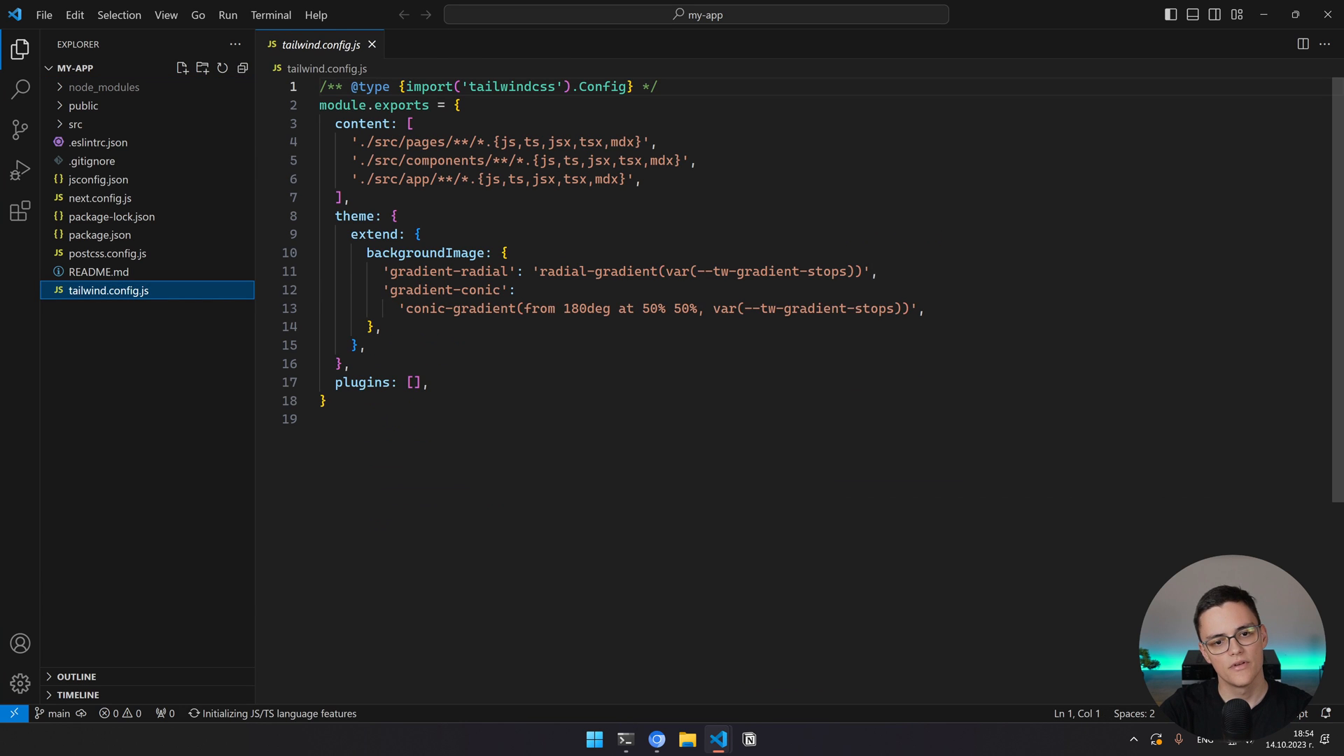
{"action": "key", "text": "Ctrl+a"}
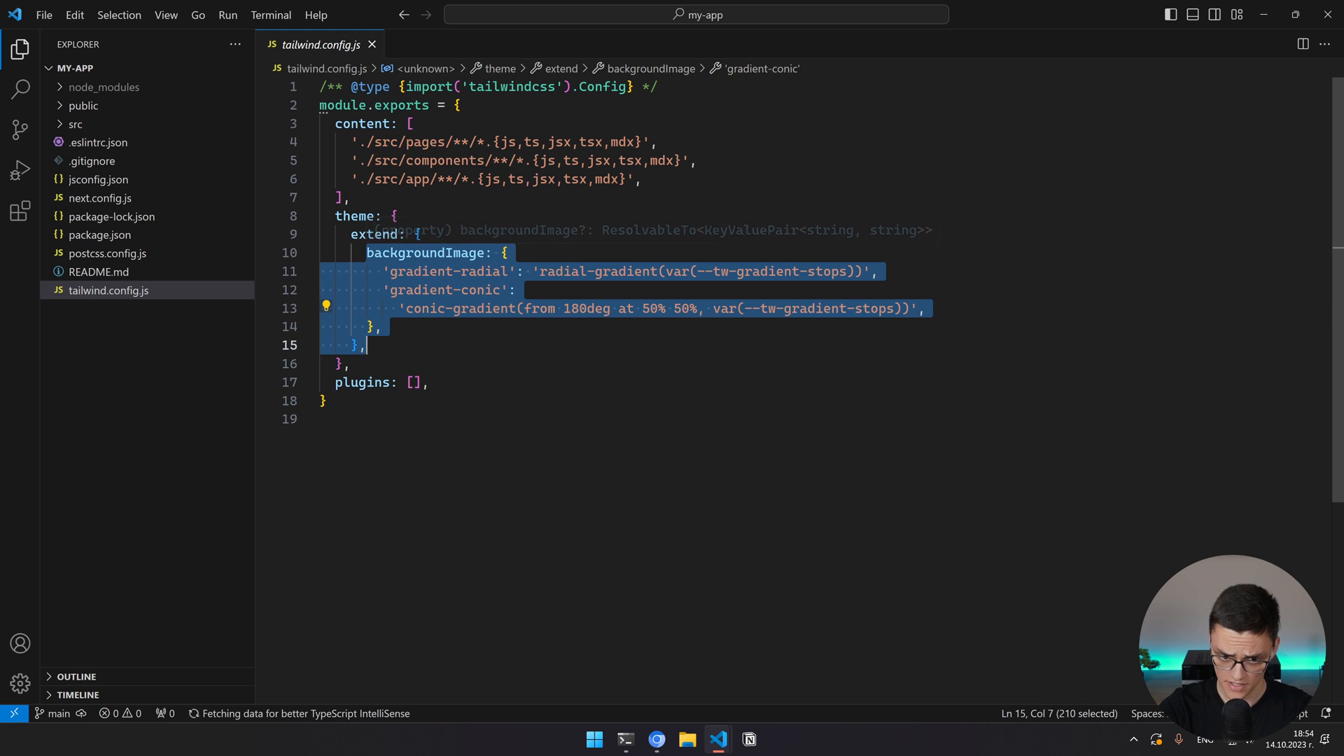
{"action": "left_click", "coordinate": [107, 253]}
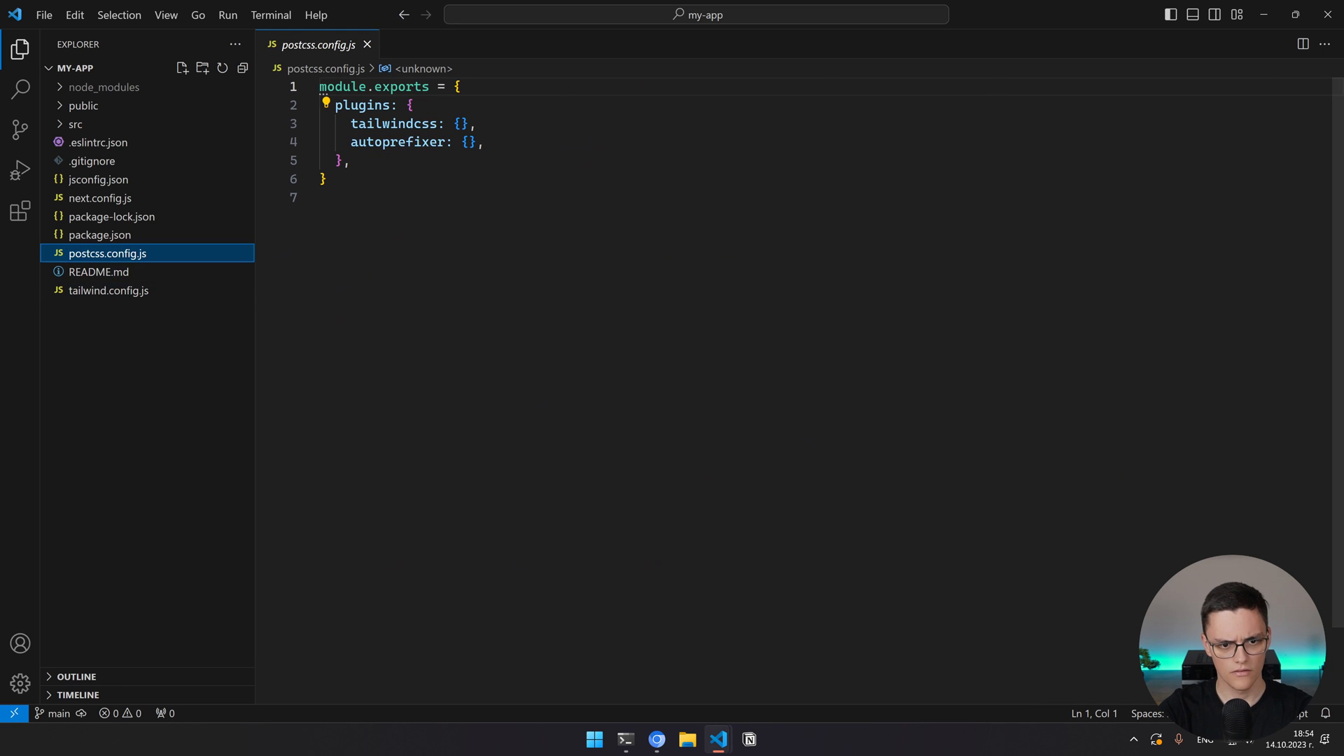
{"action": "left_click", "coordinate": [100, 235]}
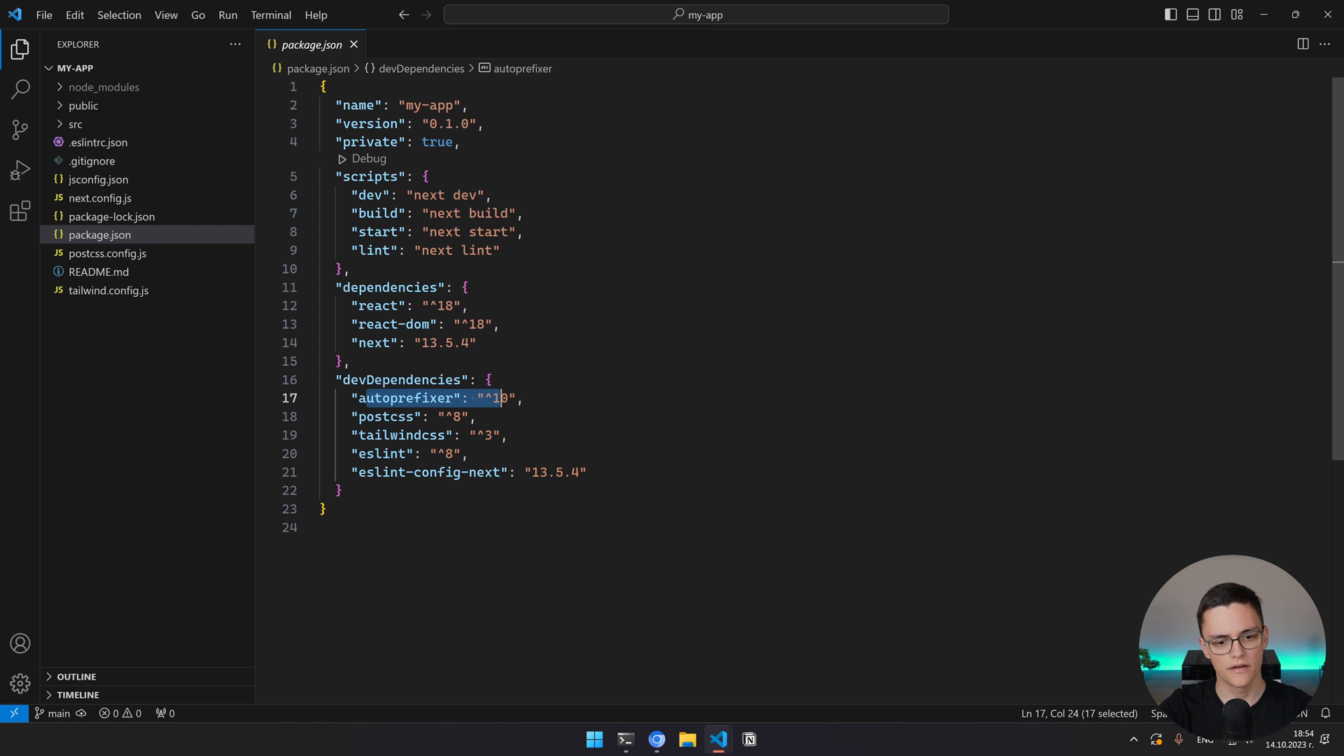
Open src/app/page.js and select the Tailwind classes on the main element
{"action": "double_click", "coordinate": [385, 416]}
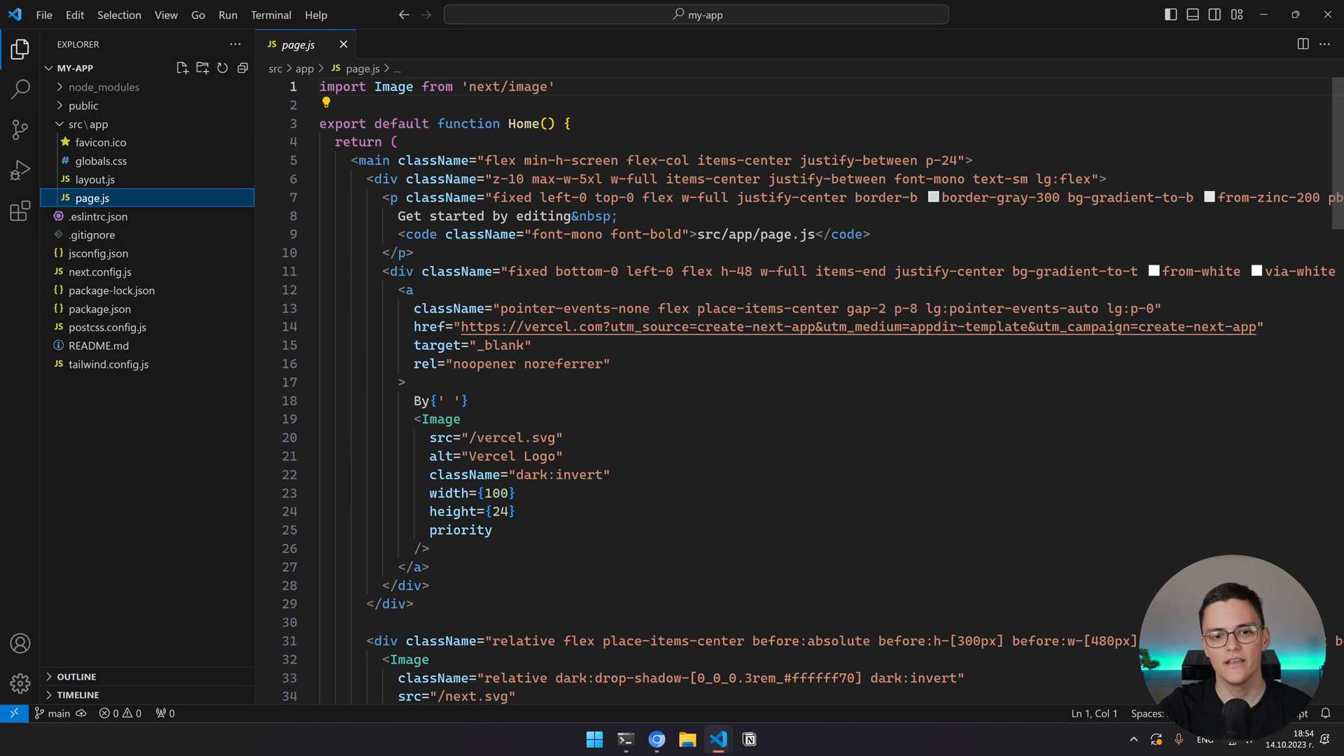
{"action": "left_click_drag", "start_coordinate": [485, 160], "coordinate": [947, 160]}
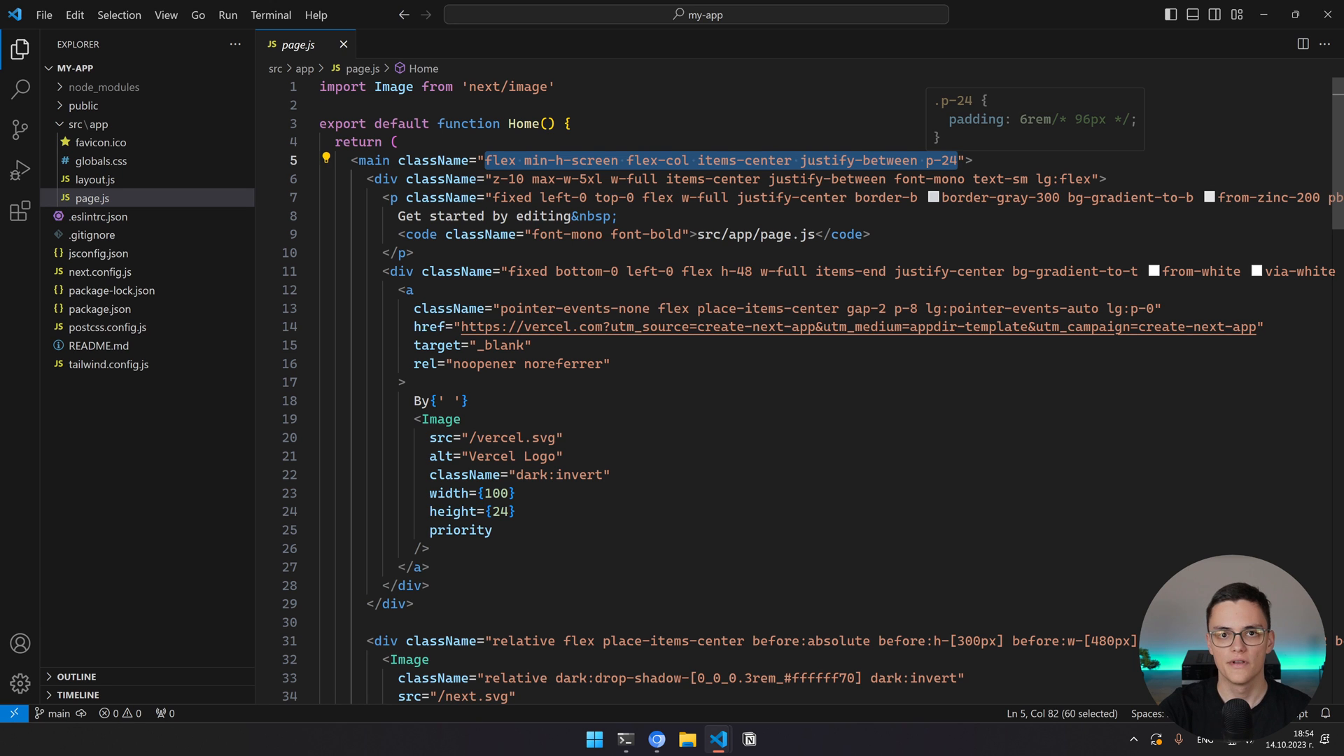